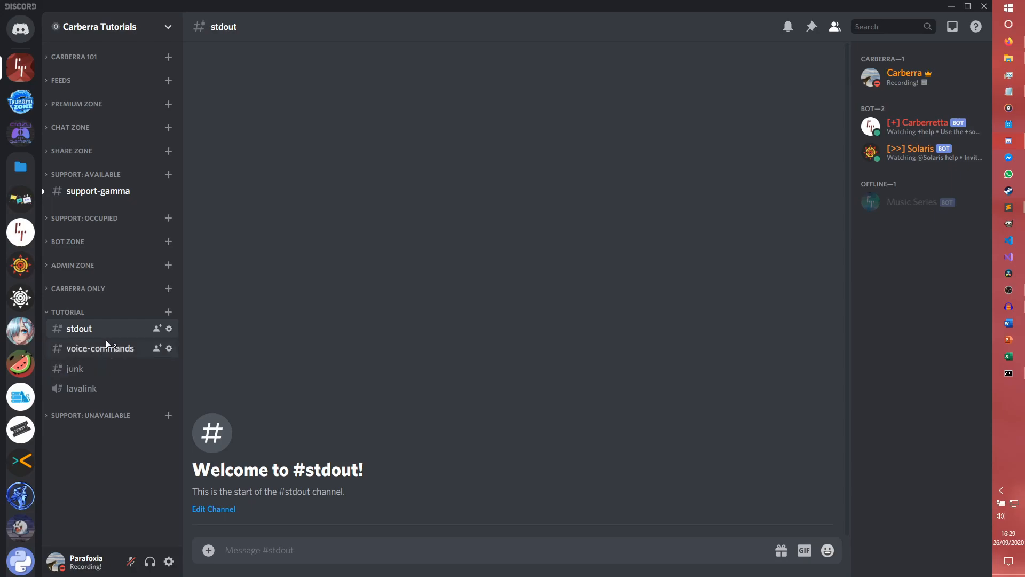
mouse_move(123, 363)
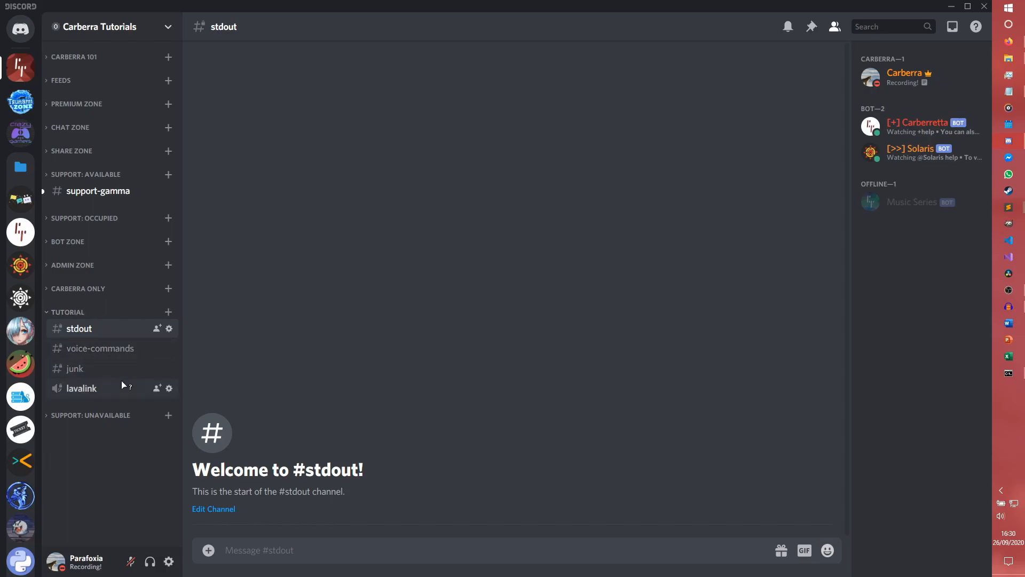
mouse_move(90, 351)
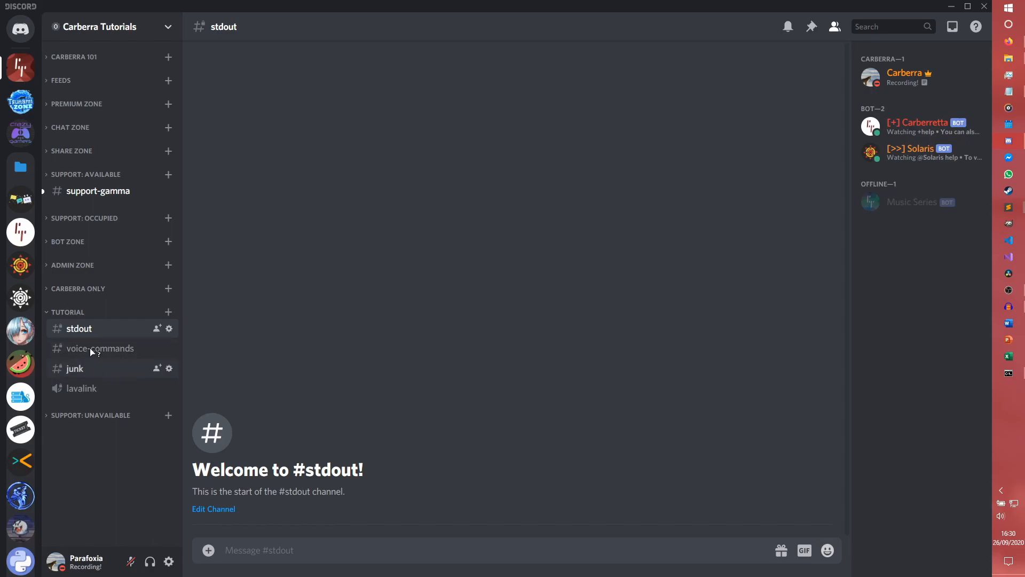
mouse_move(255, 251)
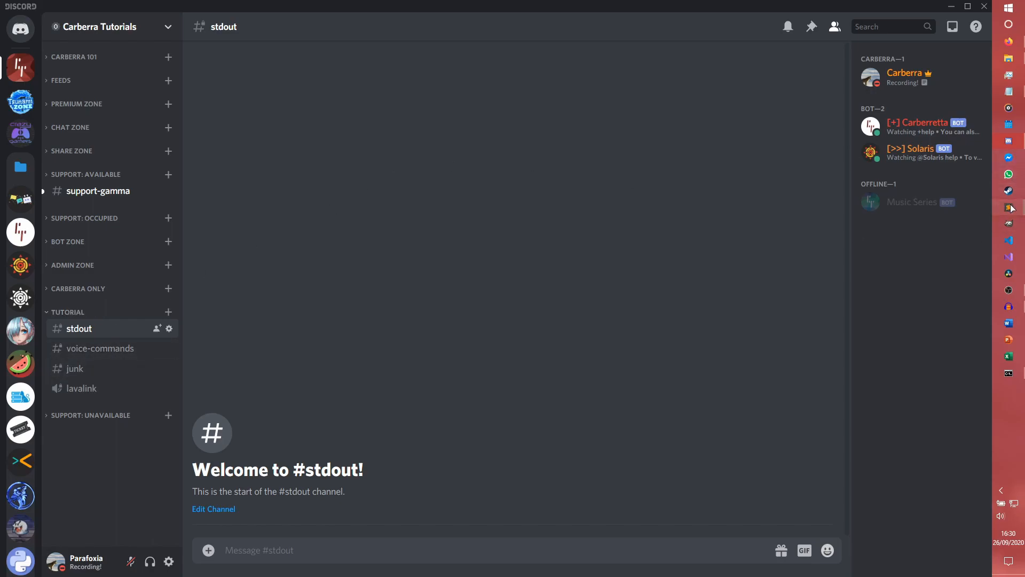
mouse_move(1016, 218)
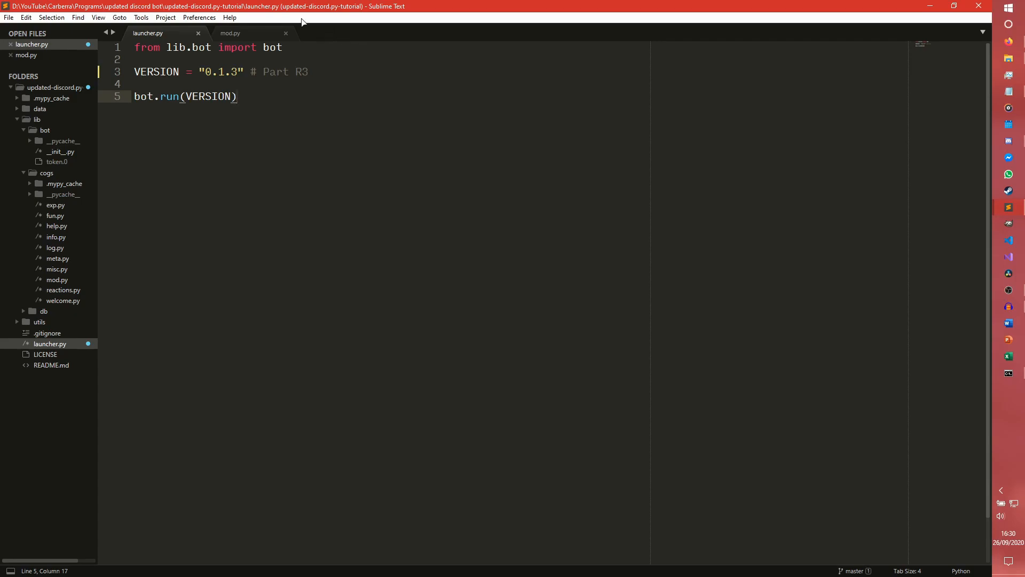
Step: Switch to mod.py, read through kick_command and ban_command, and return to the imports
click(230, 33)
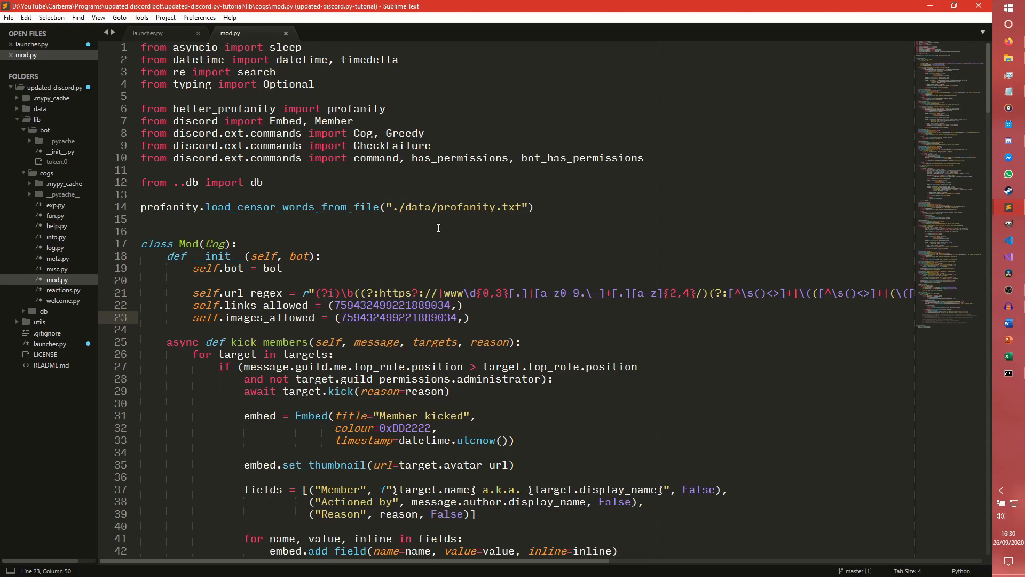
scroll(down, 3)
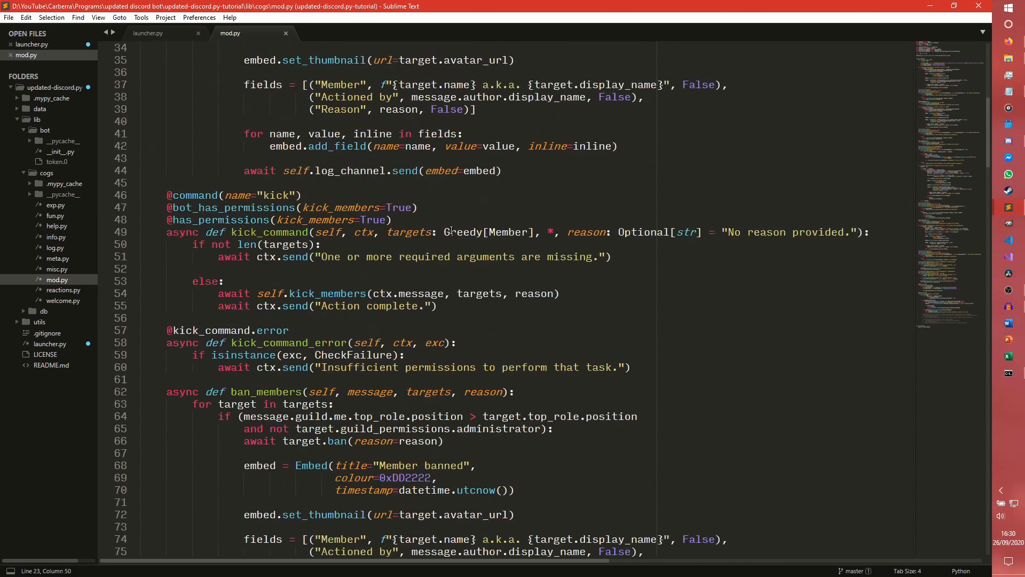
scroll(down, 3)
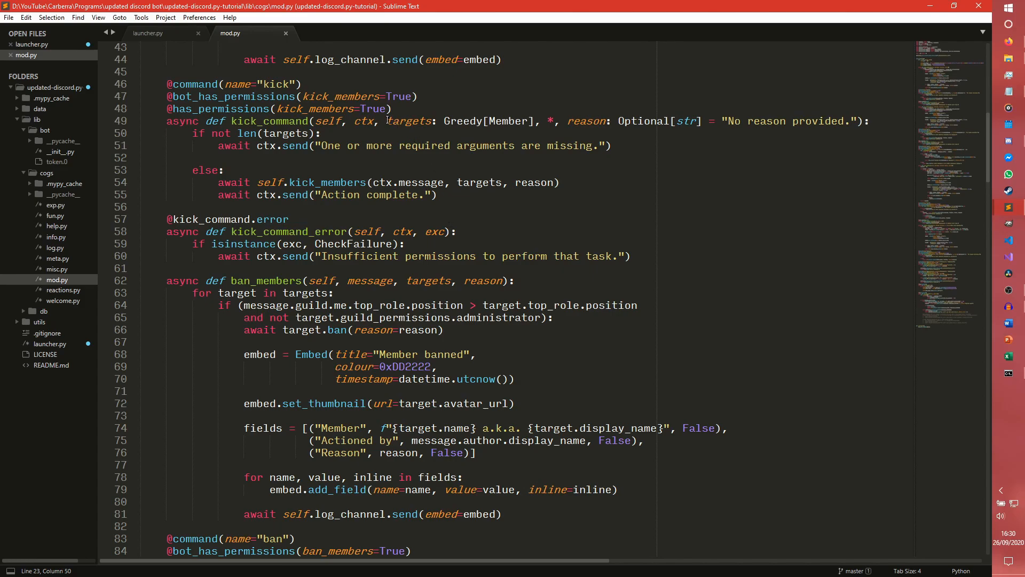
drag(570, 121, 677, 121)
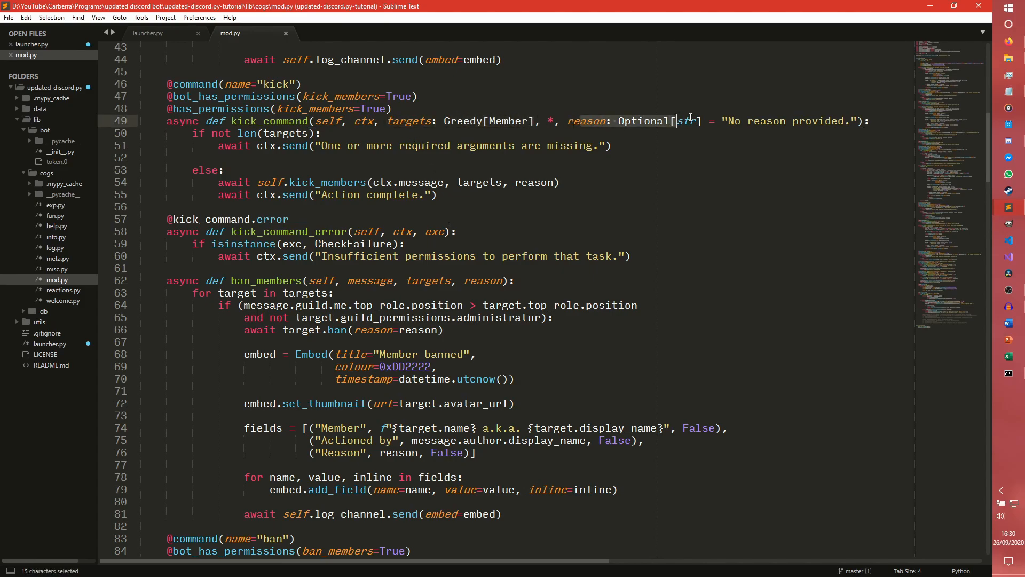
scroll(down, 3)
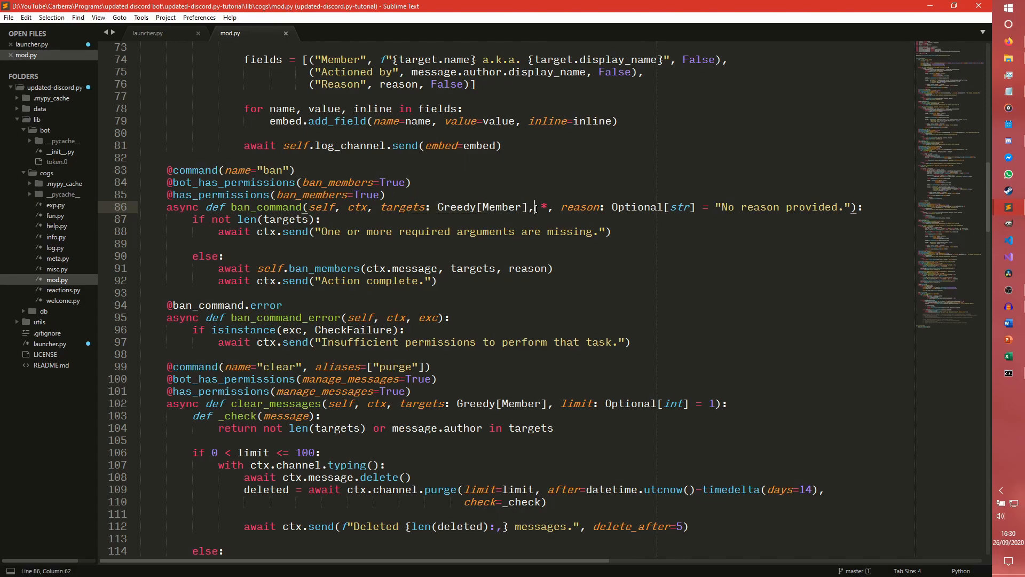
scroll(down, 3)
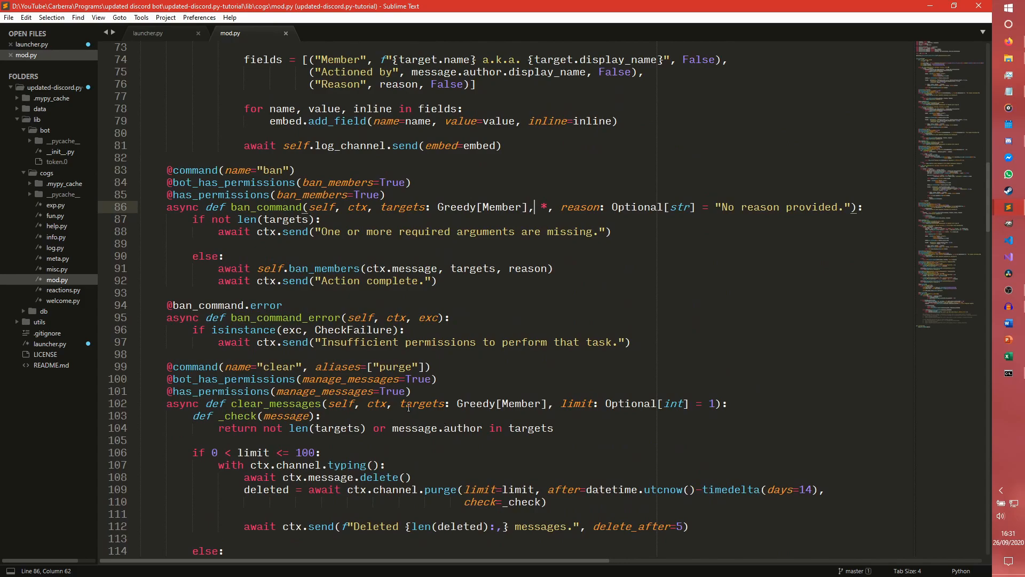
scroll(down, 3)
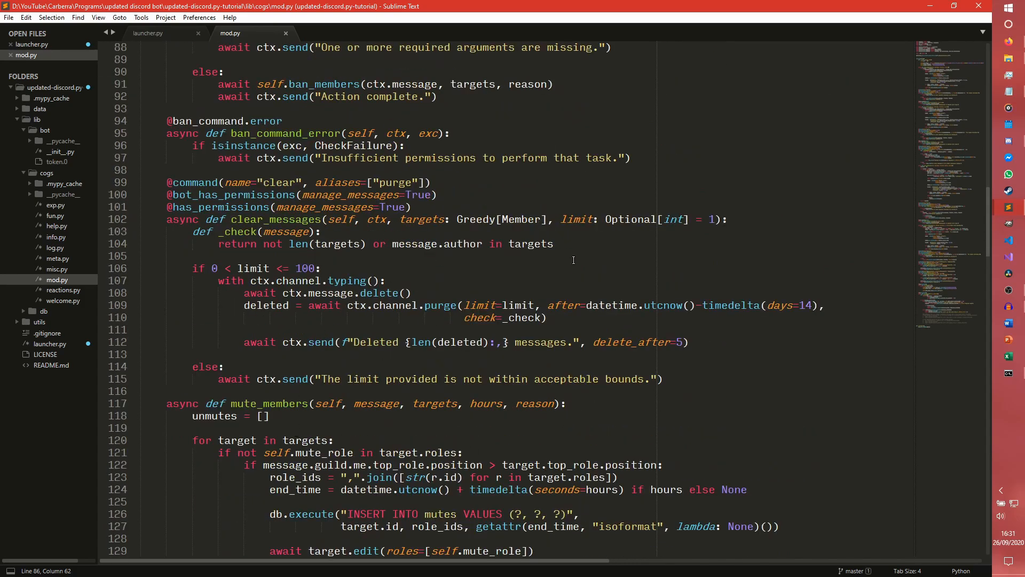
scroll(down, 3)
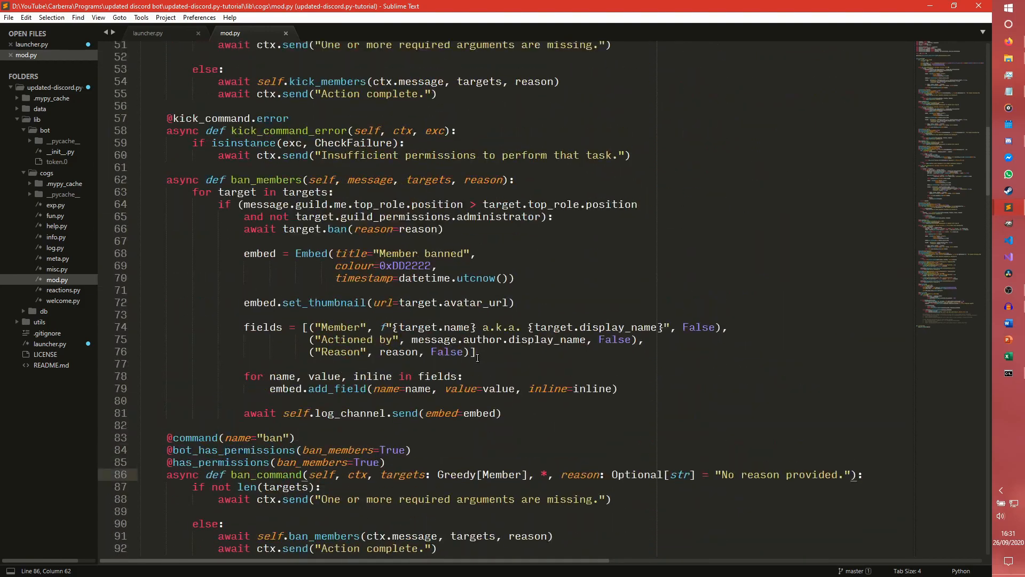
scroll(up, 3)
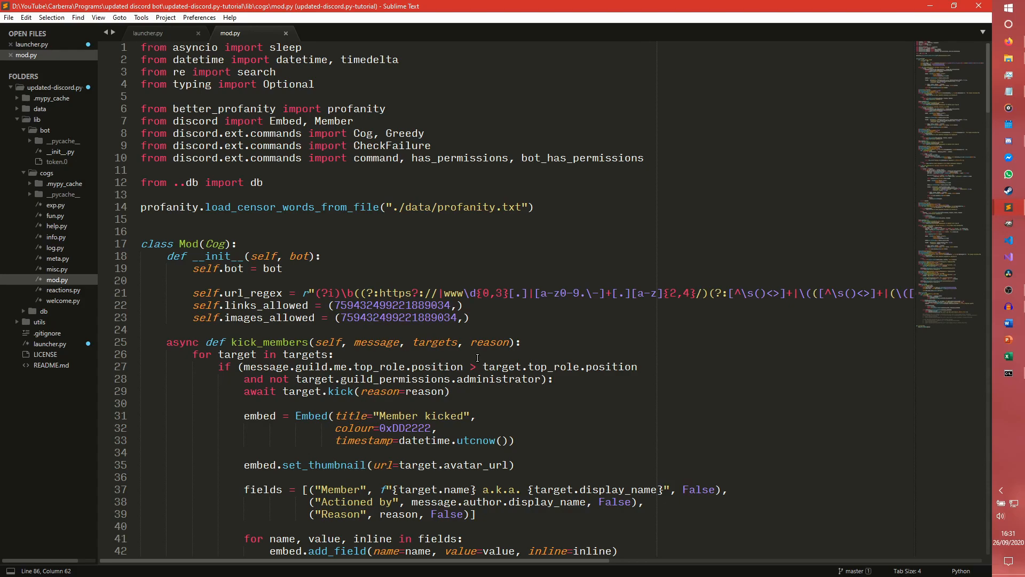
mouse_move(687, 178)
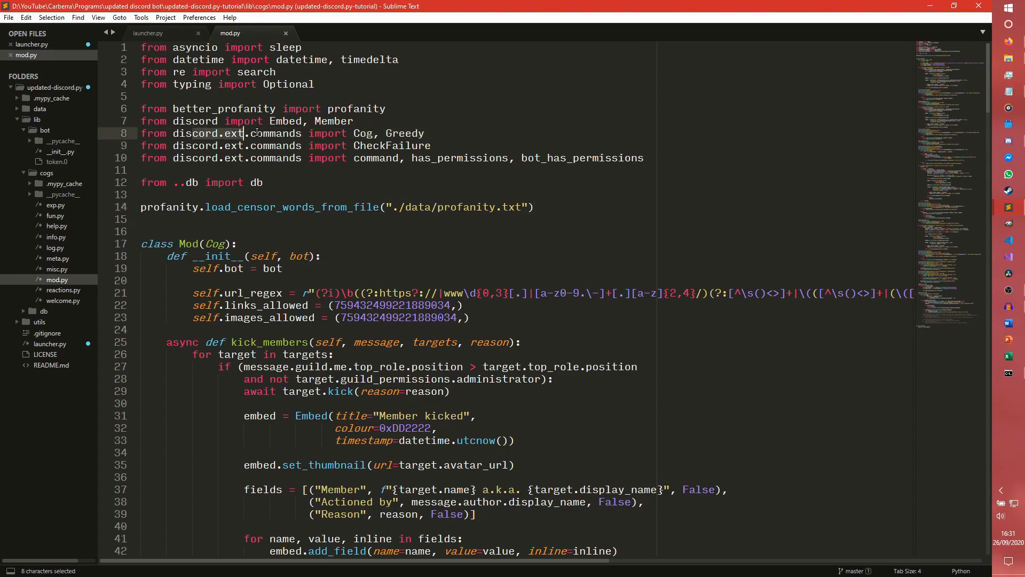
Step: Import Converter and add class BannedUser(Converter) with async def convert(self, ctx, arg)
click(439, 133)
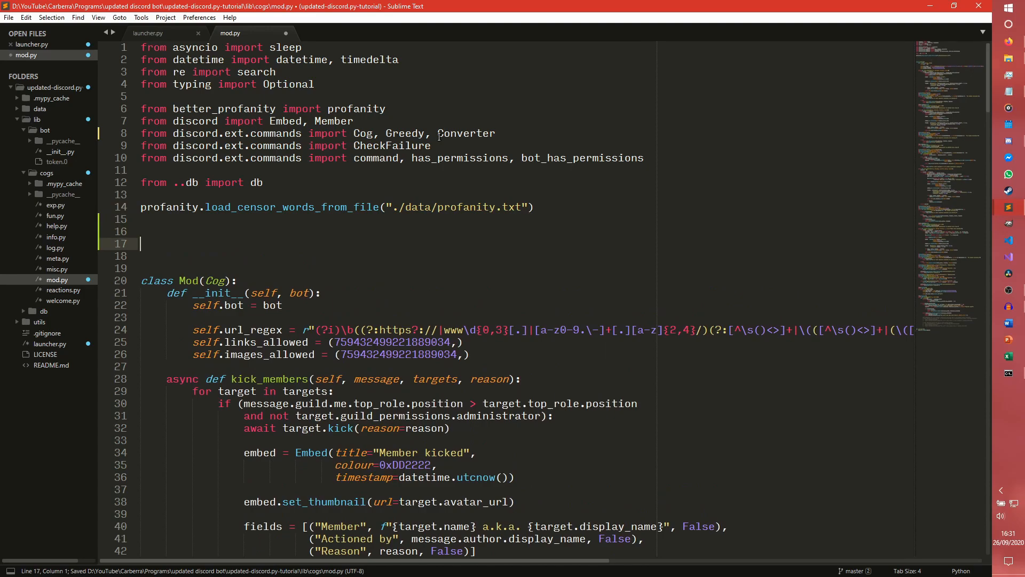
text(class)
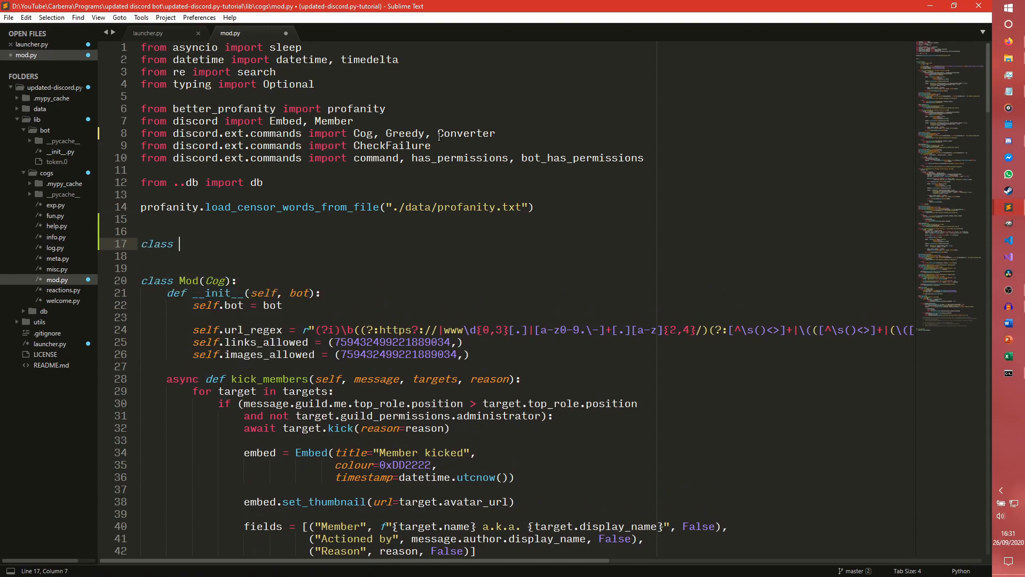
text(BannedUser()
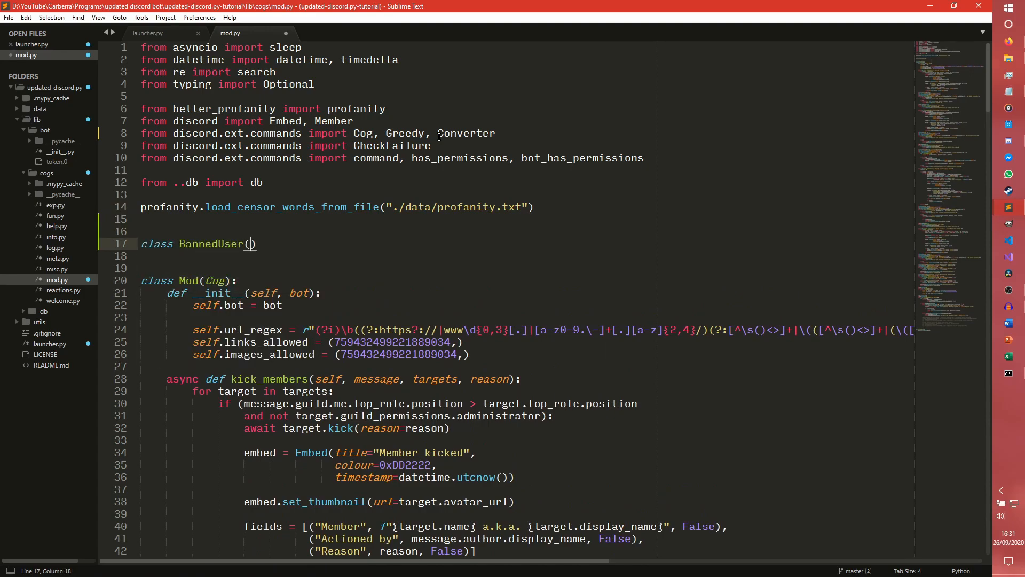
text(Converter)
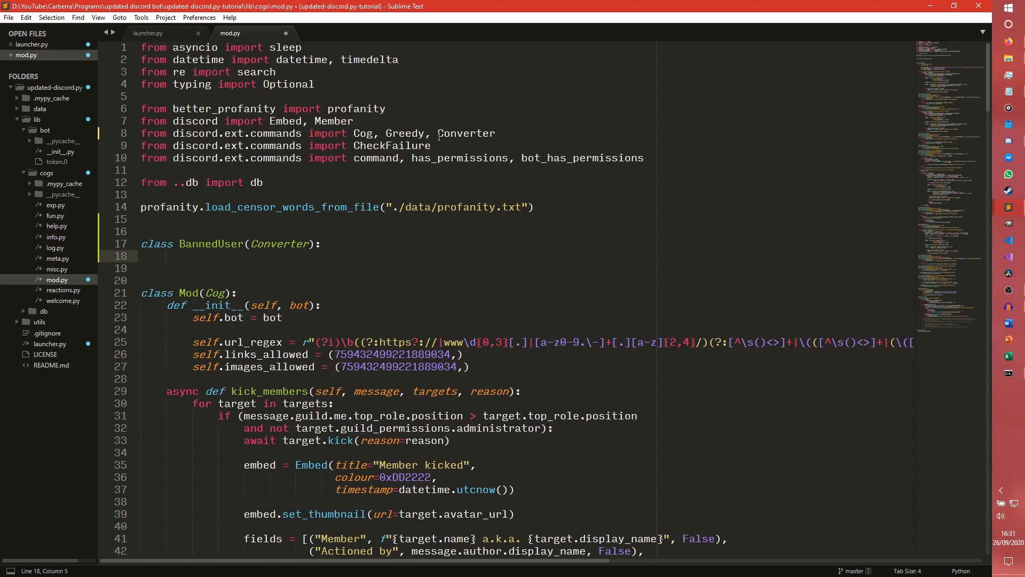
text(async def)
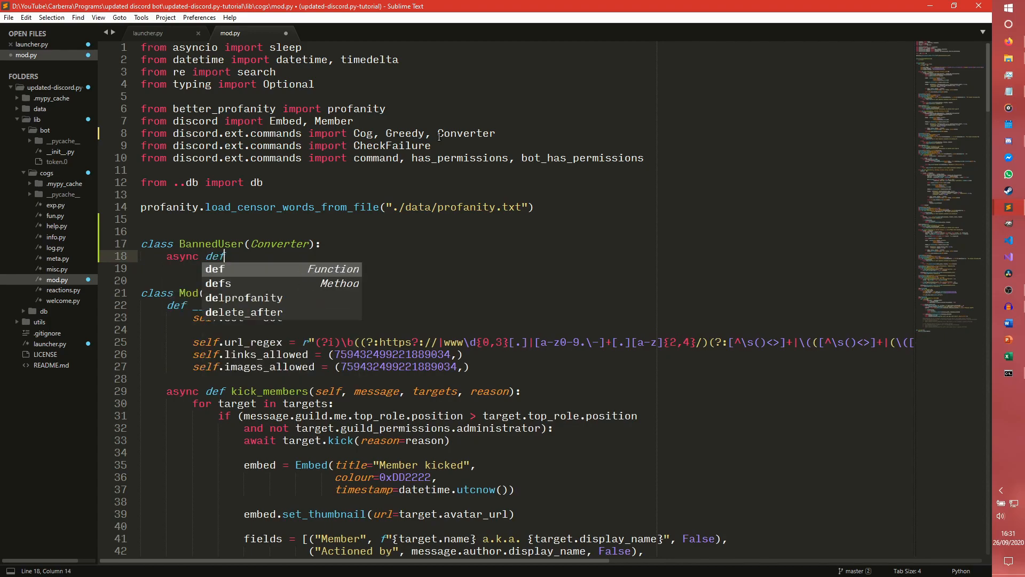
text(convert())
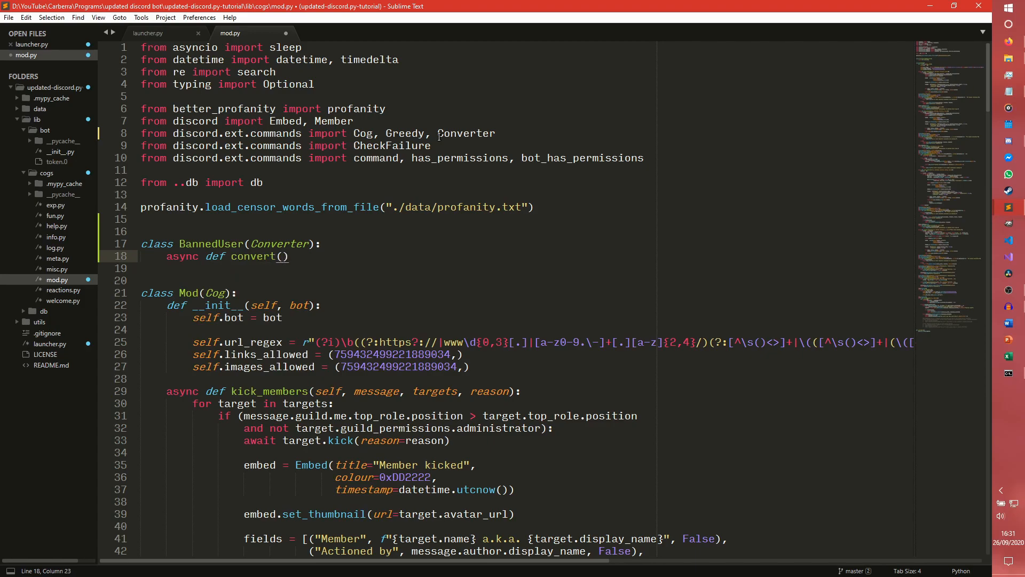
text(self, ctx, args)
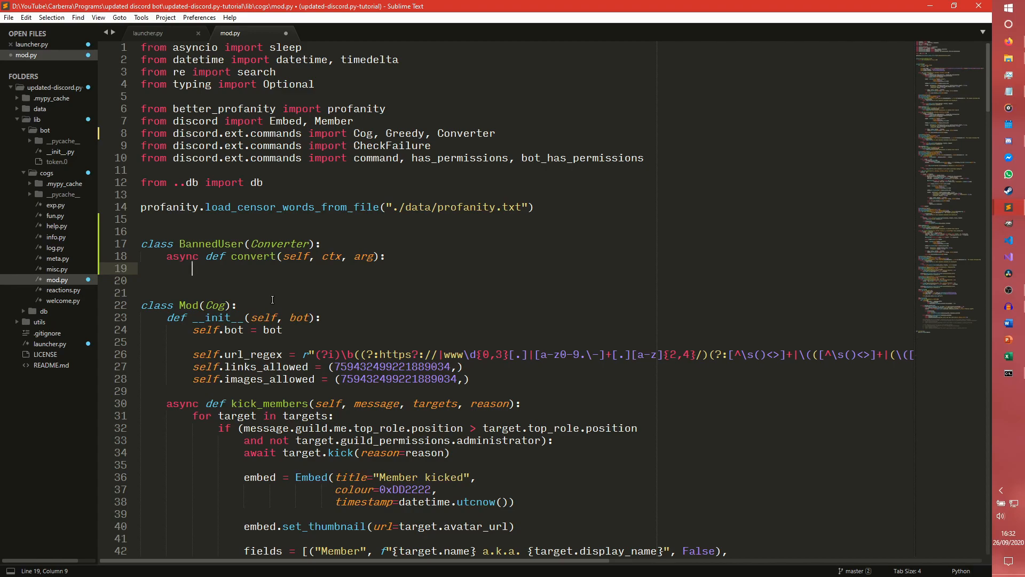
Step: Add 'if ctx.guild.me.guild_permissions.ban_members:' as the first line of convert
text(if ctyx)
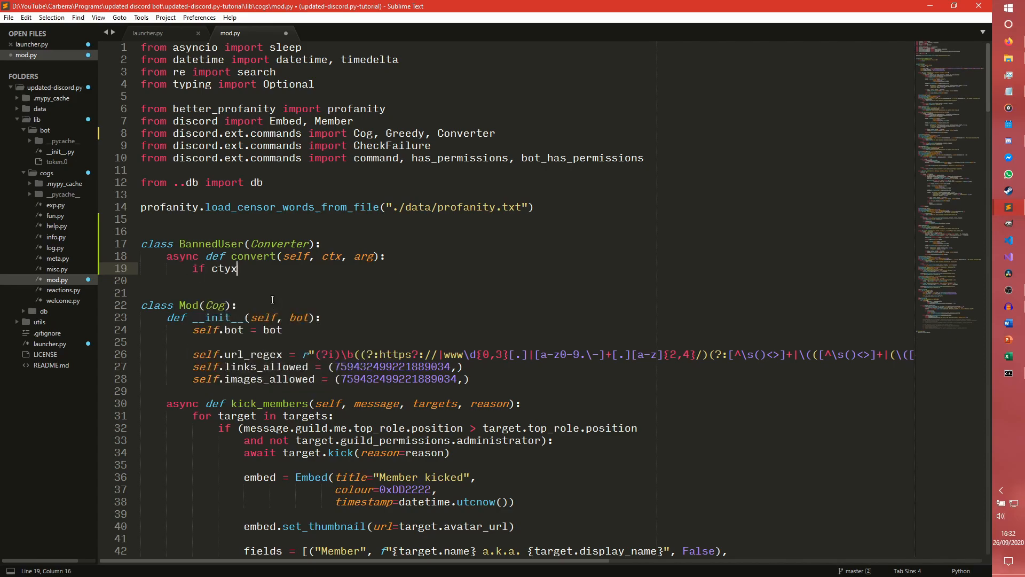
text(.guild.)
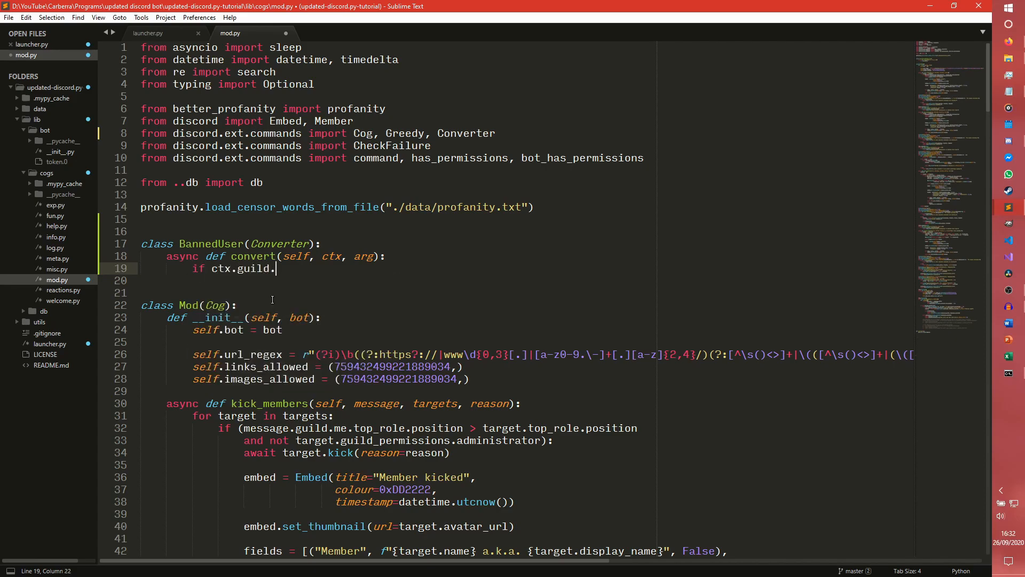
text(me.guild)
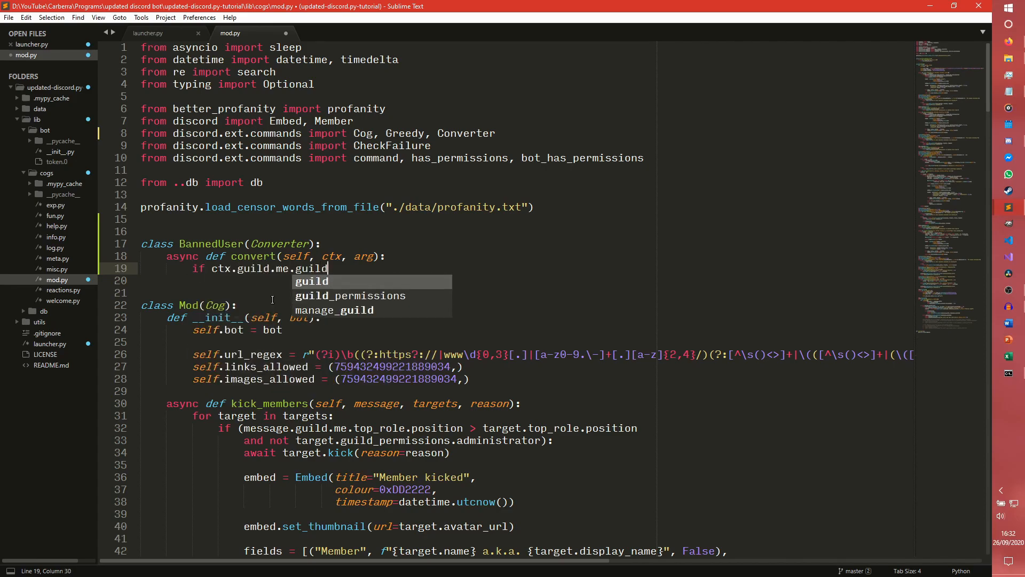
text(_permissions.ba)
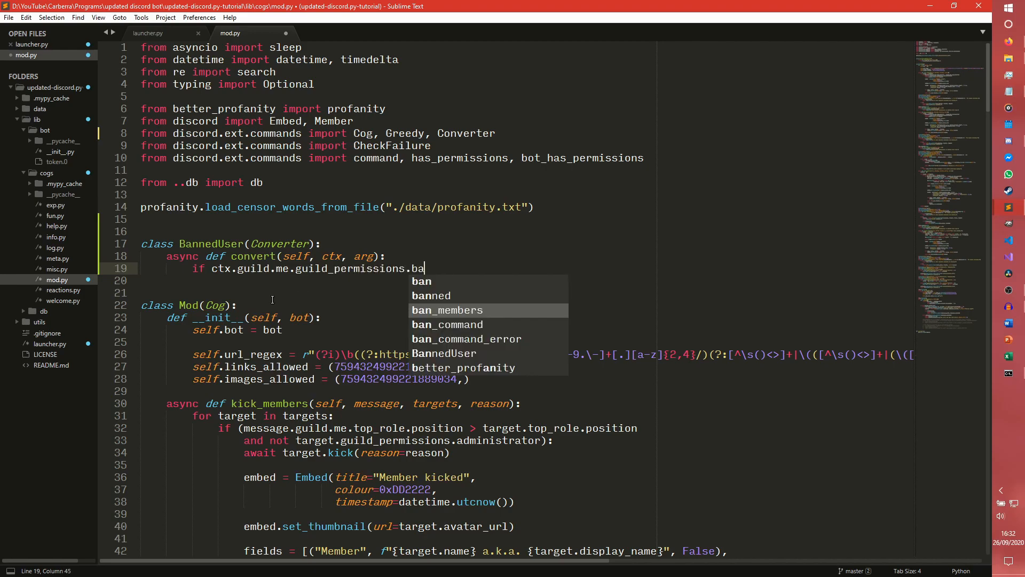
key(Tab)
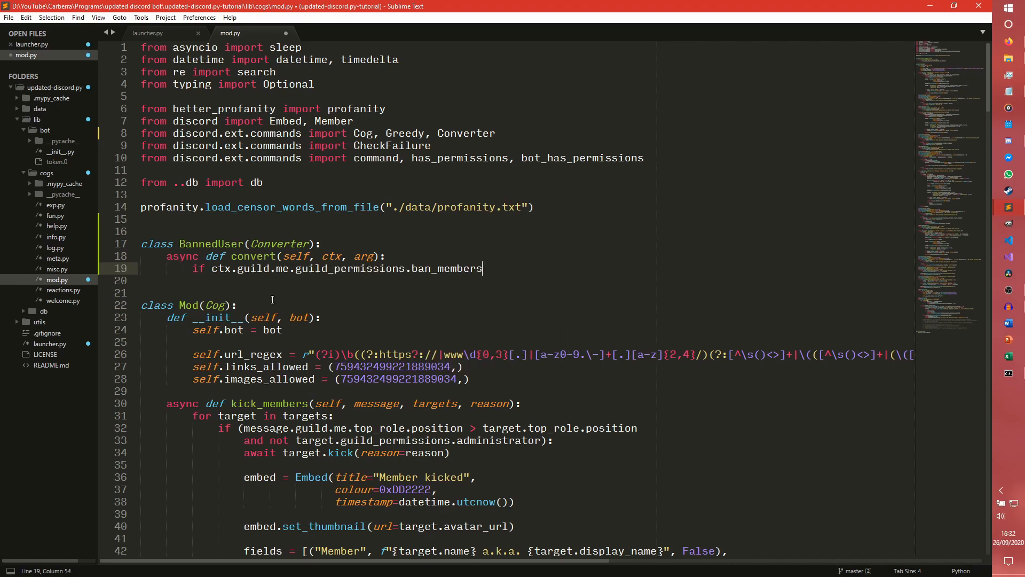
text(:)
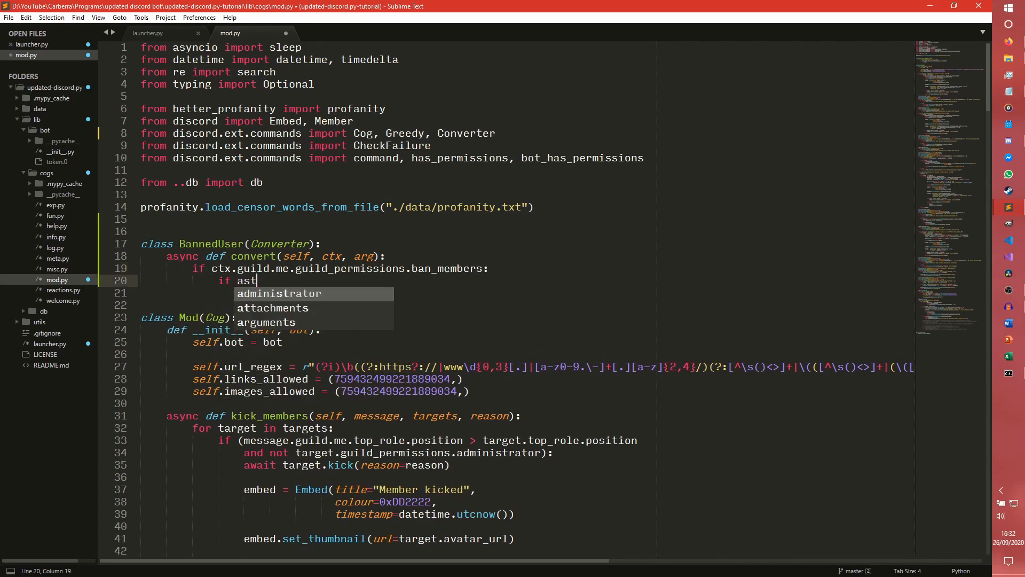
Step: Add the condition 'if arg.isdigit():' inside the permission check
text(ar.gi)
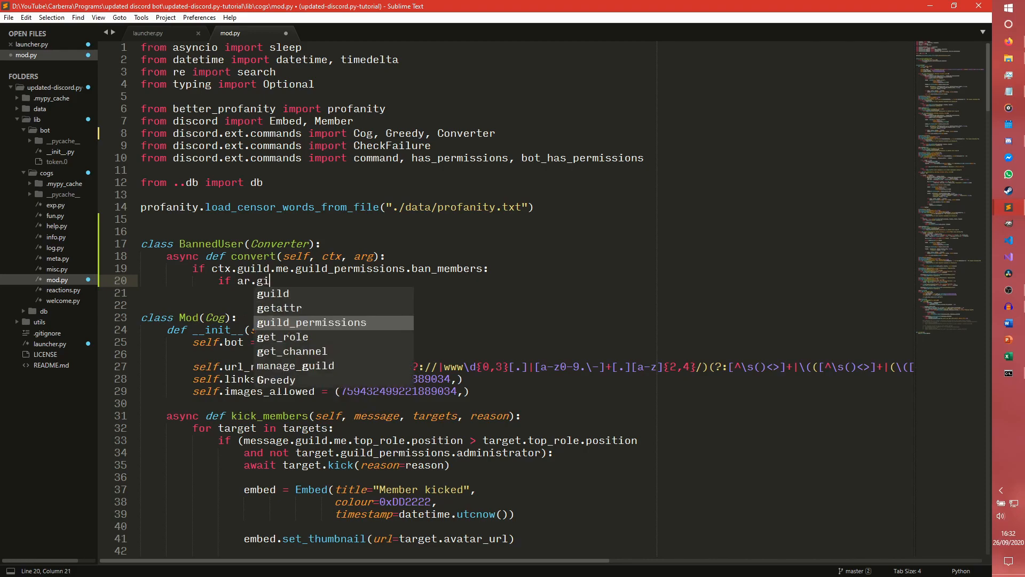
text(sdi)
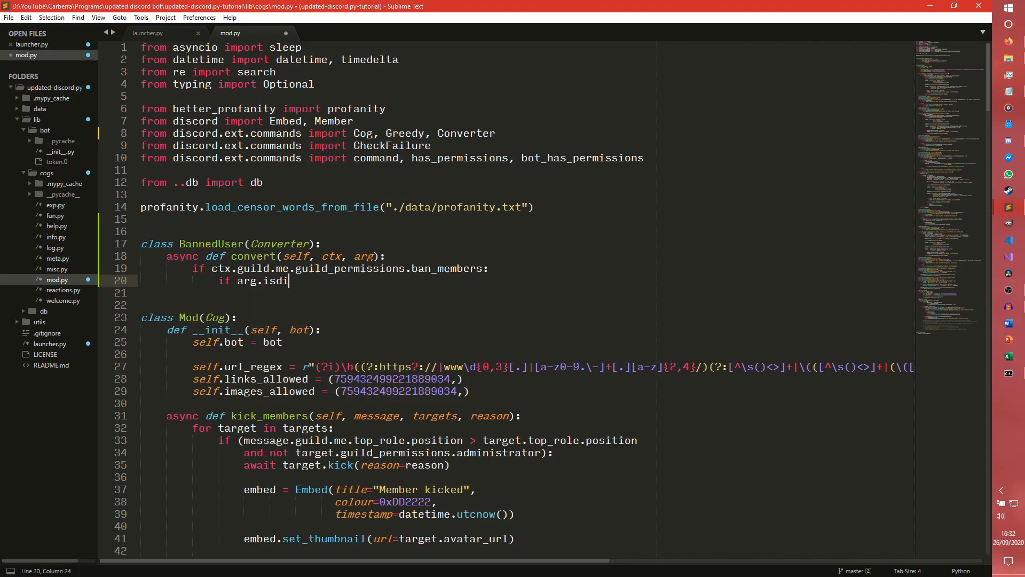
text(git():)
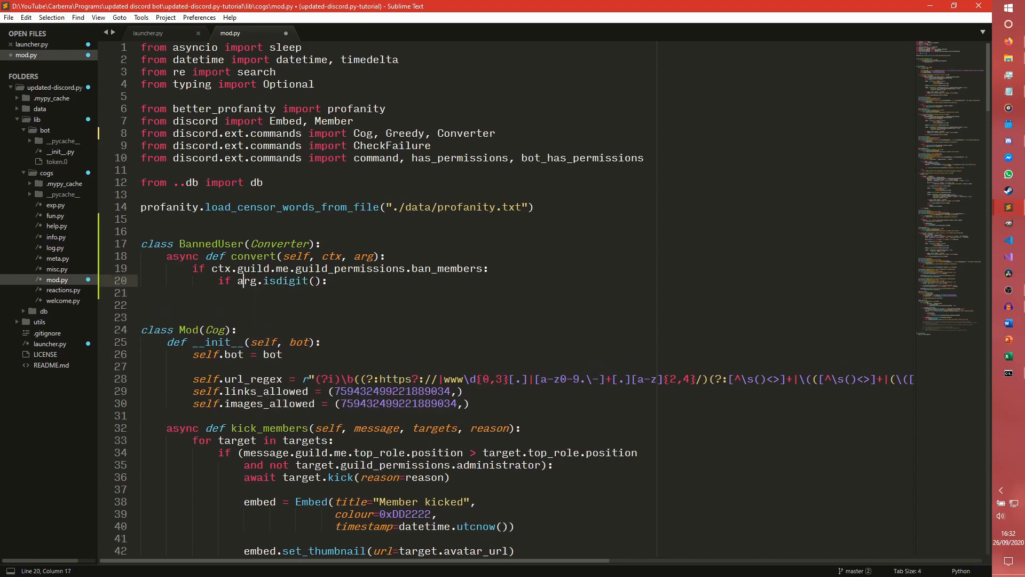
drag(236, 281, 326, 281)
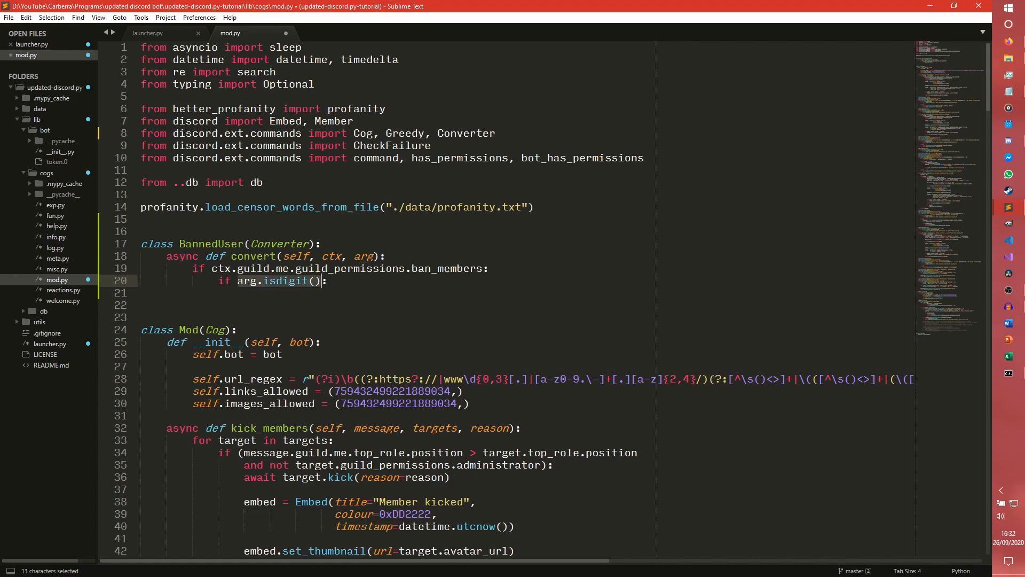
click(260, 281)
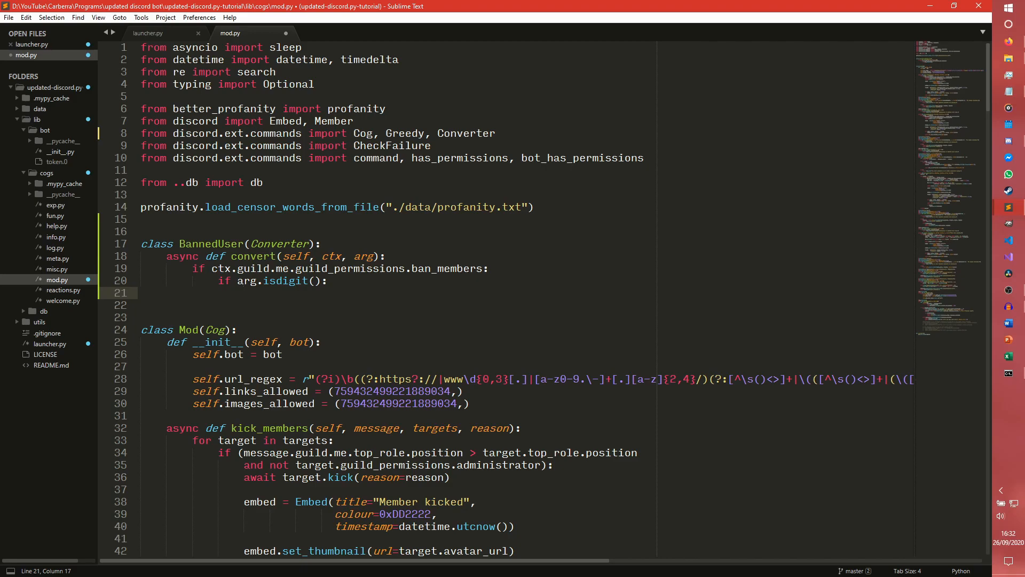
Step: Under it, add try: return await ctx.guild.fetch_ban(discord.Object(id=int(arg)))
text(try:)
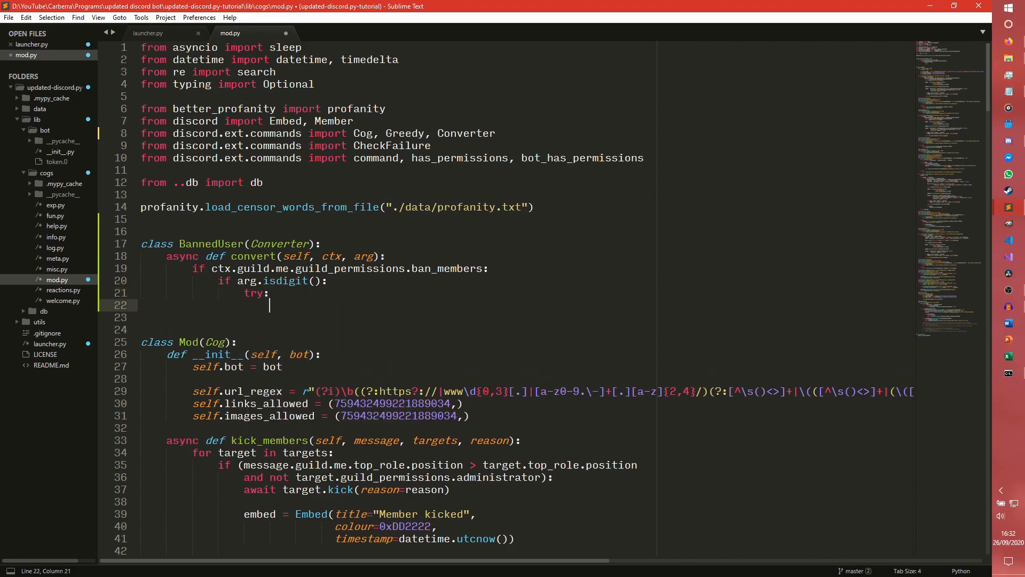
text(return await ctx.s)
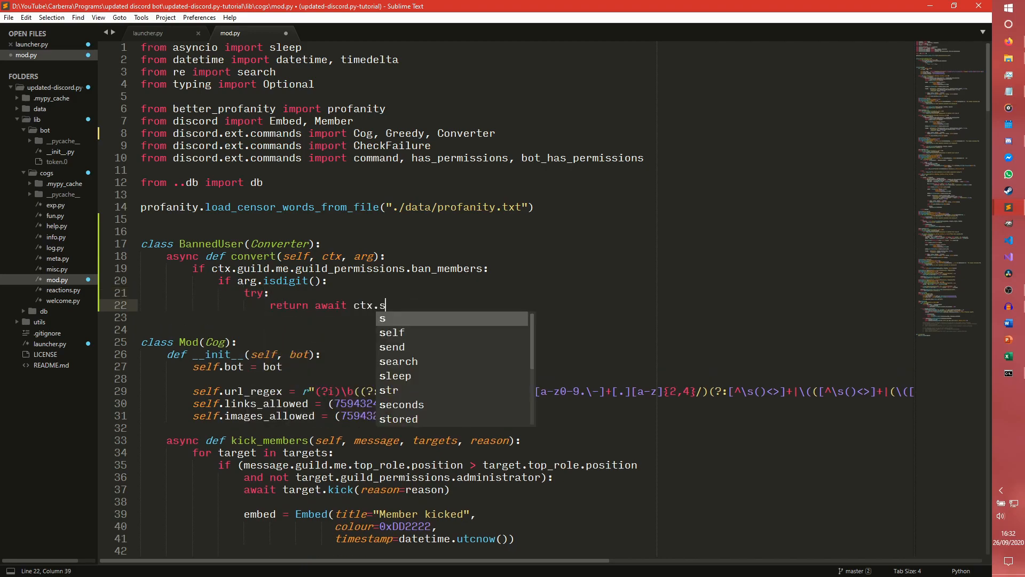
text(uiol)
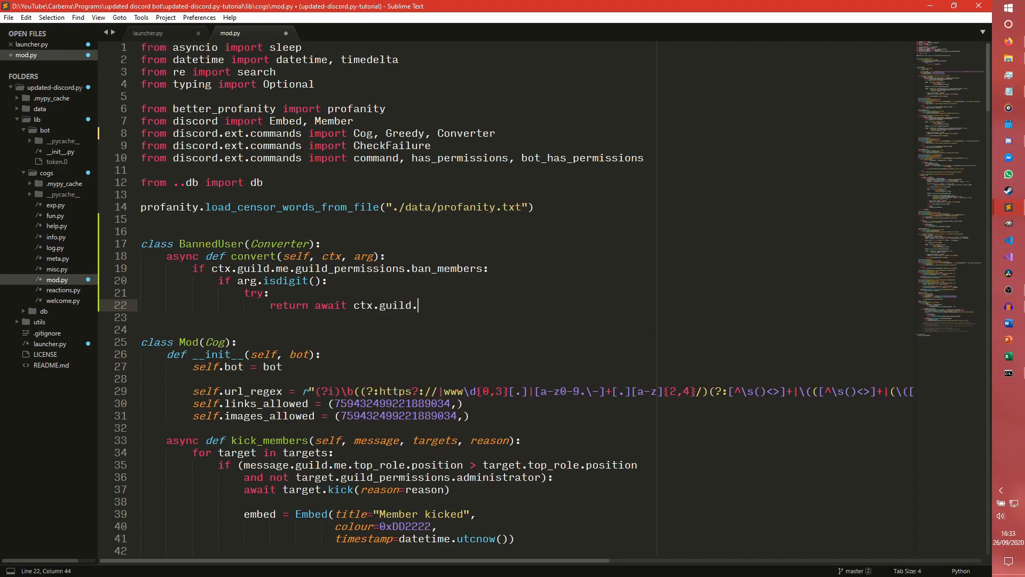
text(fetch)
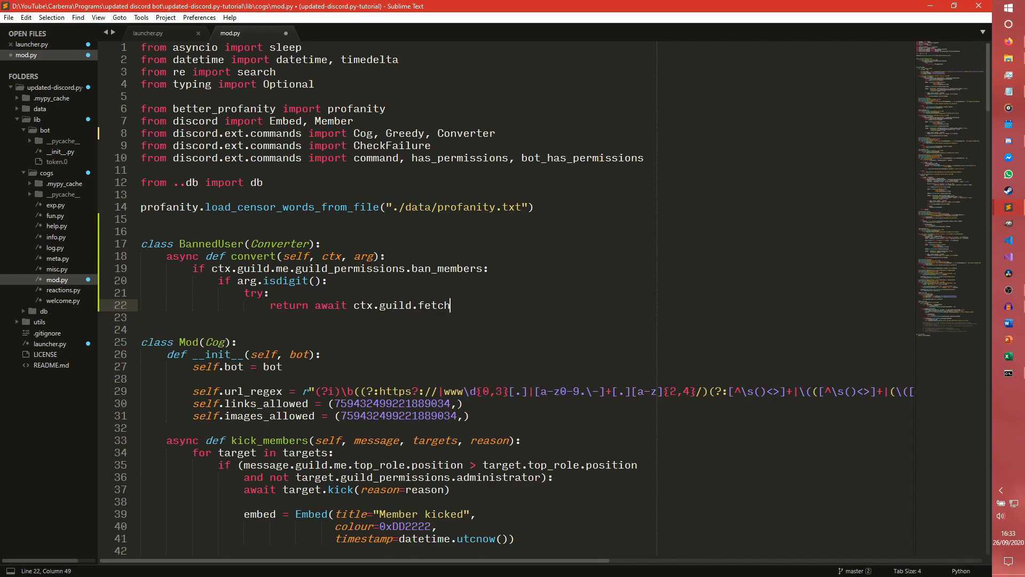
text(_ban(dixso)
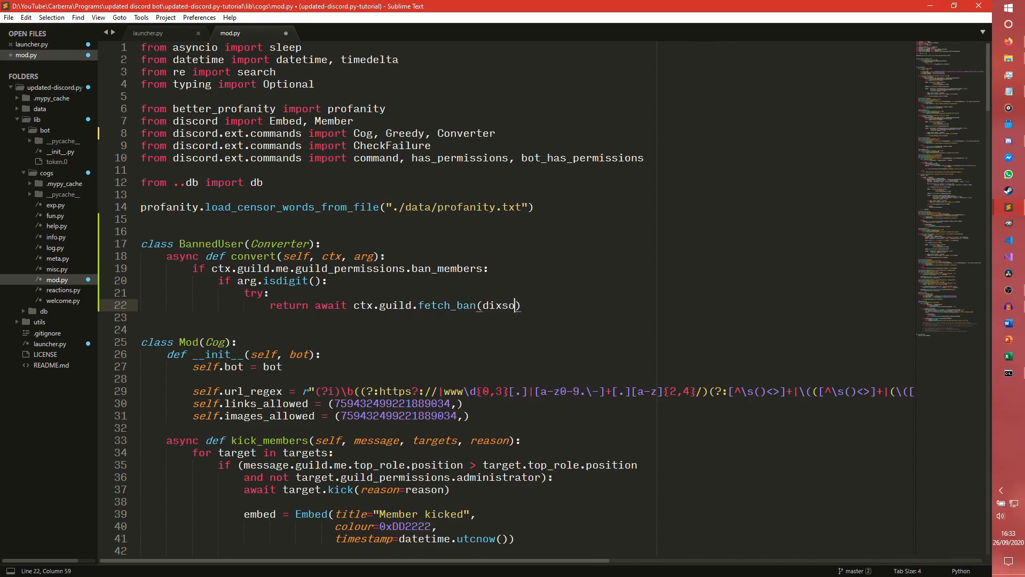
text(discord.OPb)
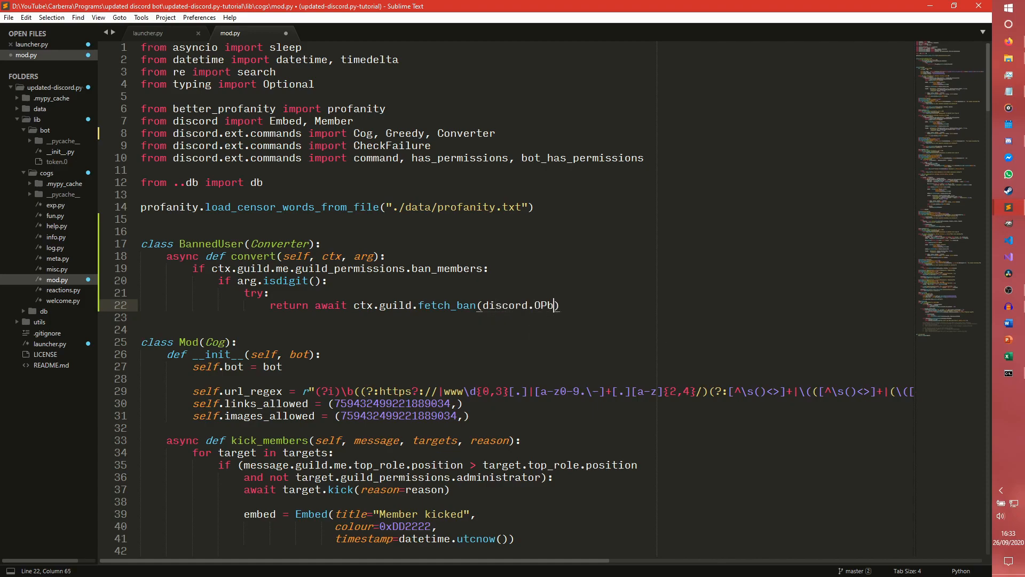
text(Object()
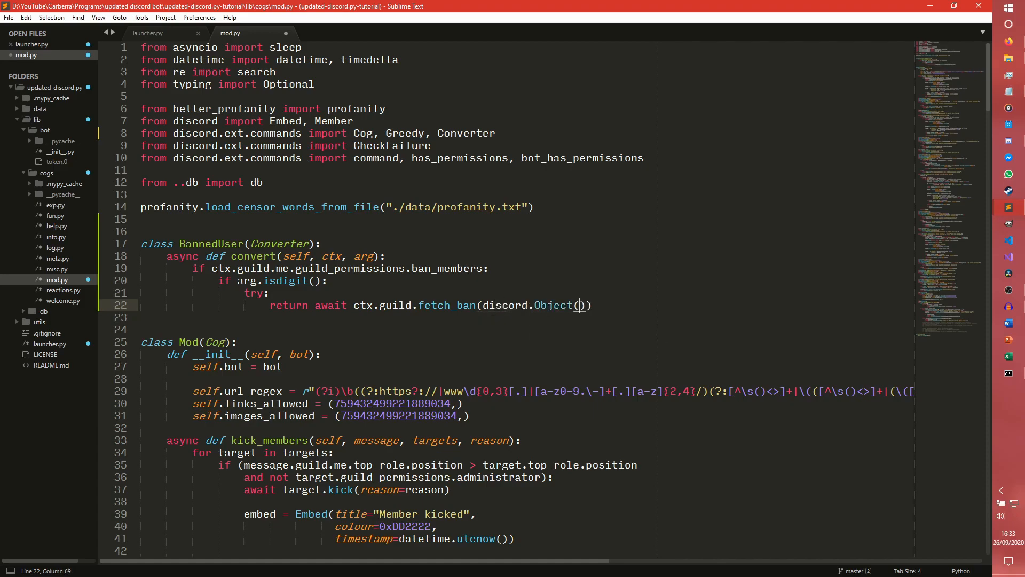
text(id=)
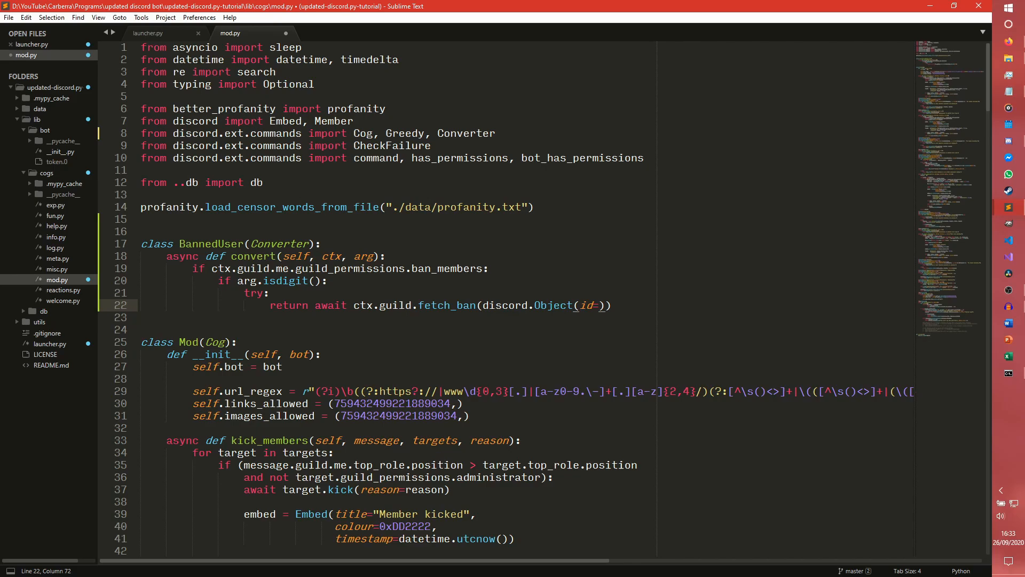
text(int())
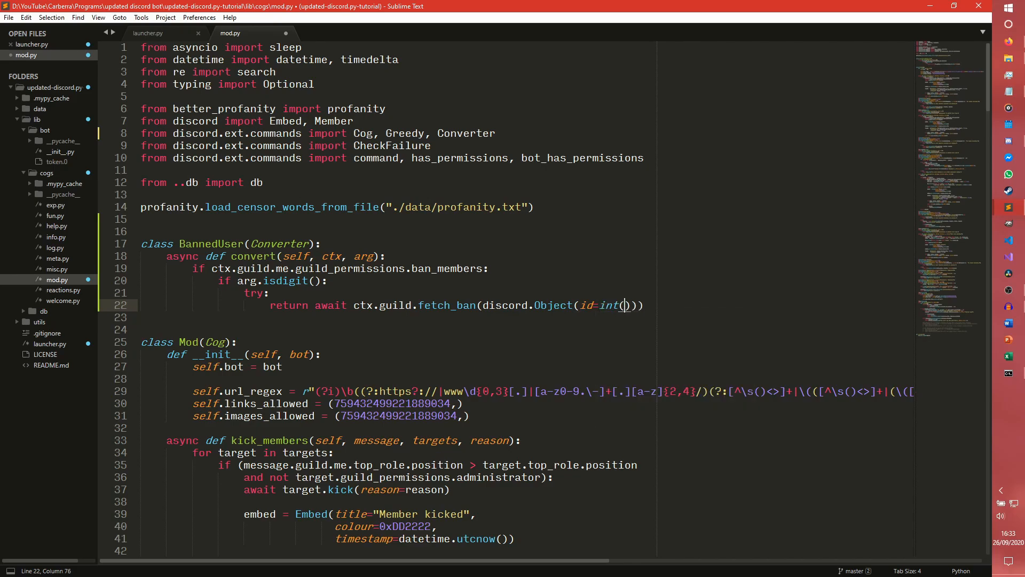
text(arg)
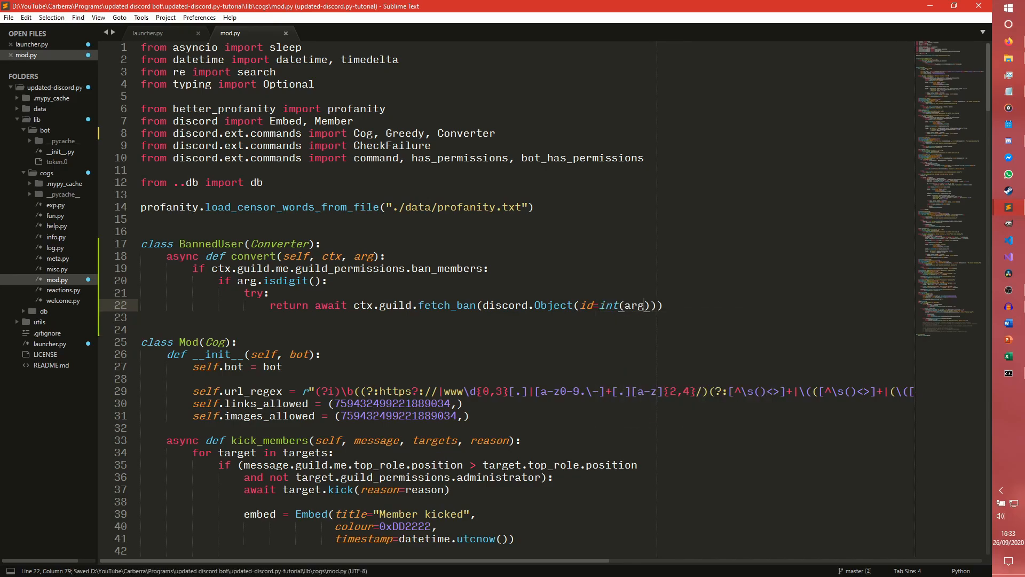
Step: Add 'except NotFound: raise BadArgument', importing both exceptions
click(645, 305)
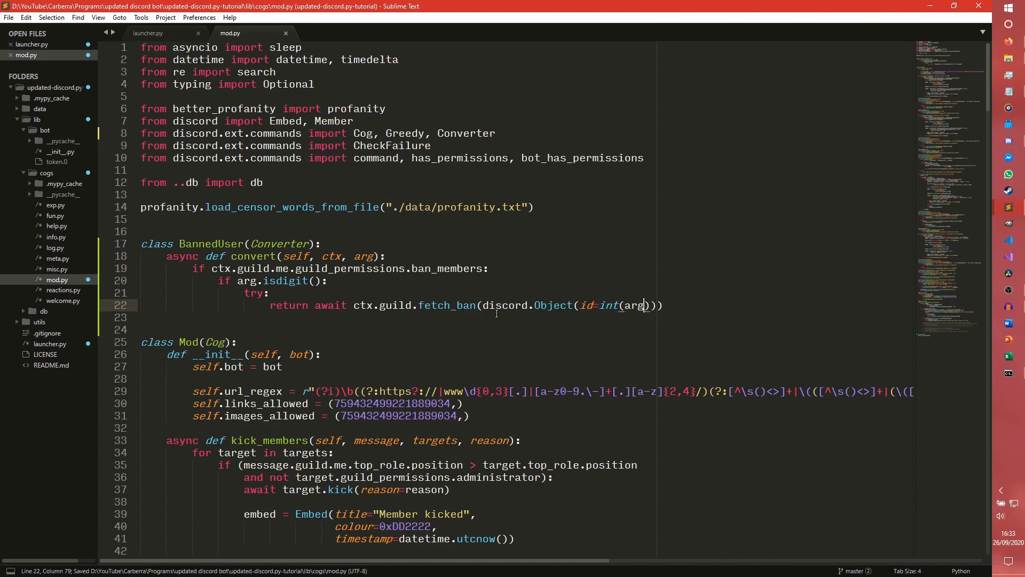
text(ec)
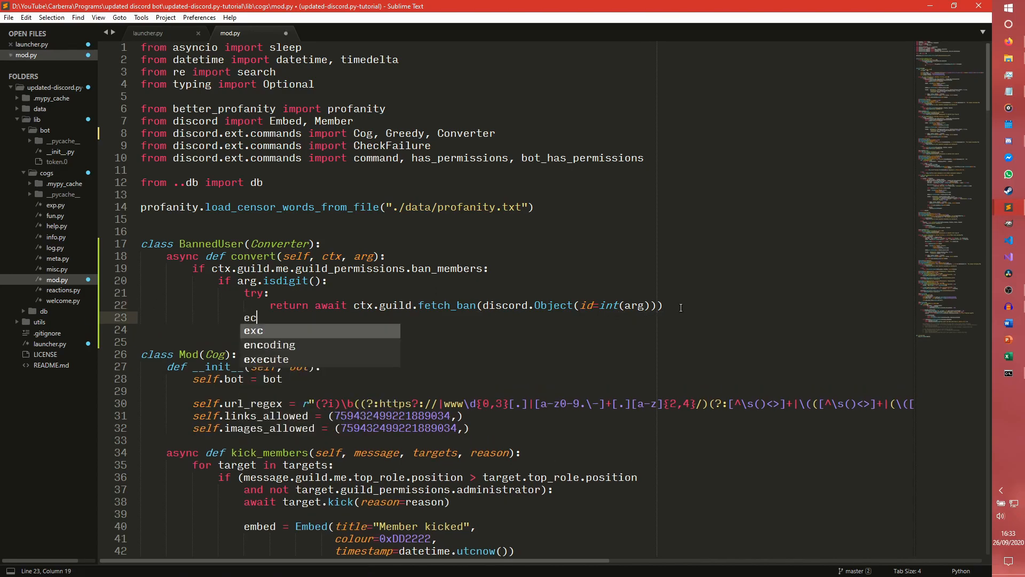
text(except dis)
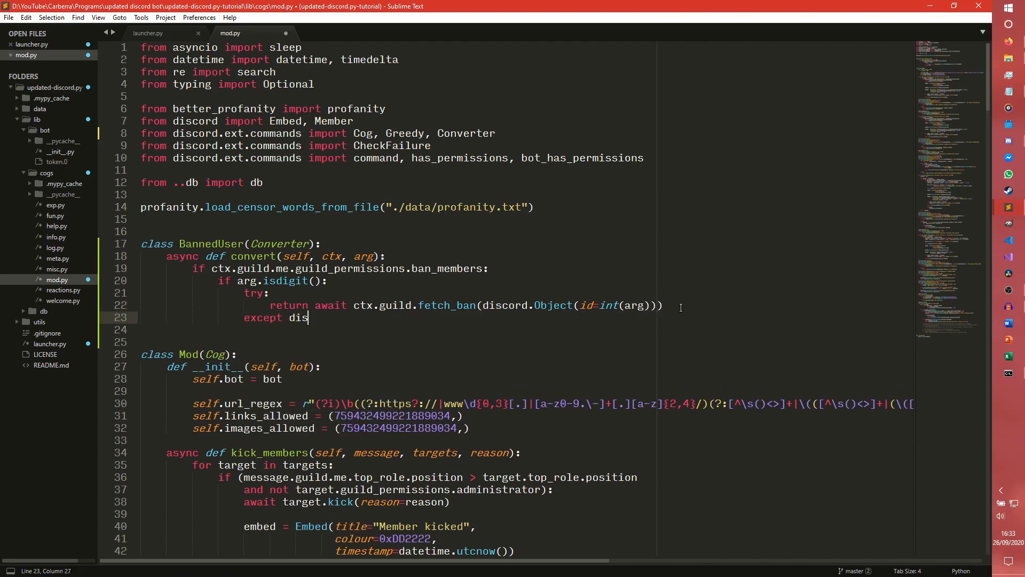
text(Not)
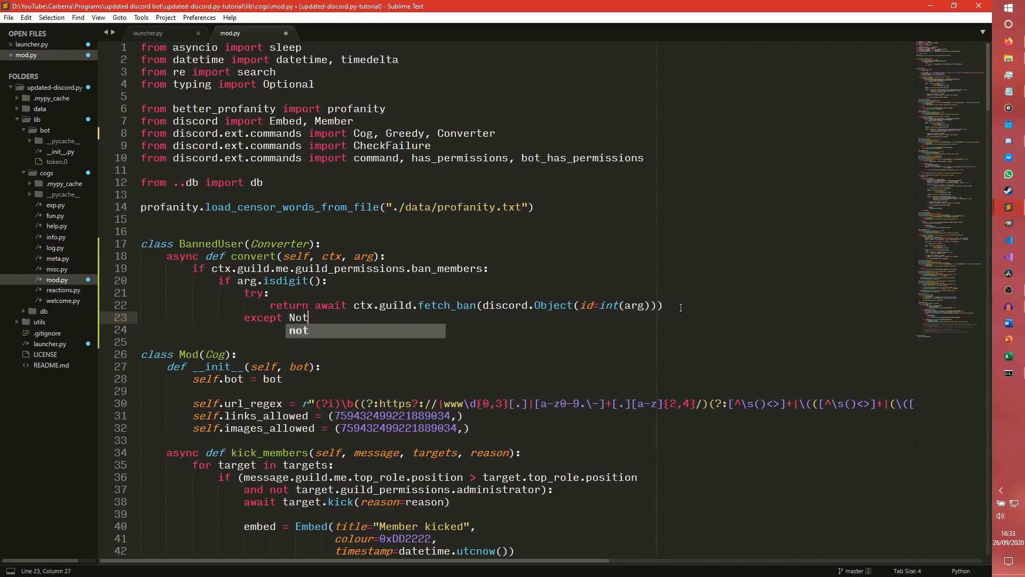
text(Found:)
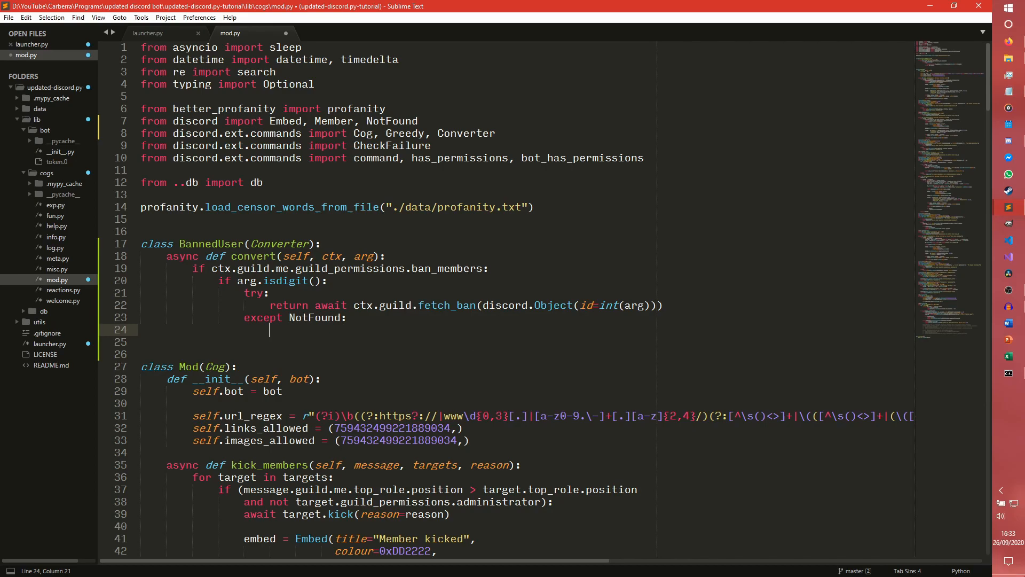
text(raise Bad)
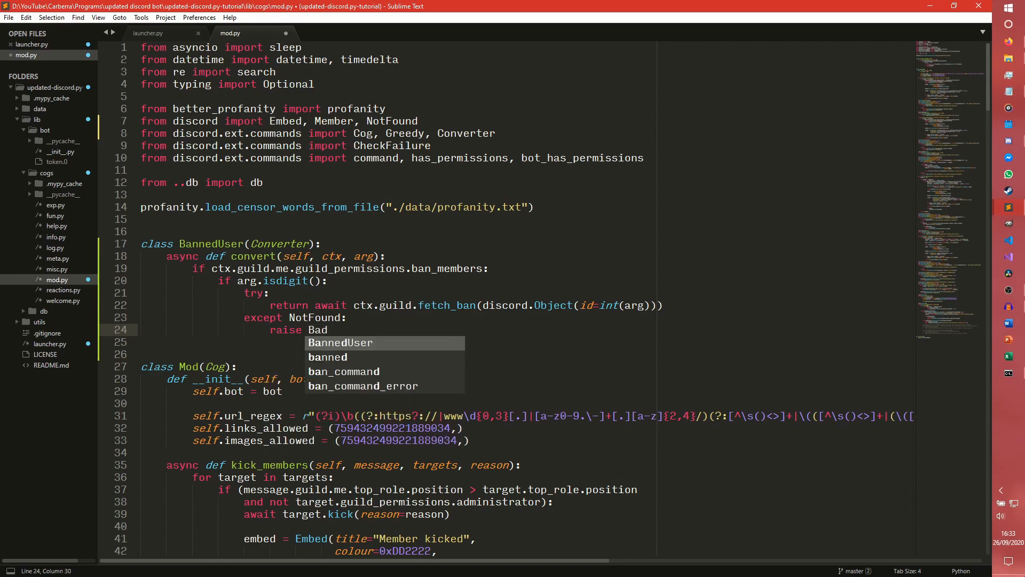
text(Argument)
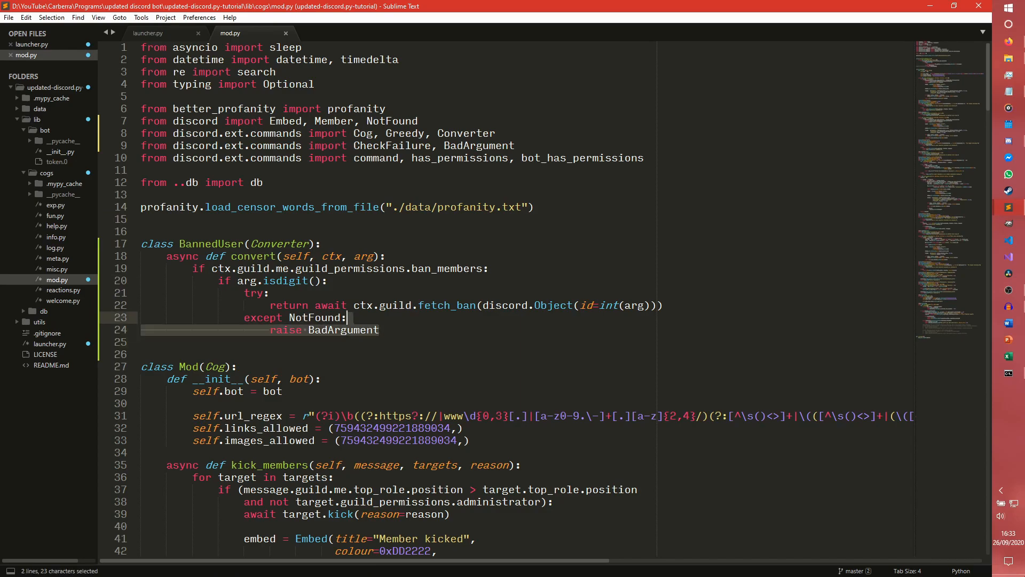
click(379, 330)
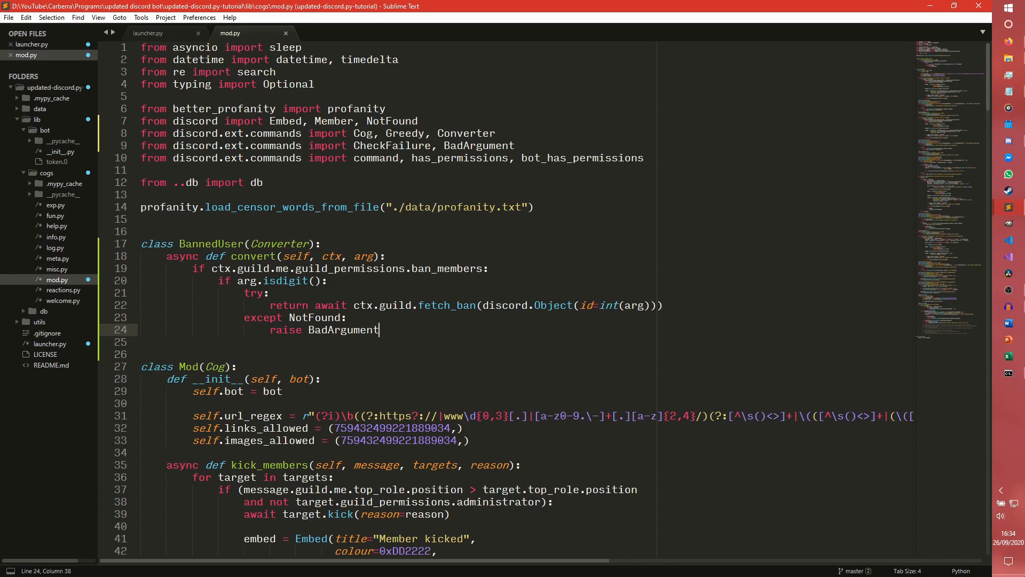
Step: Add 'banned = [e.user for e in await ctx.guild.bans()]' below the except block
key(Enter)
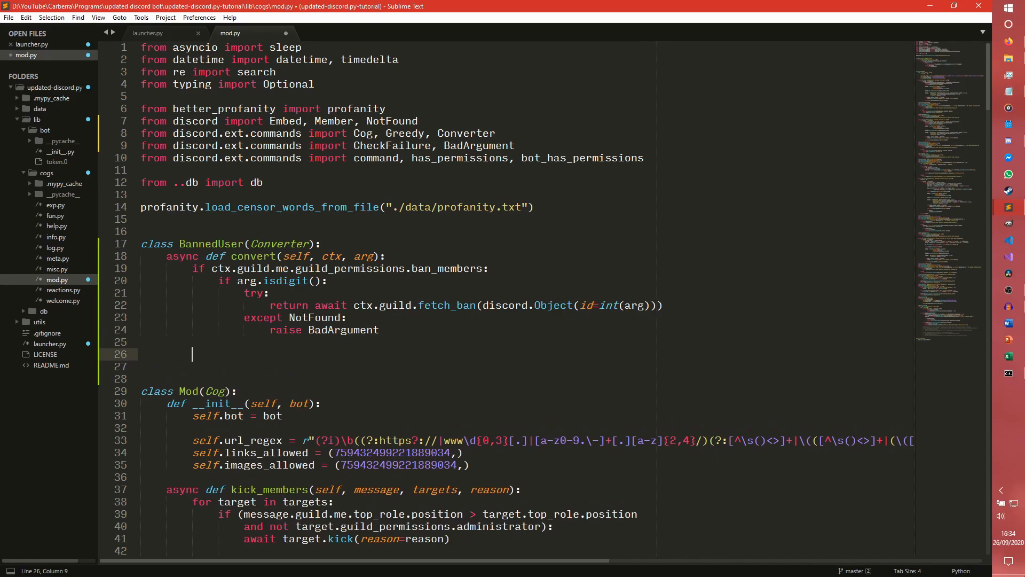
text(banned =)
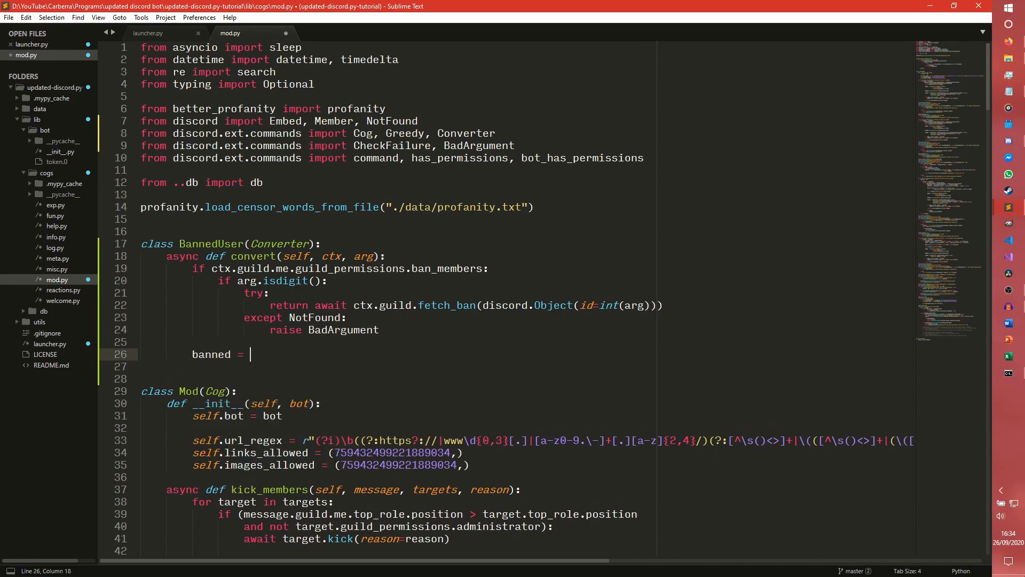
text([])
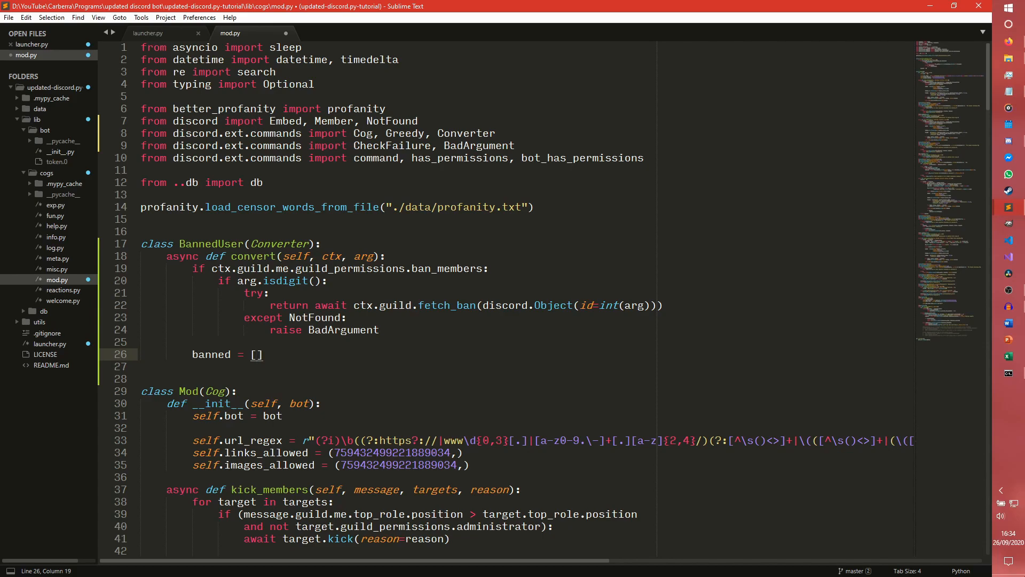
text(e.user)
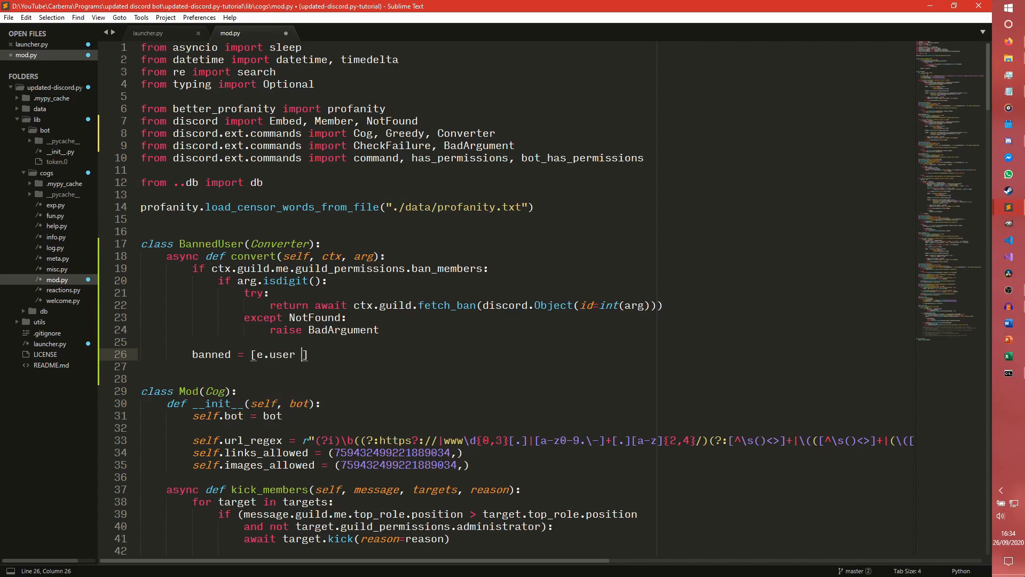
text(for e in await t)
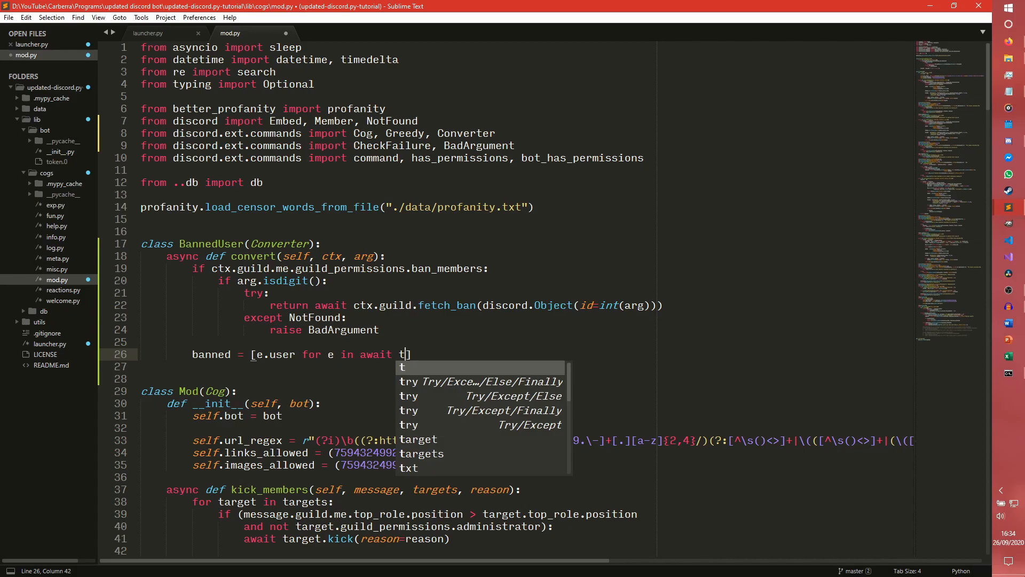
text(ctx.guild.bans()
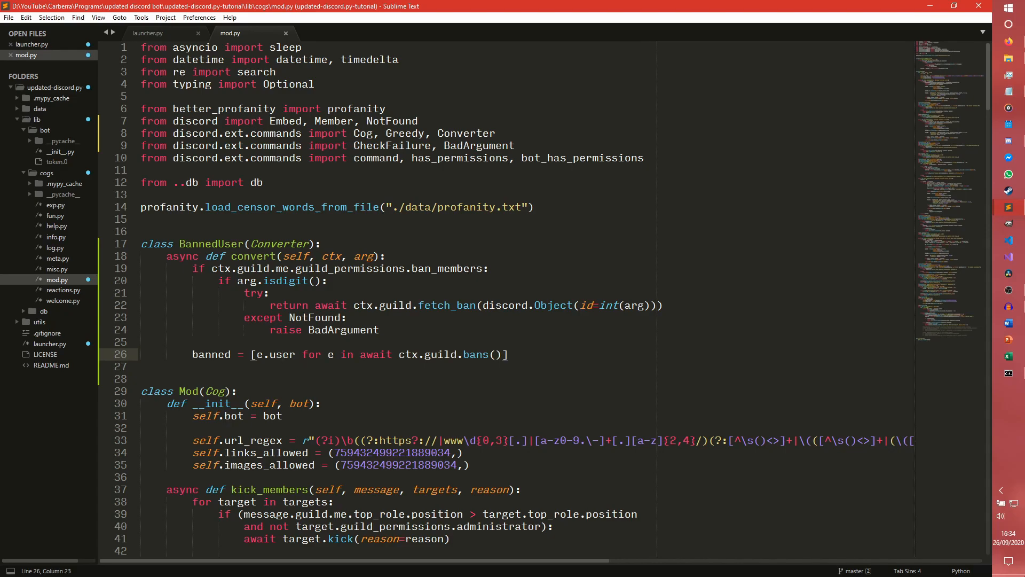
double_click(284, 354)
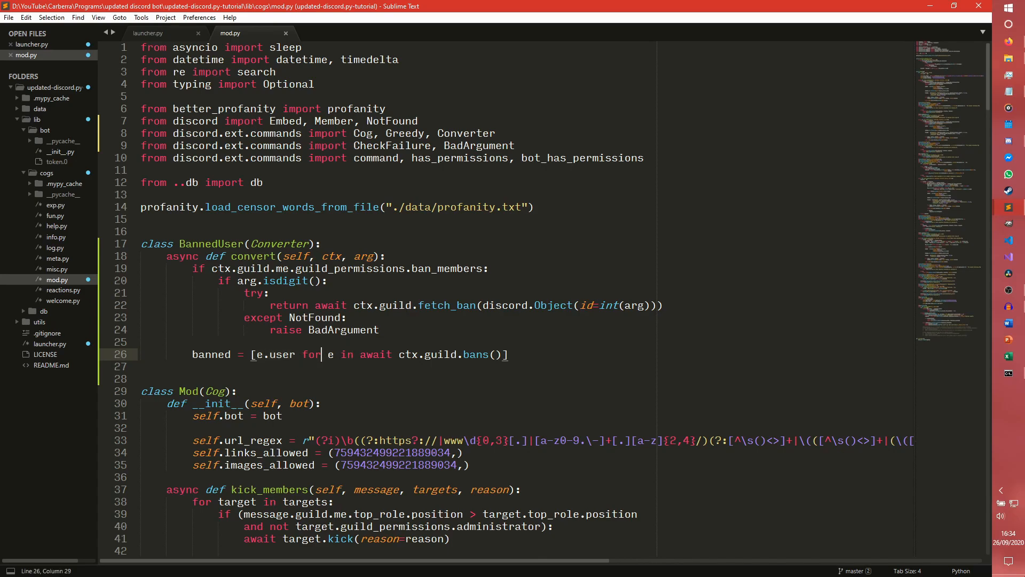
click(235, 354)
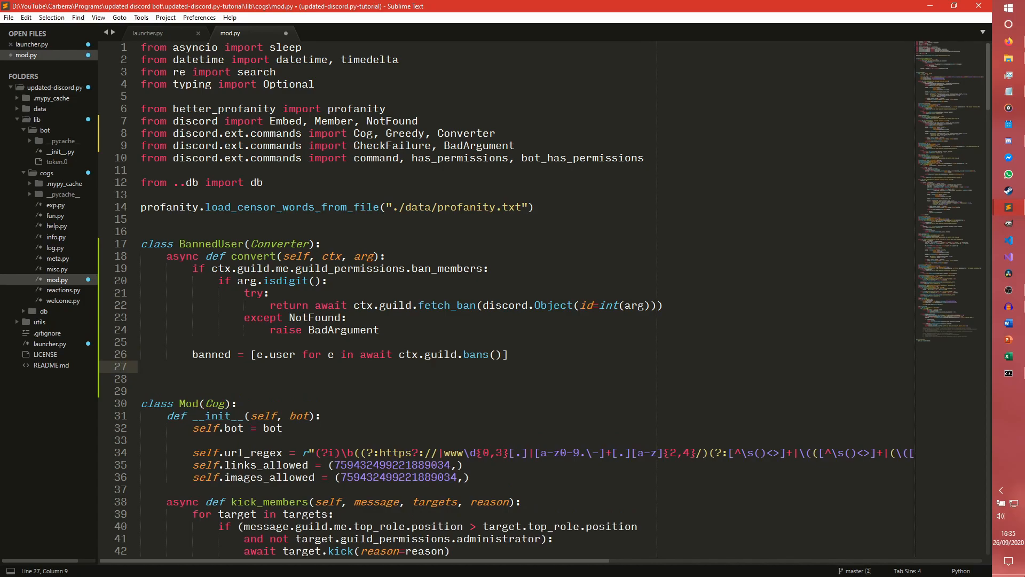
Step: Start 'if banned:' and 'if (user := find(' and add 'from discord.utils import find'
text(if banned:)
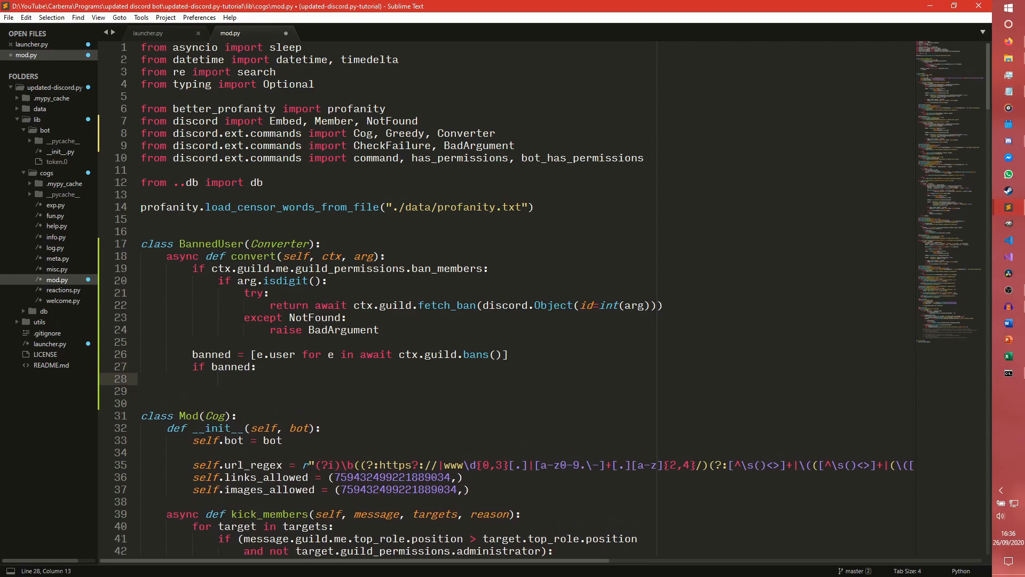
text(if (user := find()
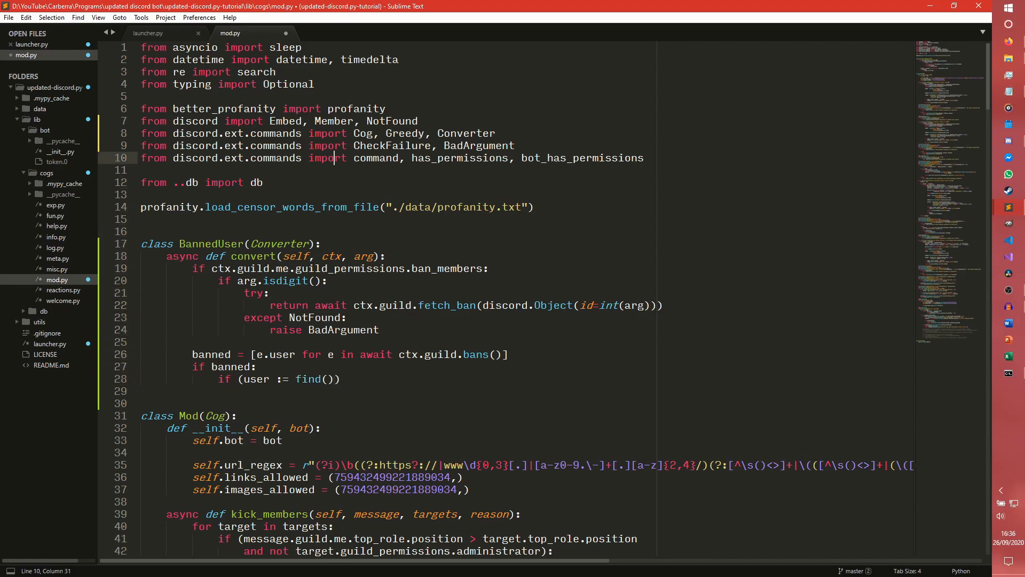
text(from discor)
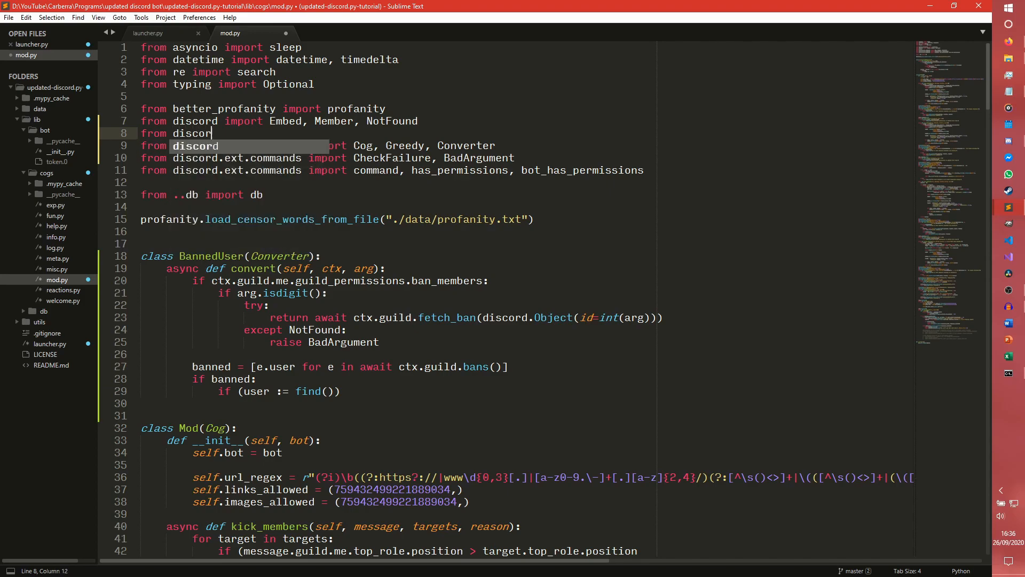
text(d.utils import find)
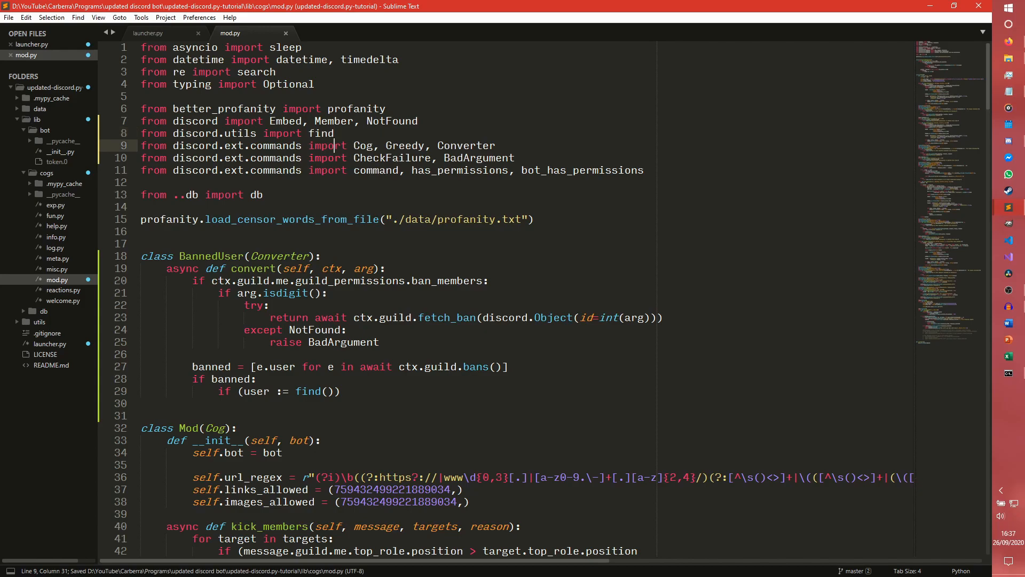
Step: Fill the find call with 'lambda u: str(u) == arg' over banned
click(325, 391)
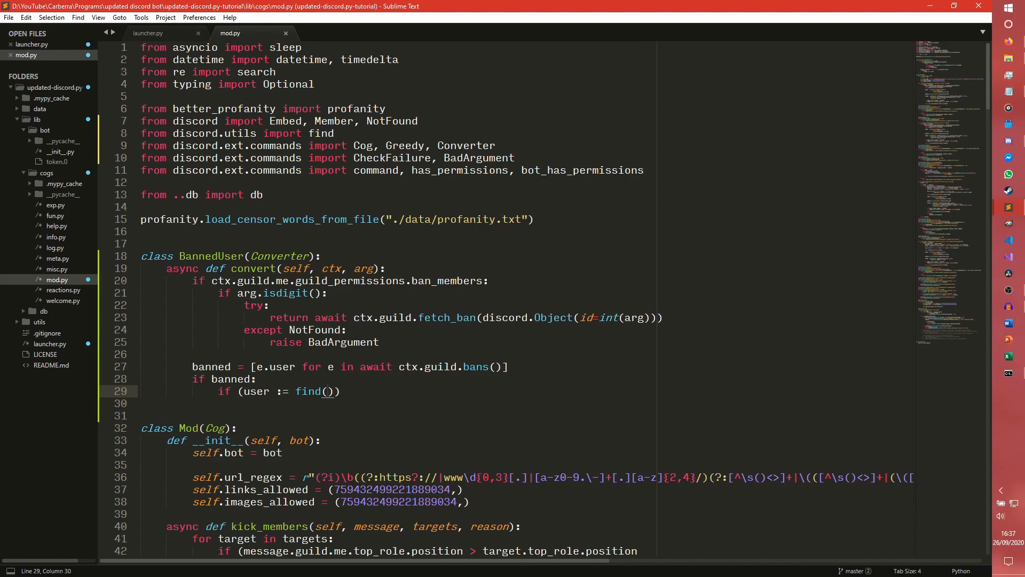
text(lambda)
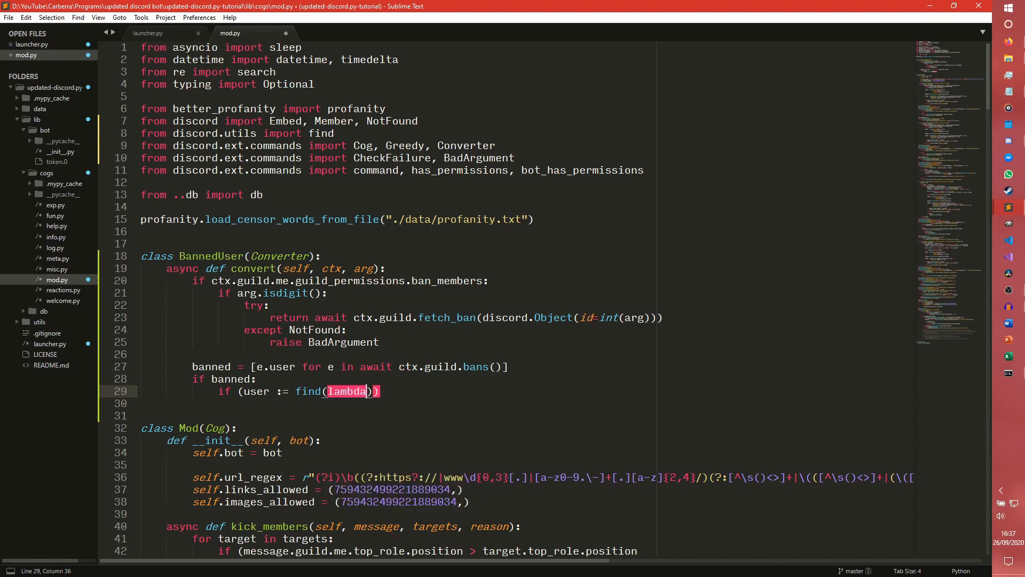
text(u: str(u)
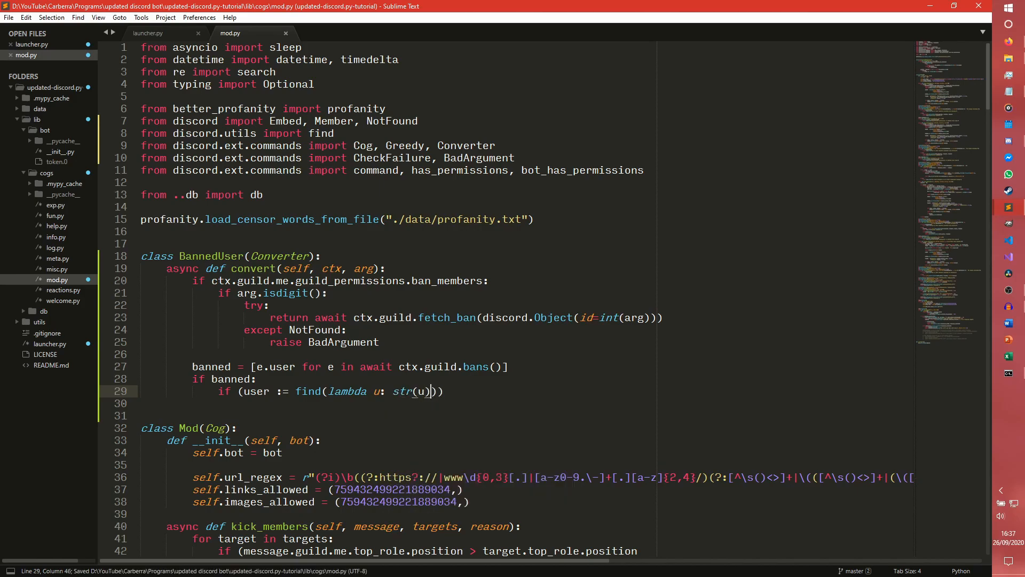
text(== arg, banned)
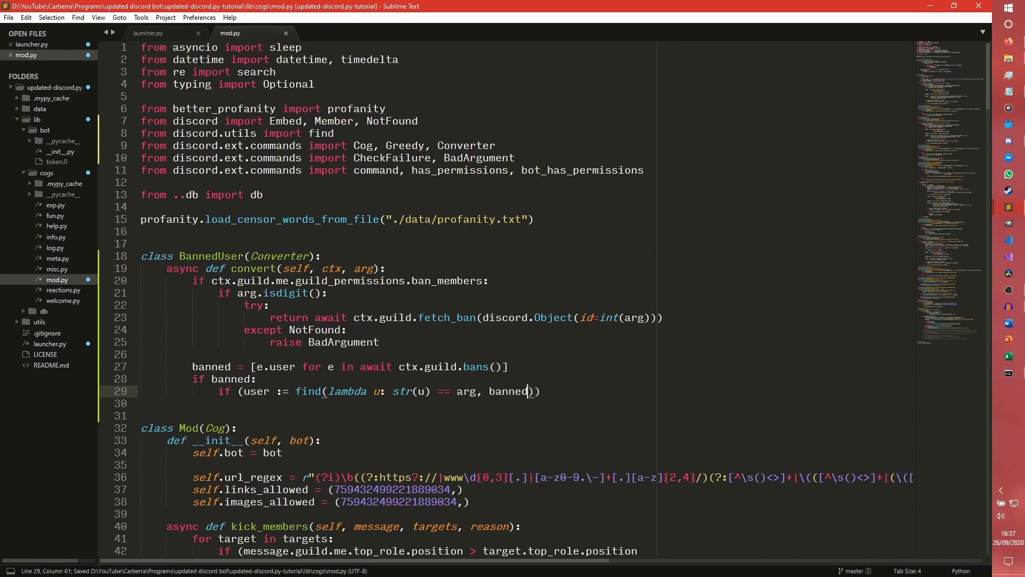
double_click(507, 391)
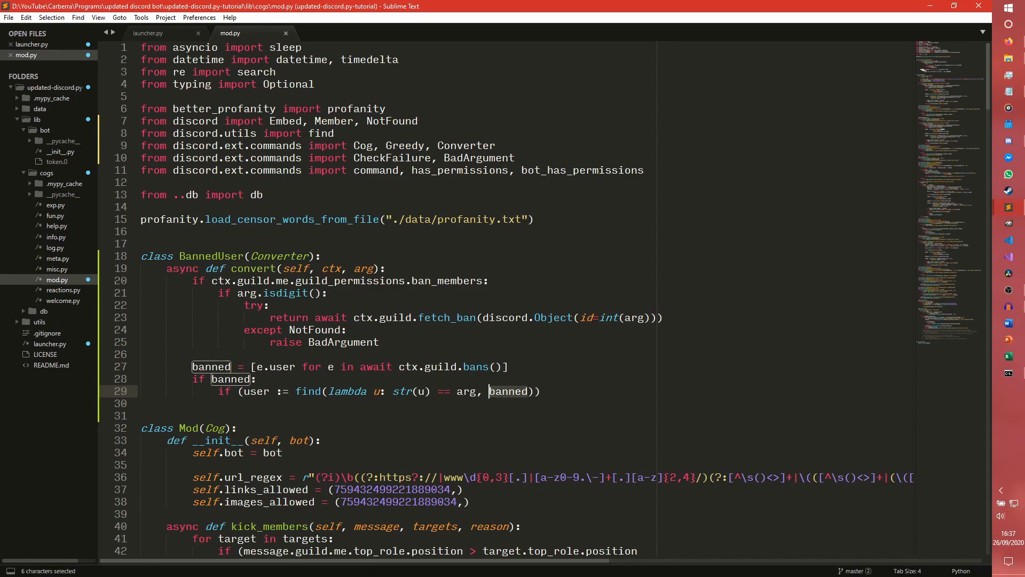
click(367, 392)
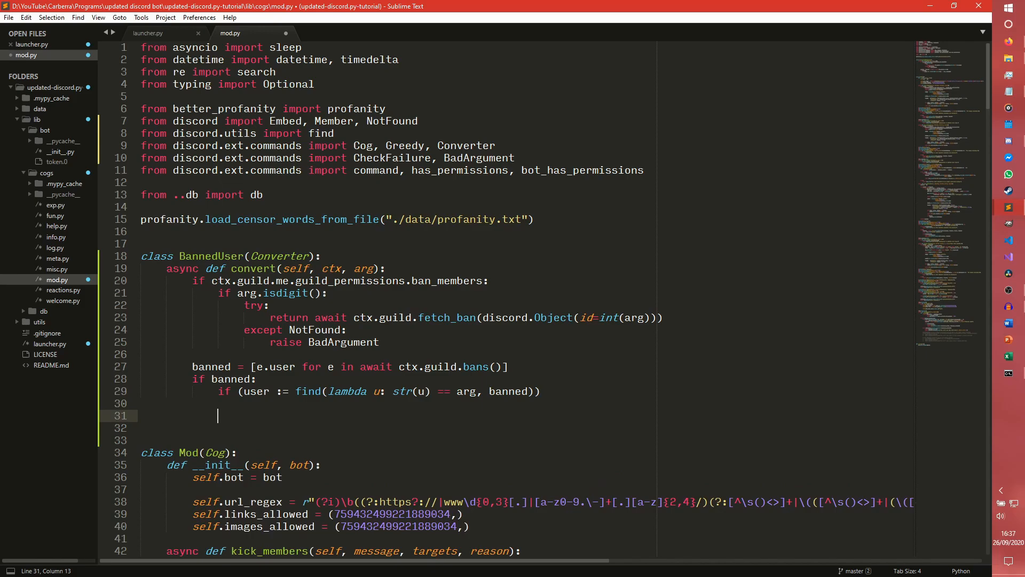
text(Parafoxia#19)
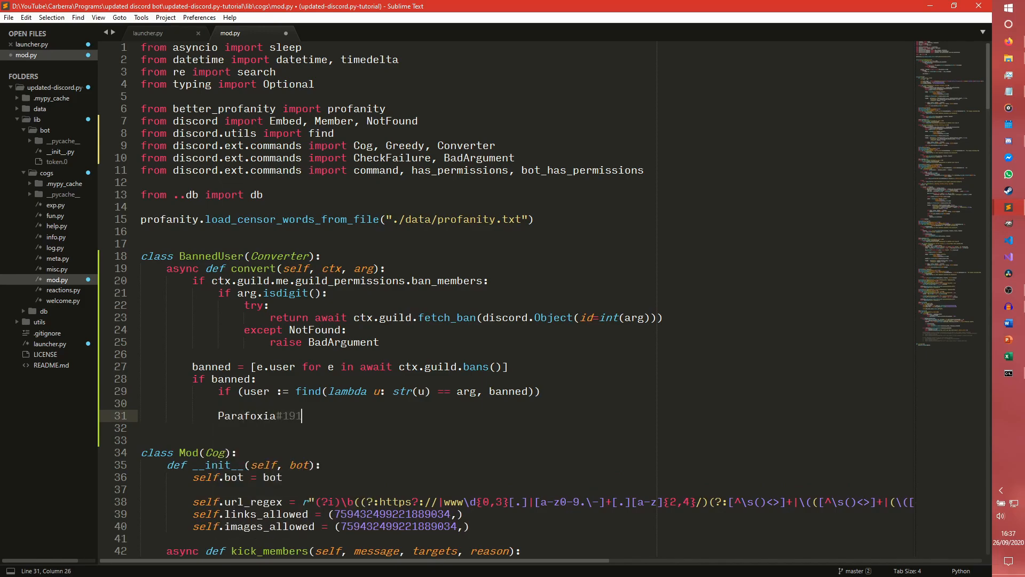
text(1)
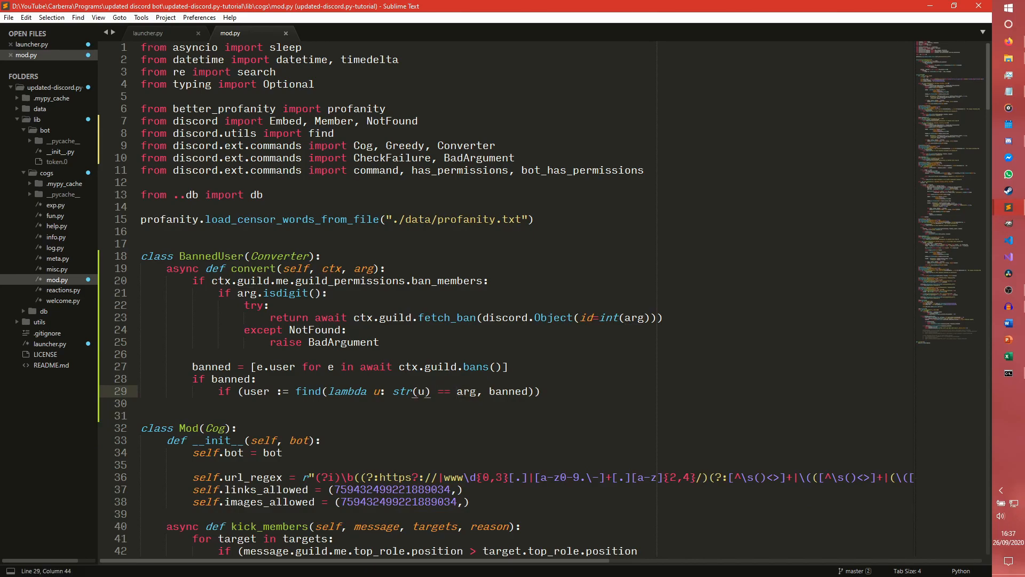
text(.lower())
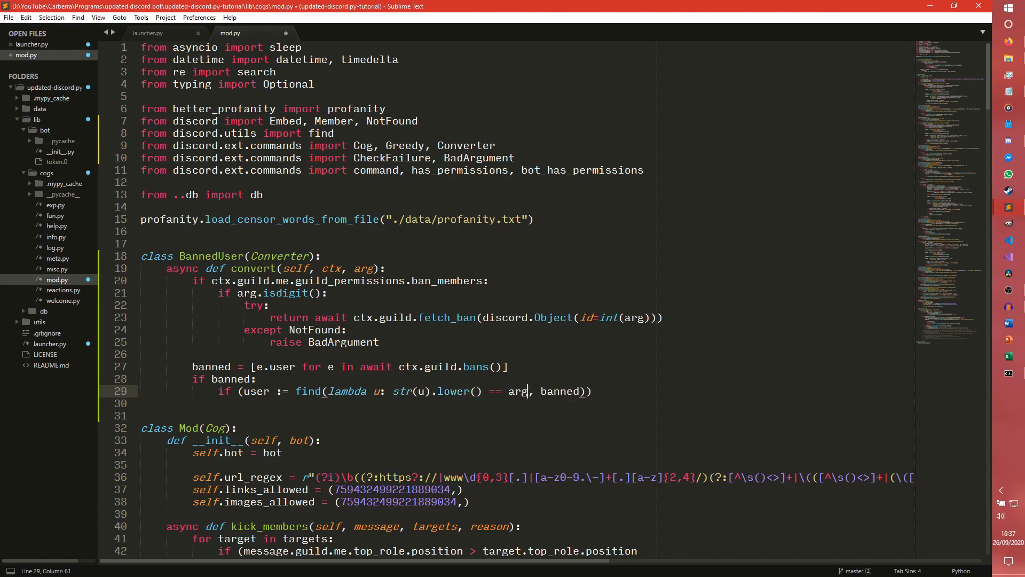
text(.lower())
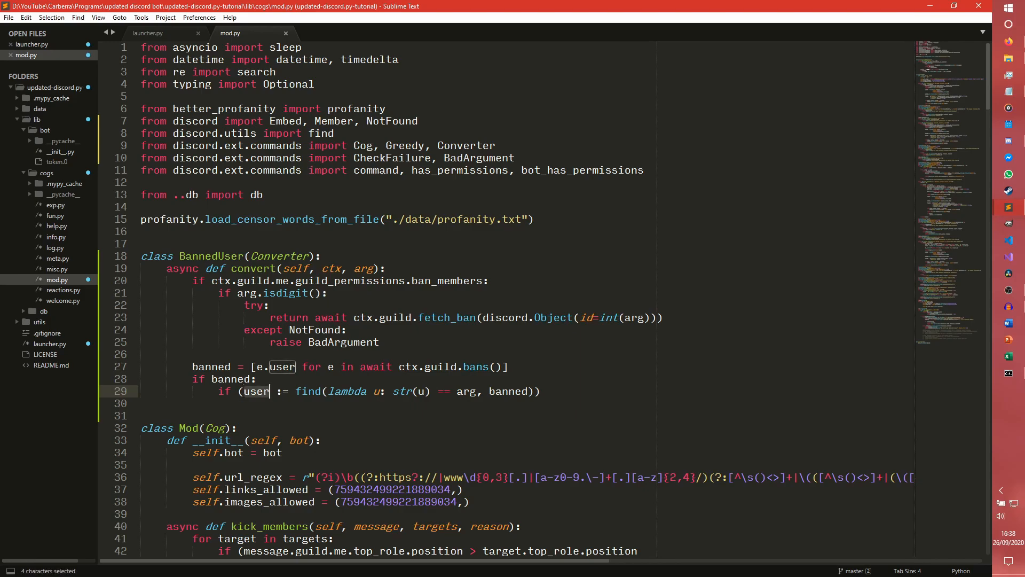
Step: Return user when found, otherwise raise BadArgument, and save mod.py
click(539, 392)
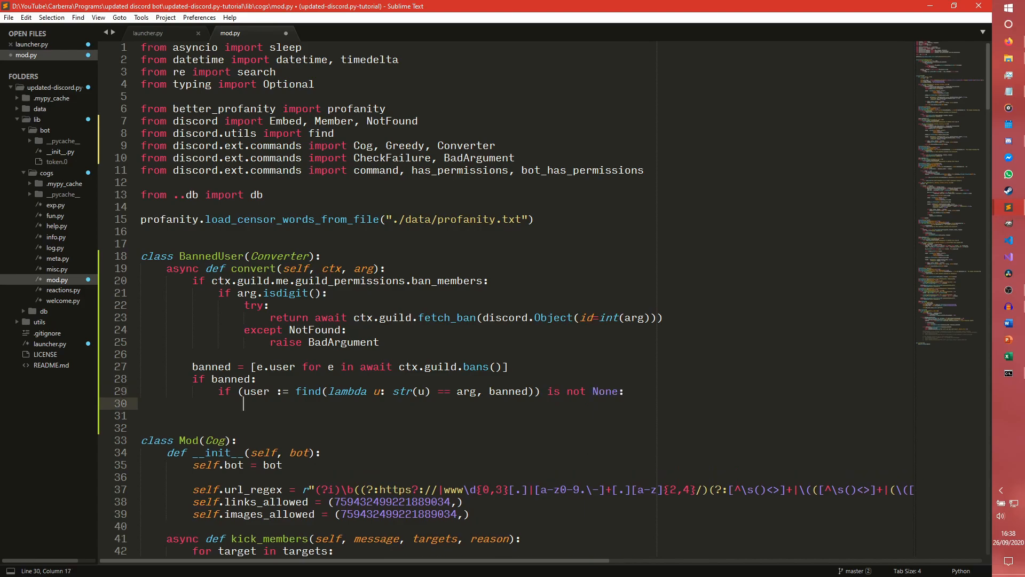
text(return)
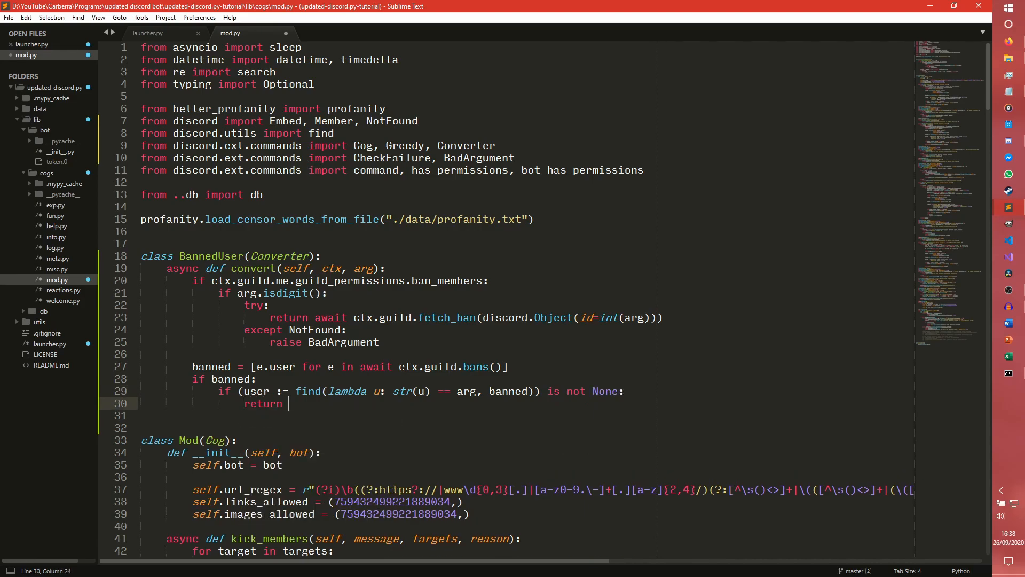
text(user)
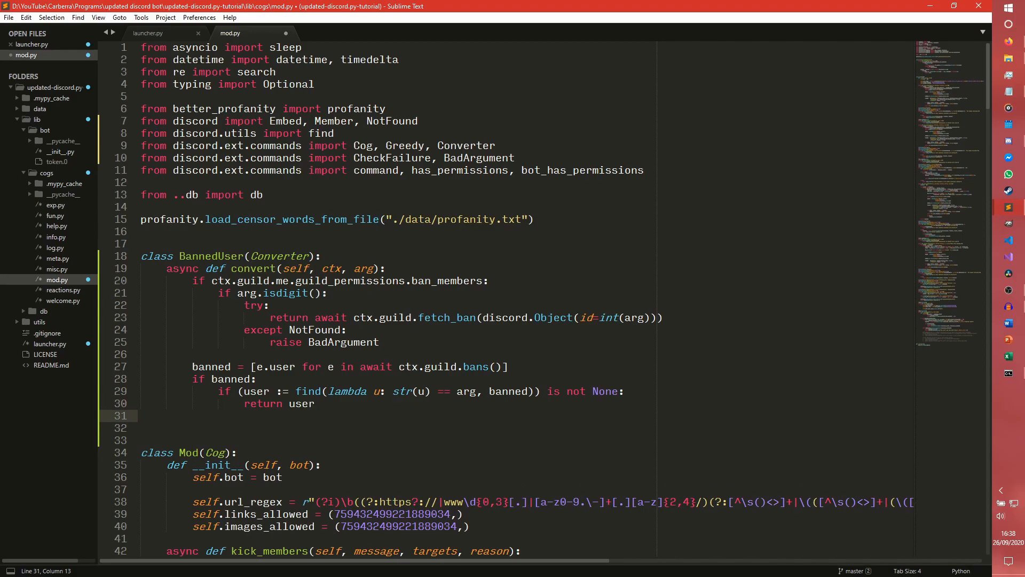
text(else:)
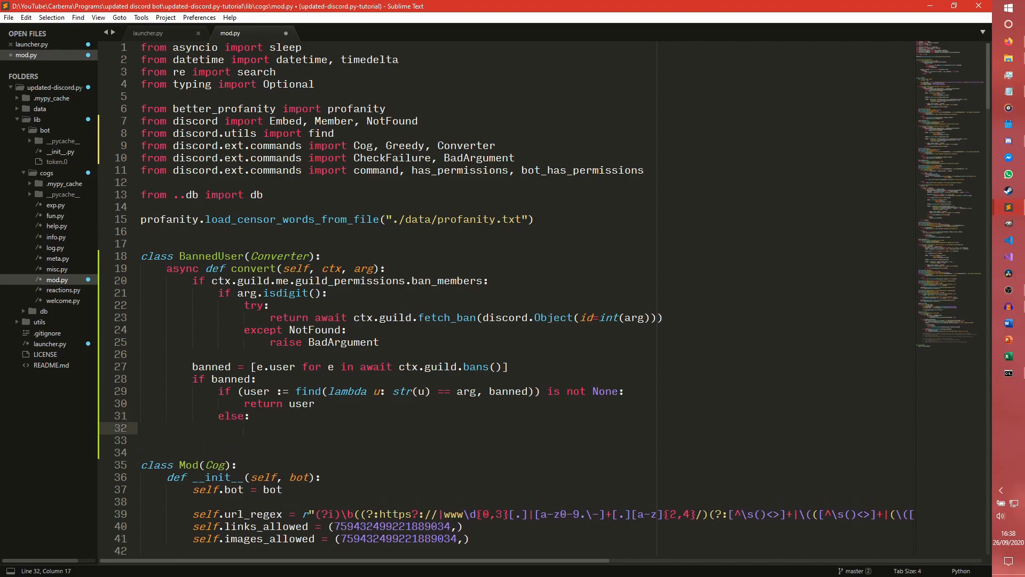
text(ria)
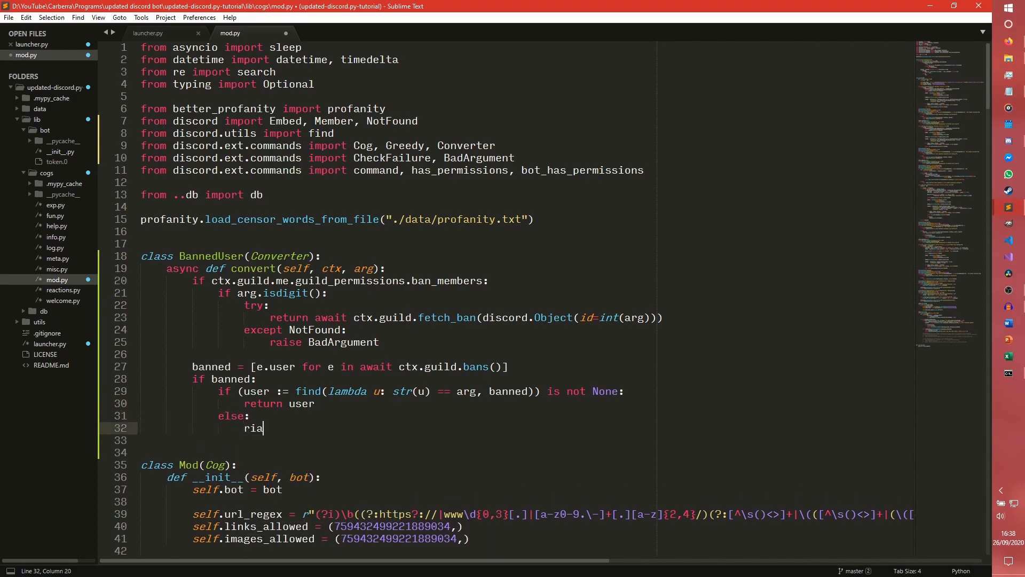
text(aise com)
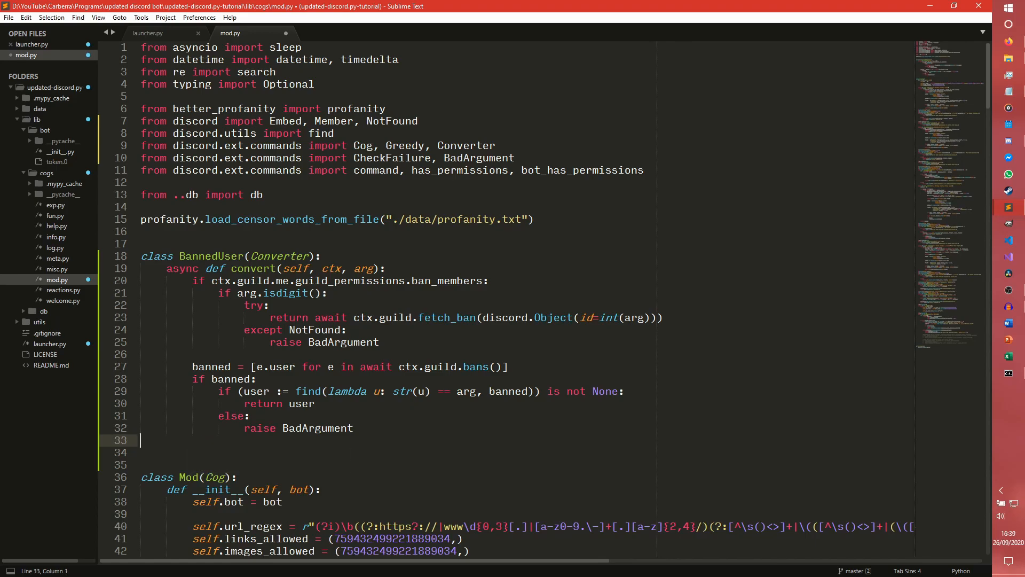
key(ctrl+s)
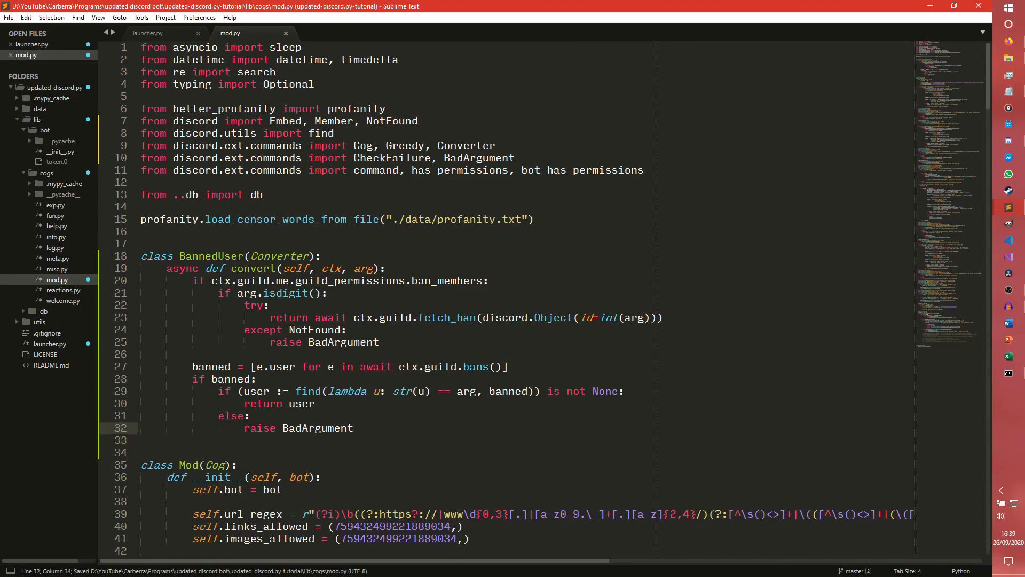
Step: Scroll mod.py down to the ban_members helper and ban_command
scroll(down, 3)
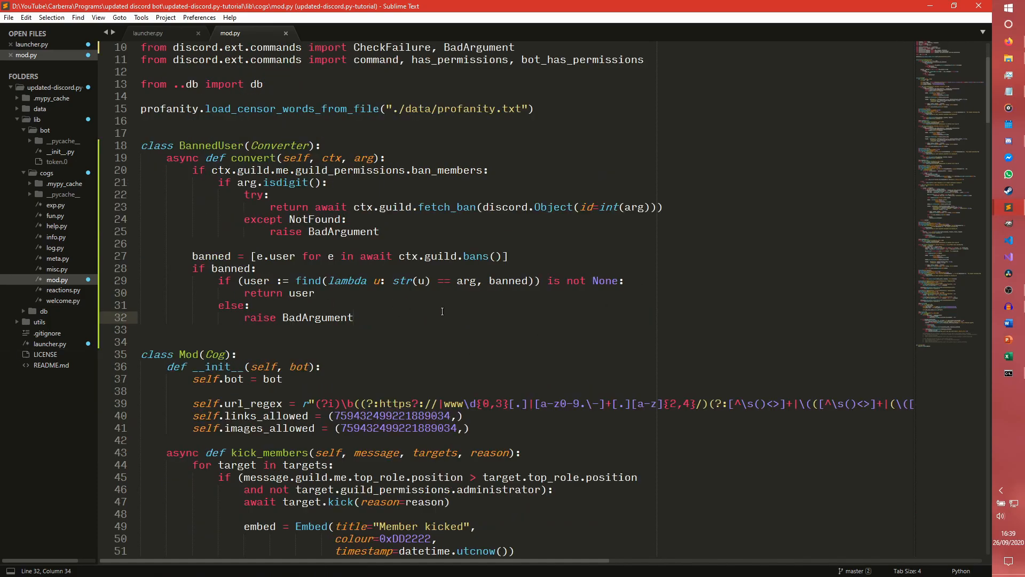
scroll(down, 3)
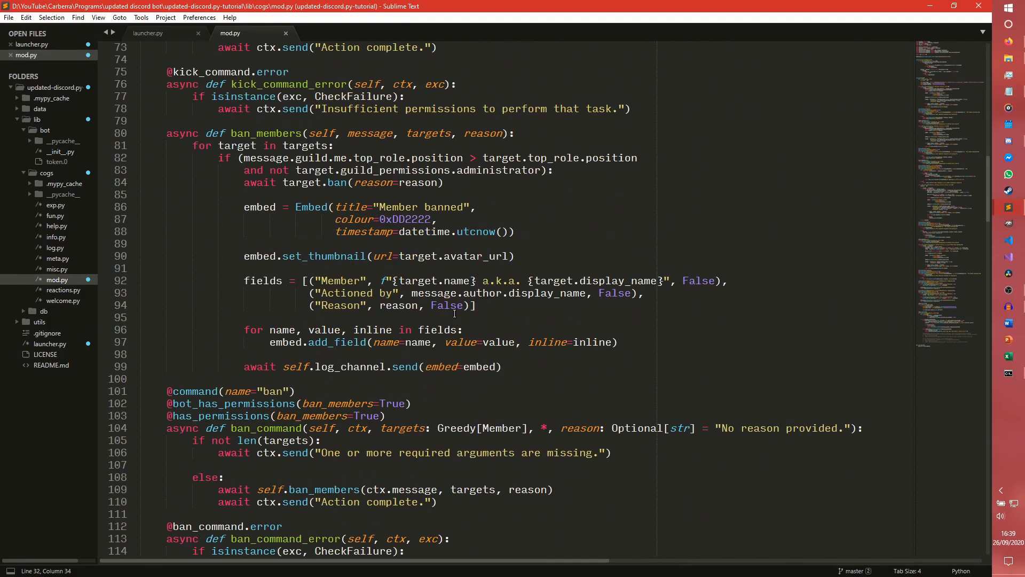
scroll(down, 3)
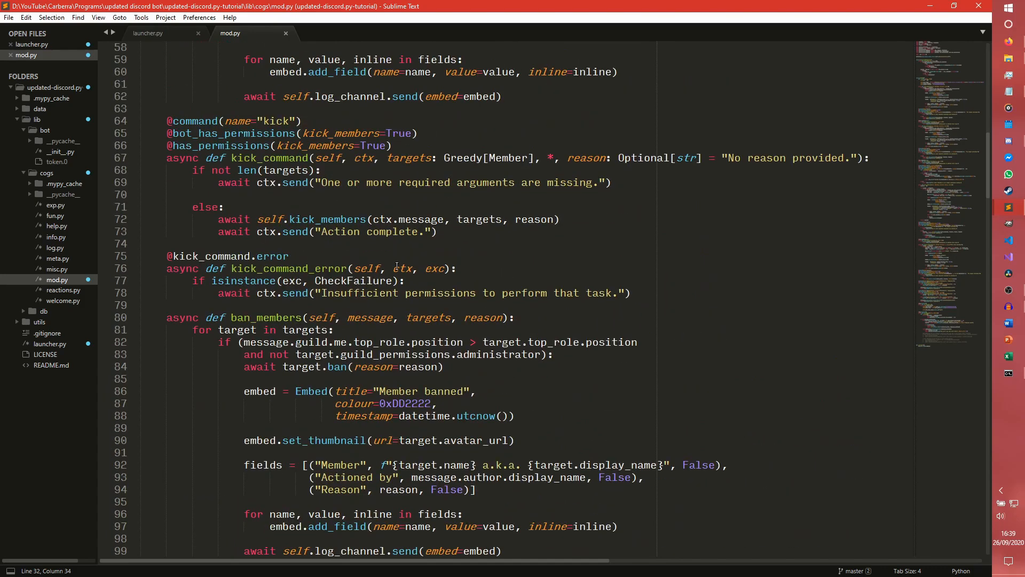
Step: Scroll down to just below ban_command_error
scroll(down, 3)
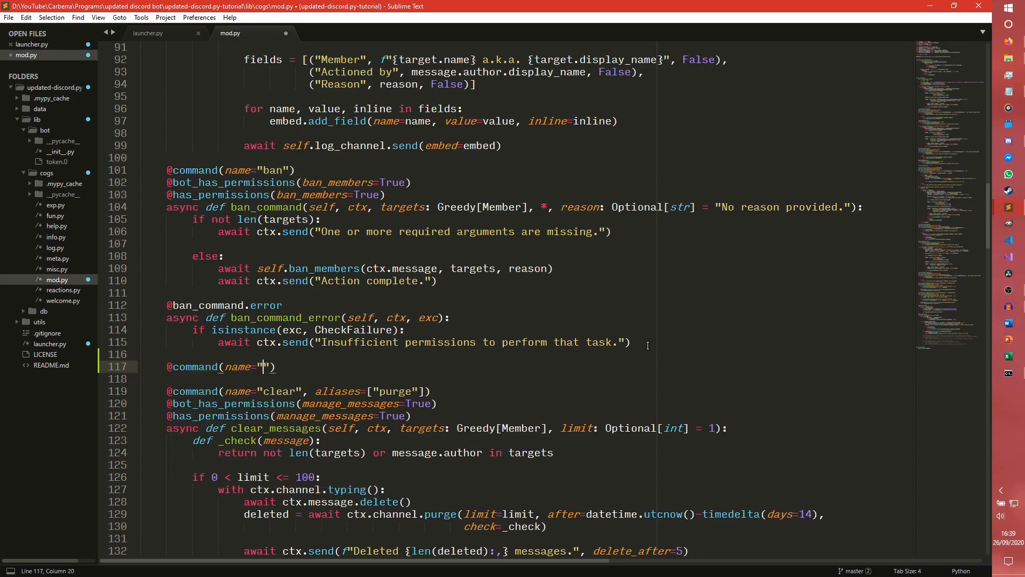
text(unab)
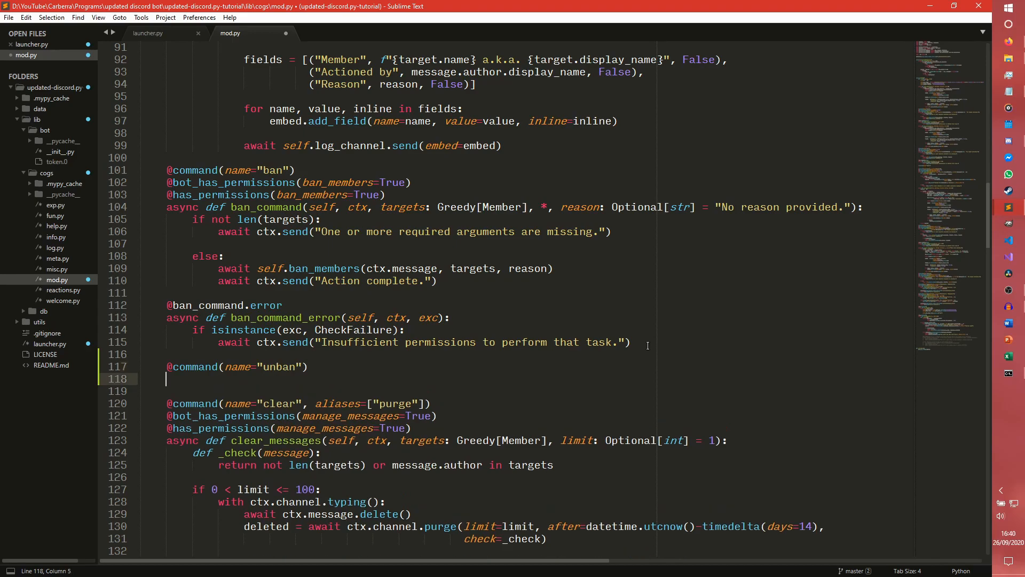
text(@has)
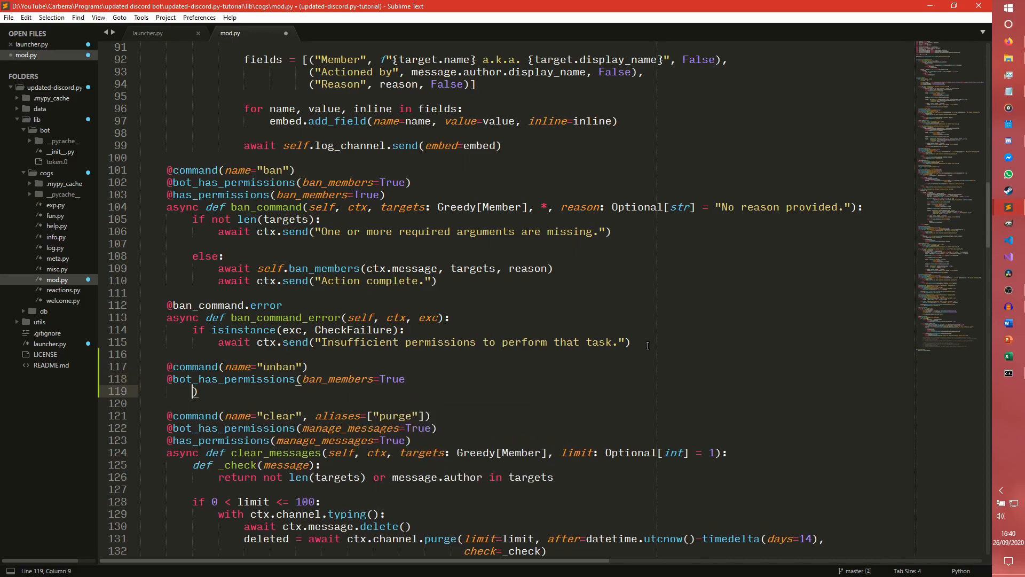
text(@)
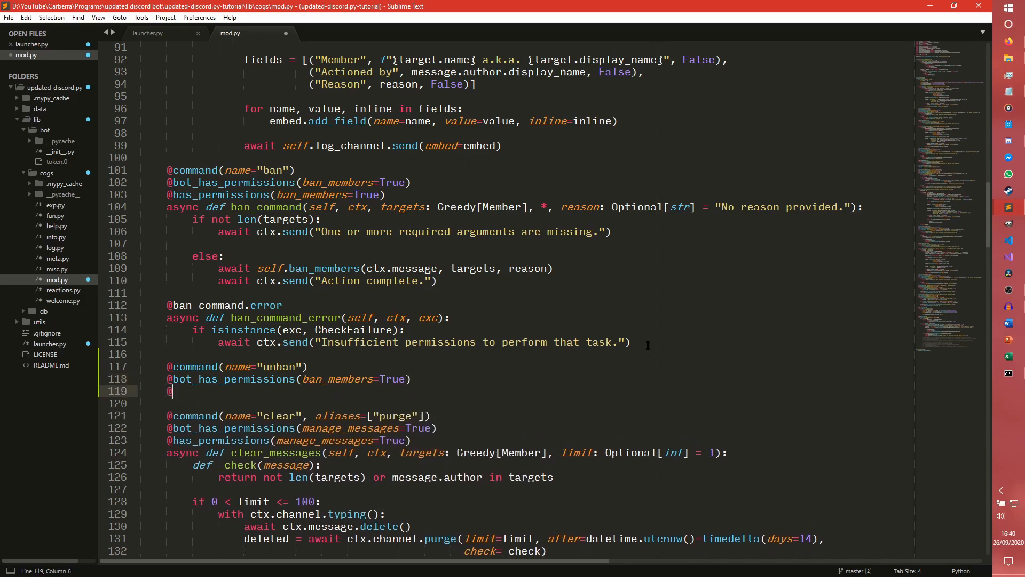
text(ha)
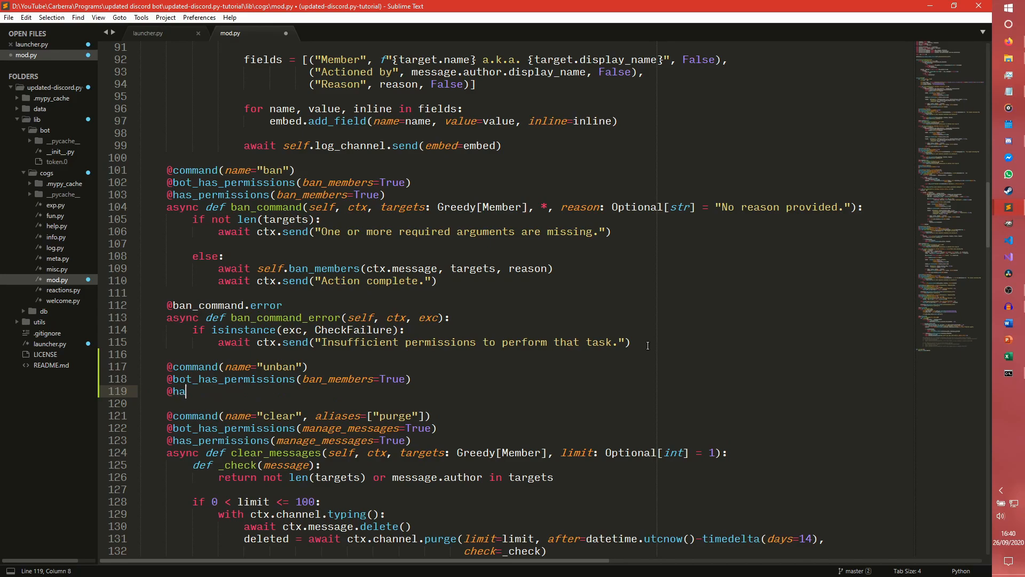
text(s_permissions(ban_members=True)
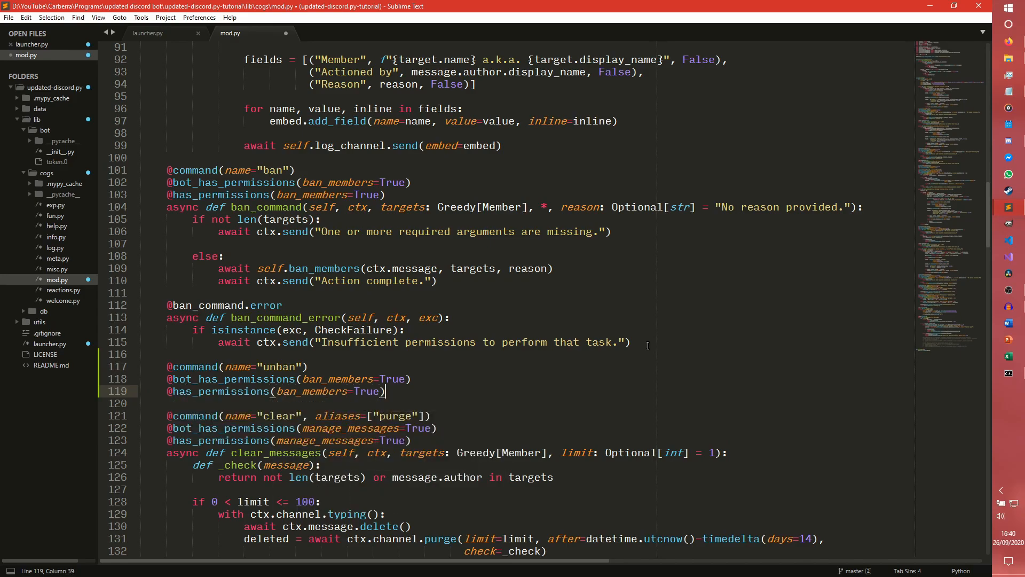
Step: Define unban_command(self, ctx, targets: Greedy[BannedUser], *, reason: Optional[str] = 'No reason provided.')
text(async def)
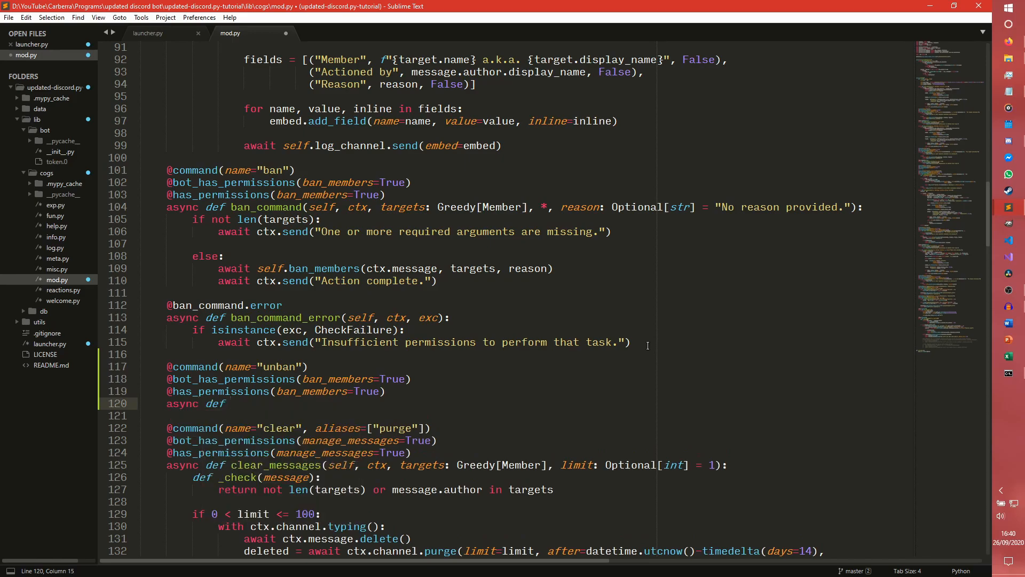
text(unban_comma)
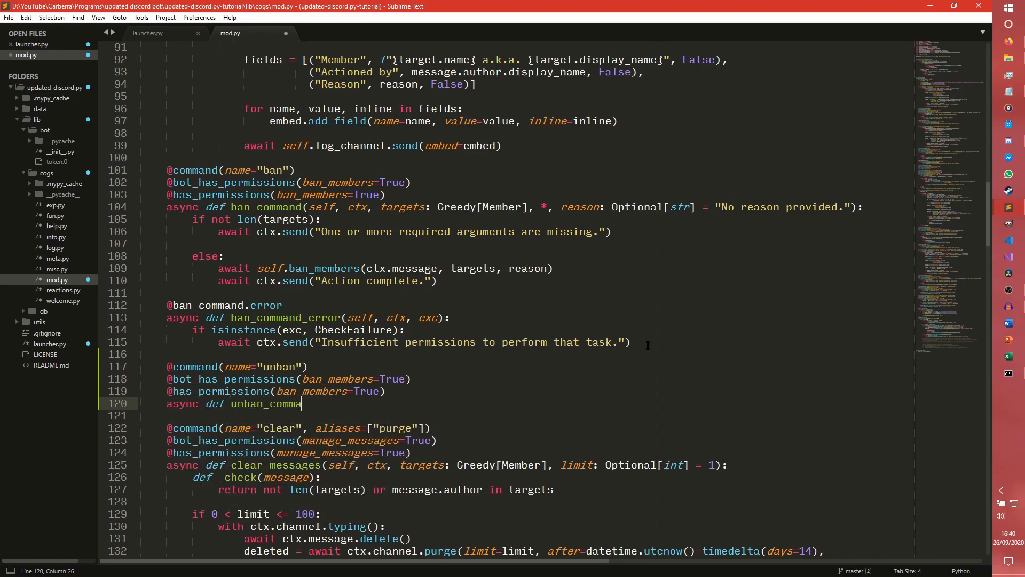
text(nd(self, ctx, ))
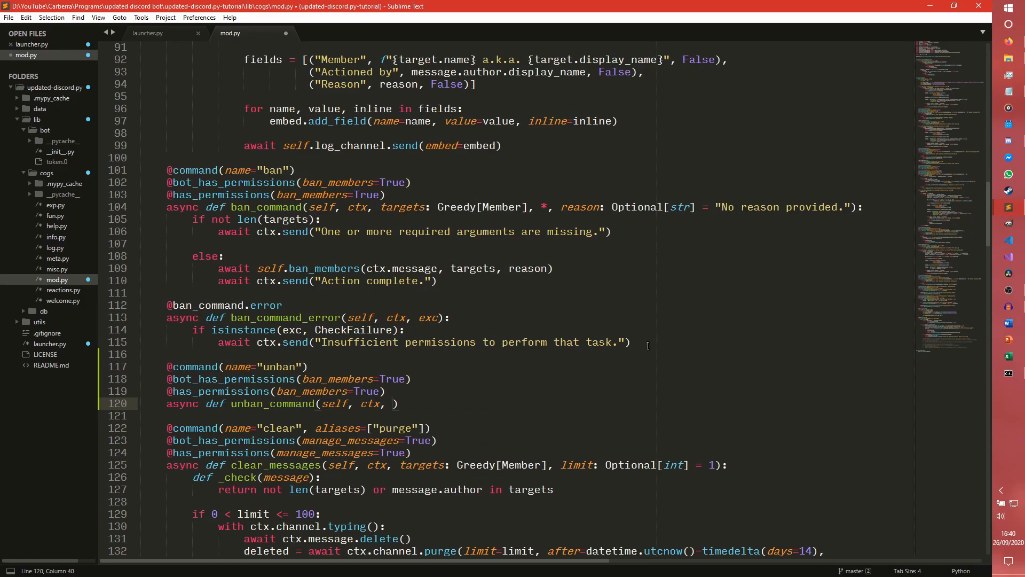
text(targets:)
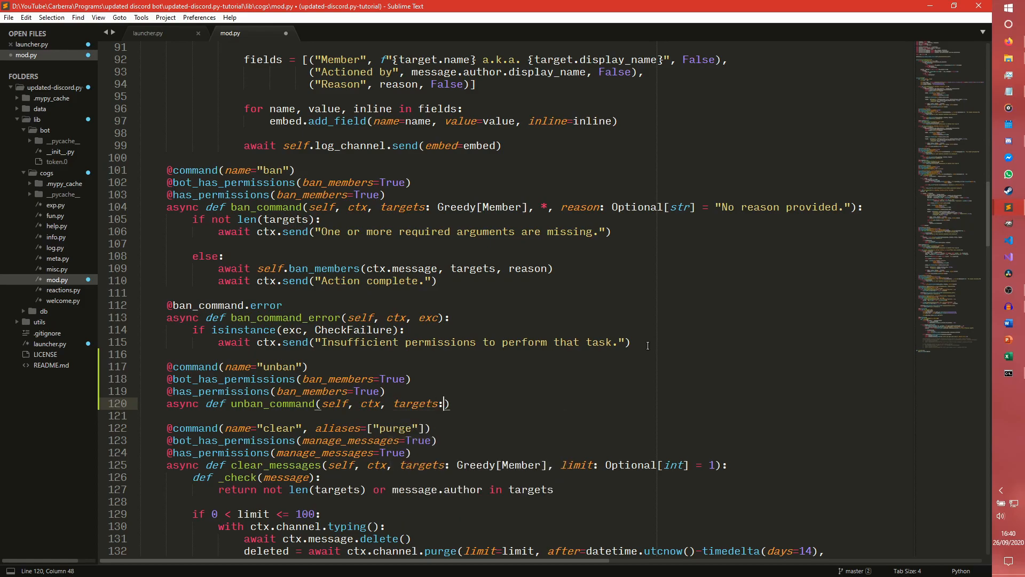
text(Greedy[Member)
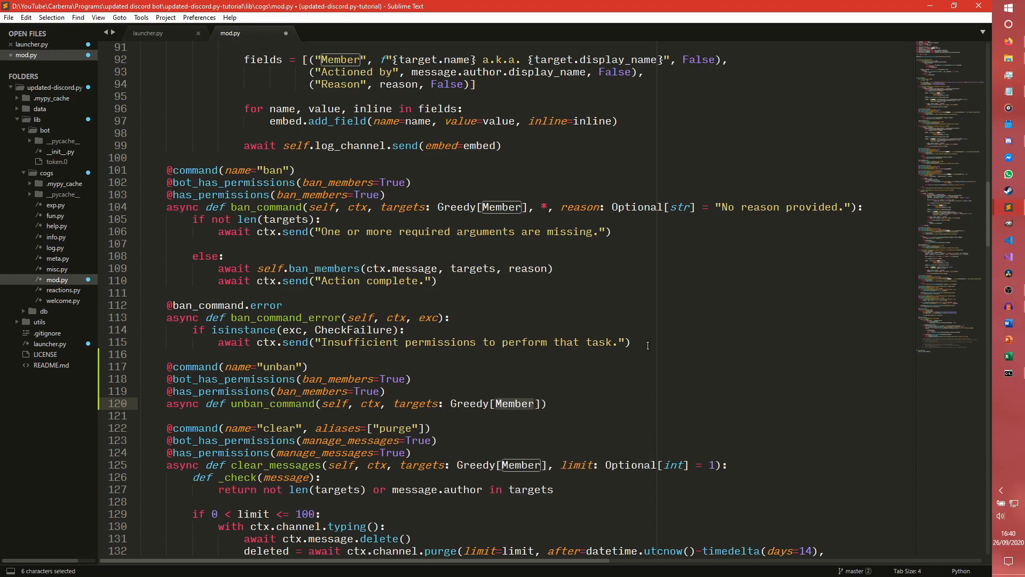
text(BannedUser)
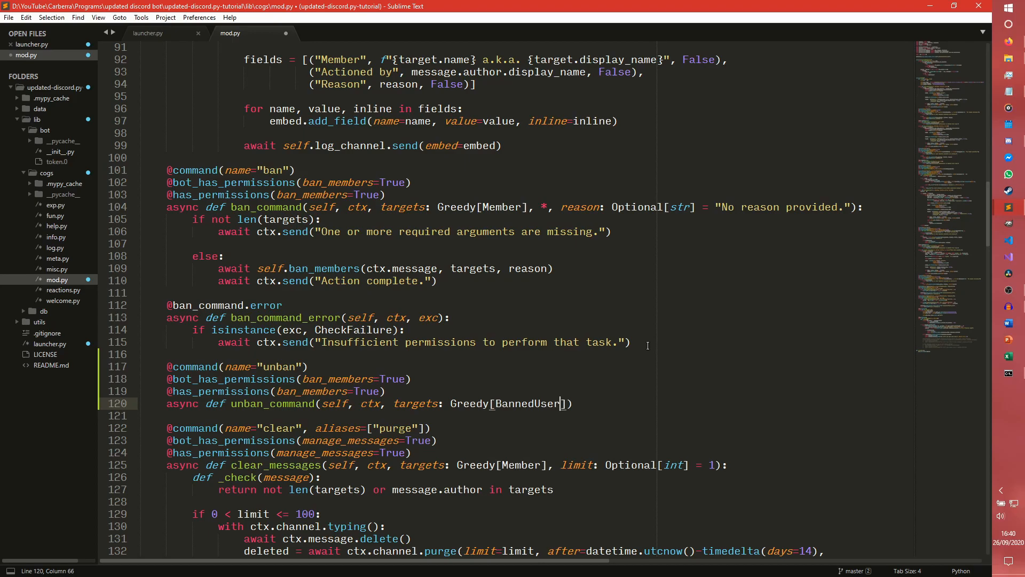
text(, *, reason: Optional)
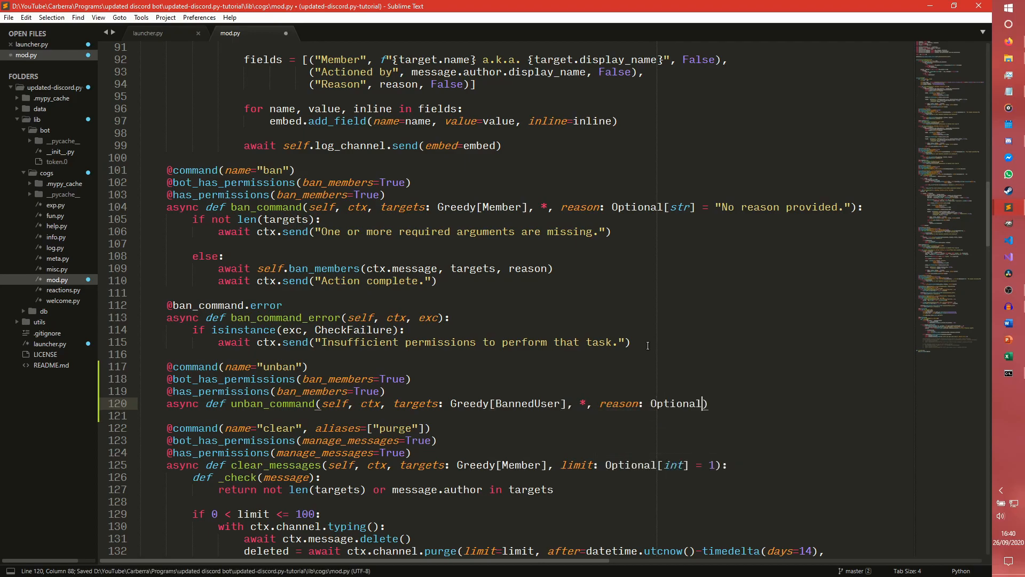
text([str] = "")
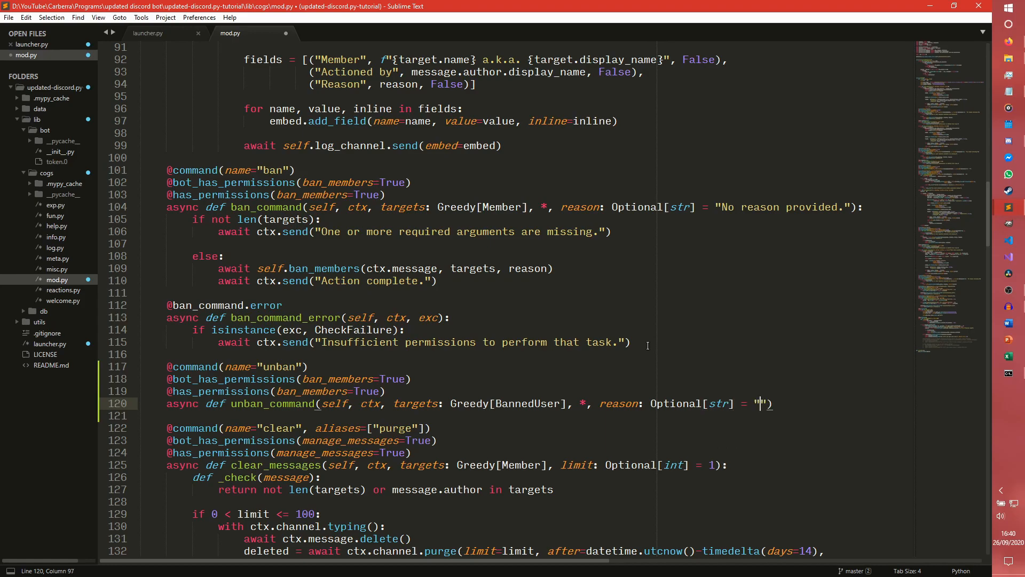
text(No)
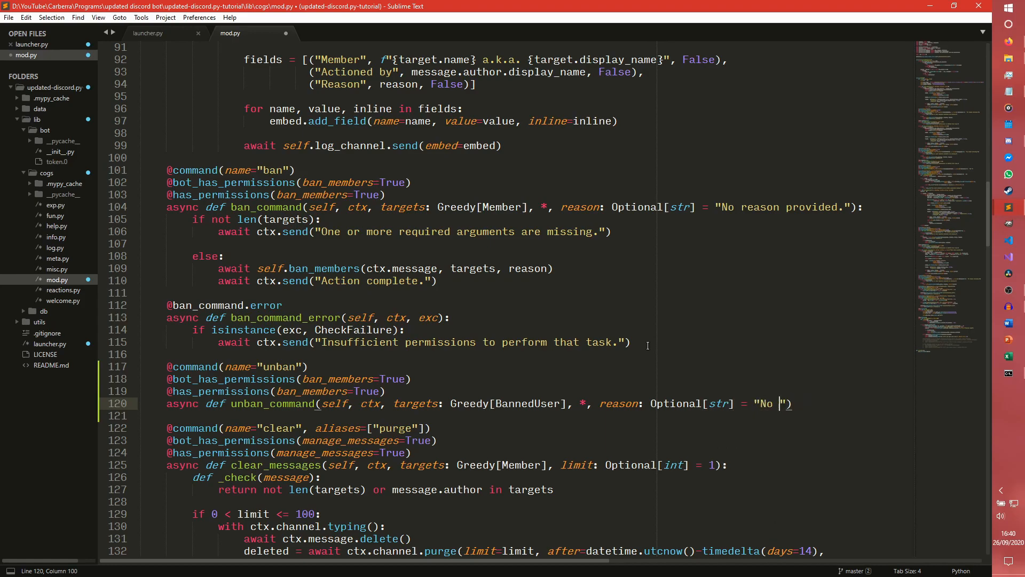
text(reason provided.)
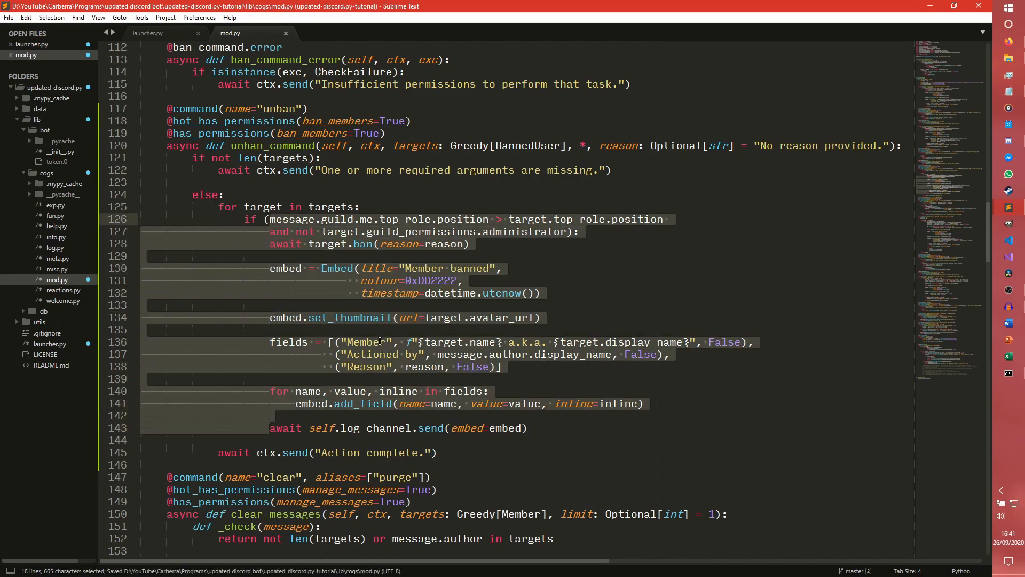
Step: Remove the role-position check, retitle the embed 'Member unbanned', set Member to target.name, and save
click(580, 232)
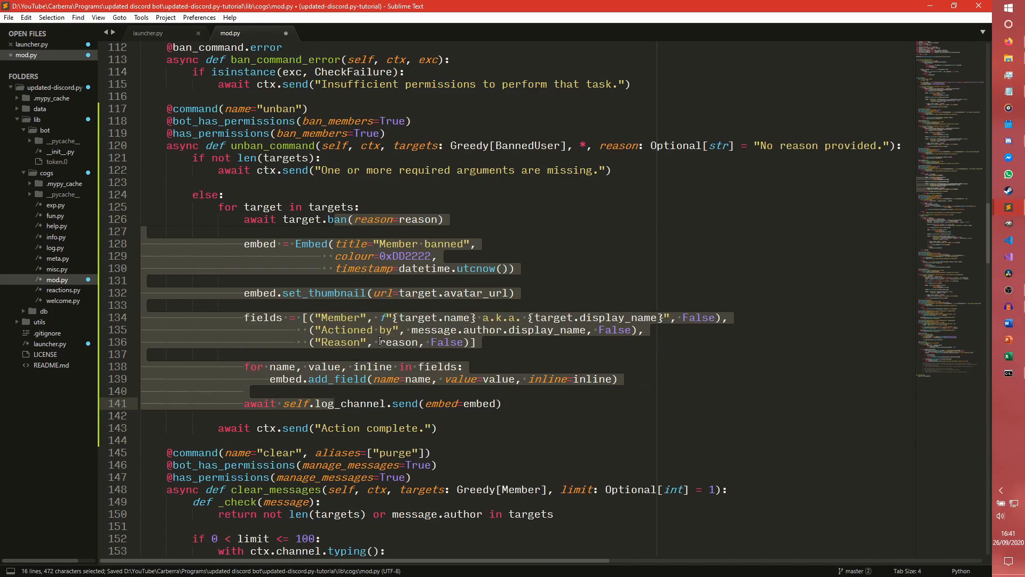
click(467, 244)
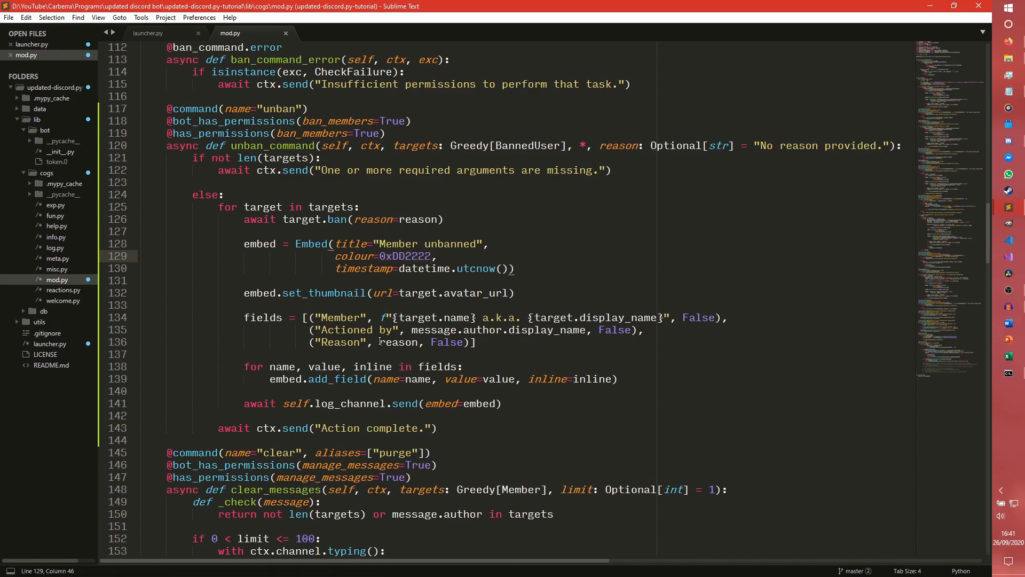
click(441, 330)
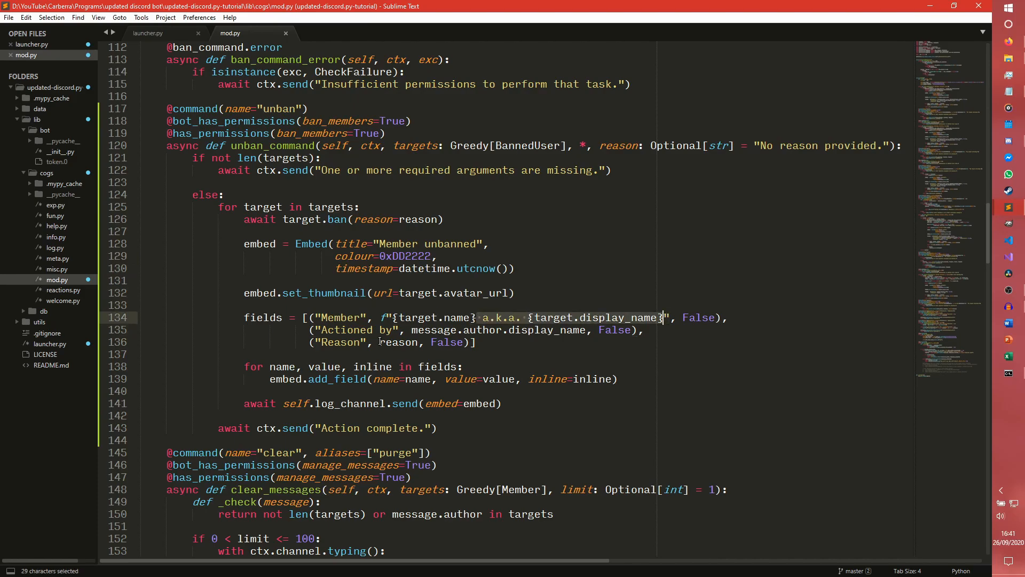
key(Delete)
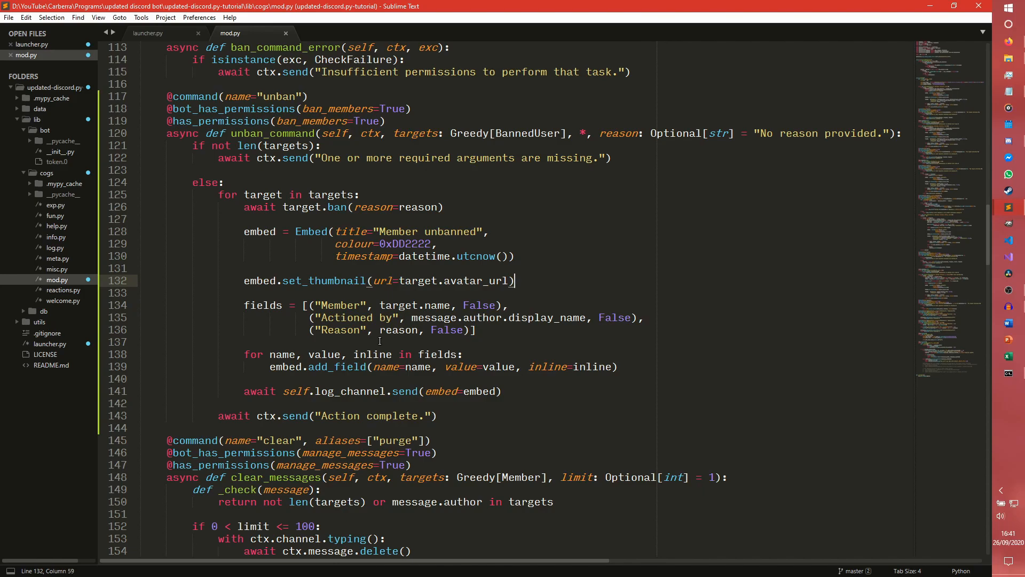
key(ctrl+s)
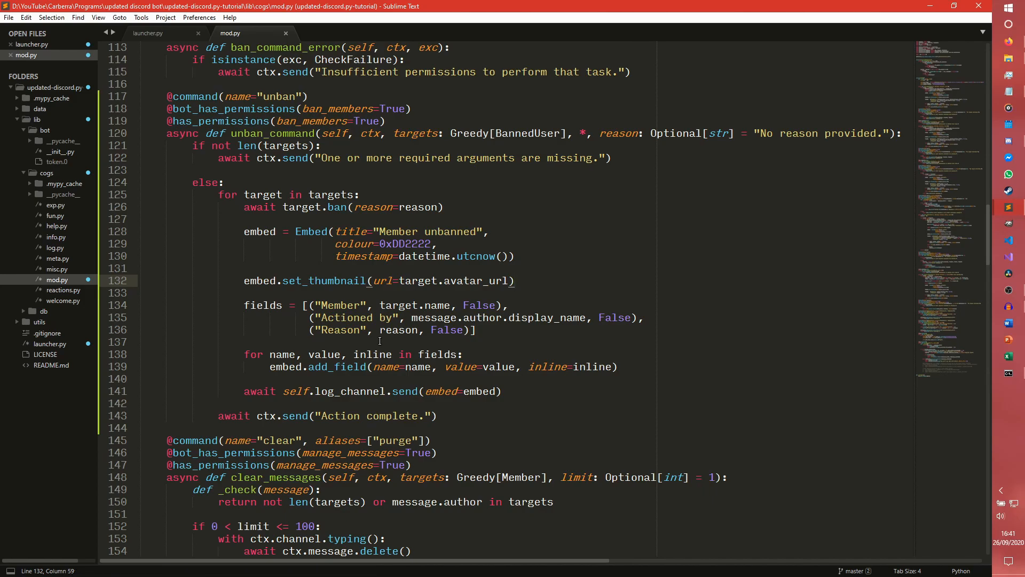
scroll(up, 3)
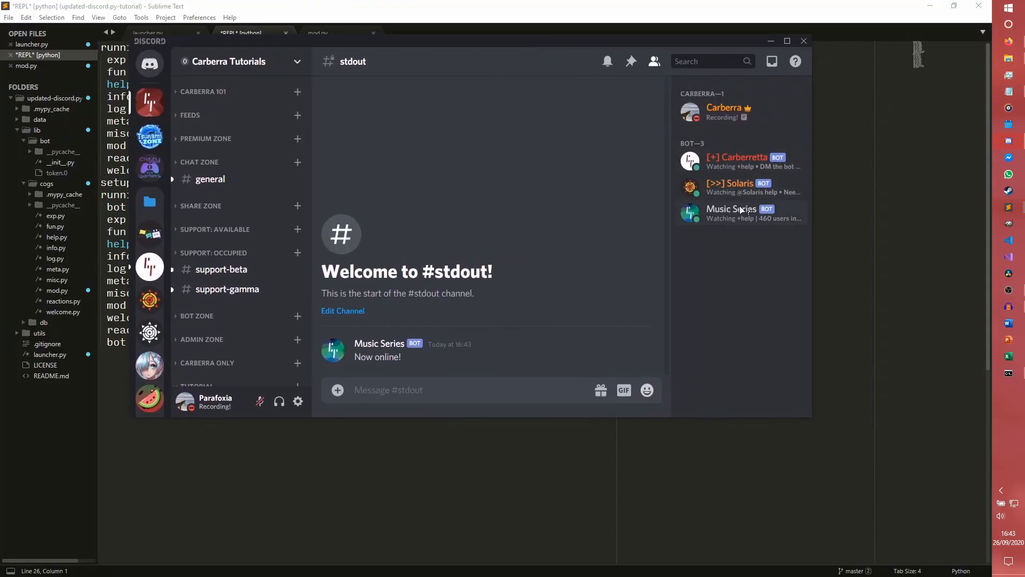
mouse_move(746, 168)
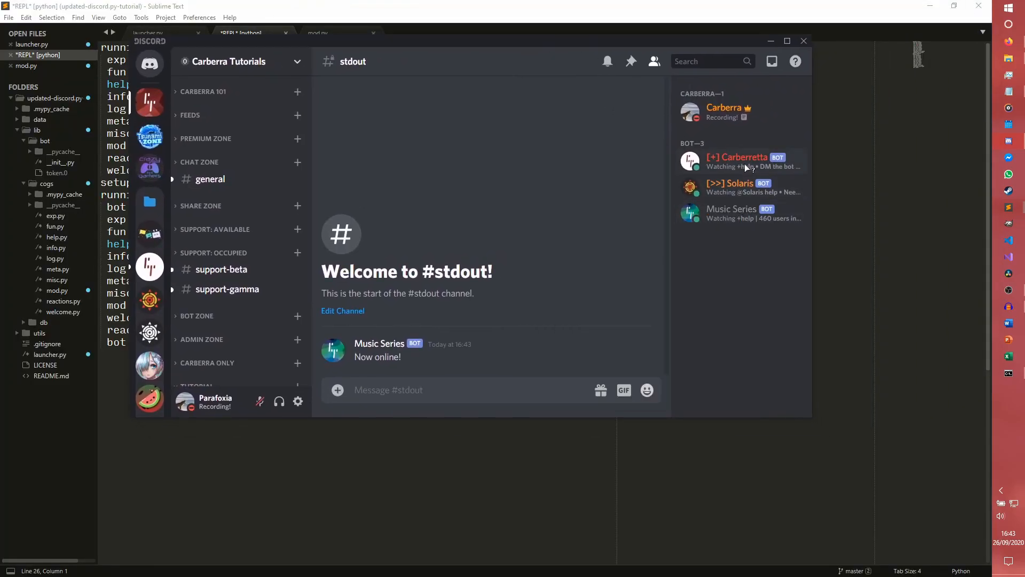
Step: View the Carberretta and Music Series bot profiles, then type the ban command for Aixofarap
click(737, 160)
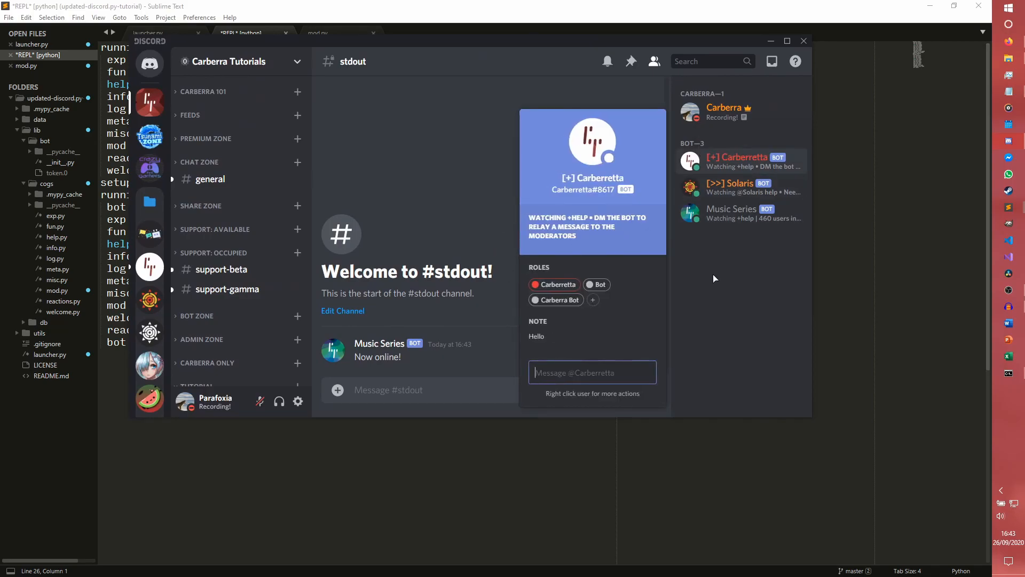
scroll(down, 3)
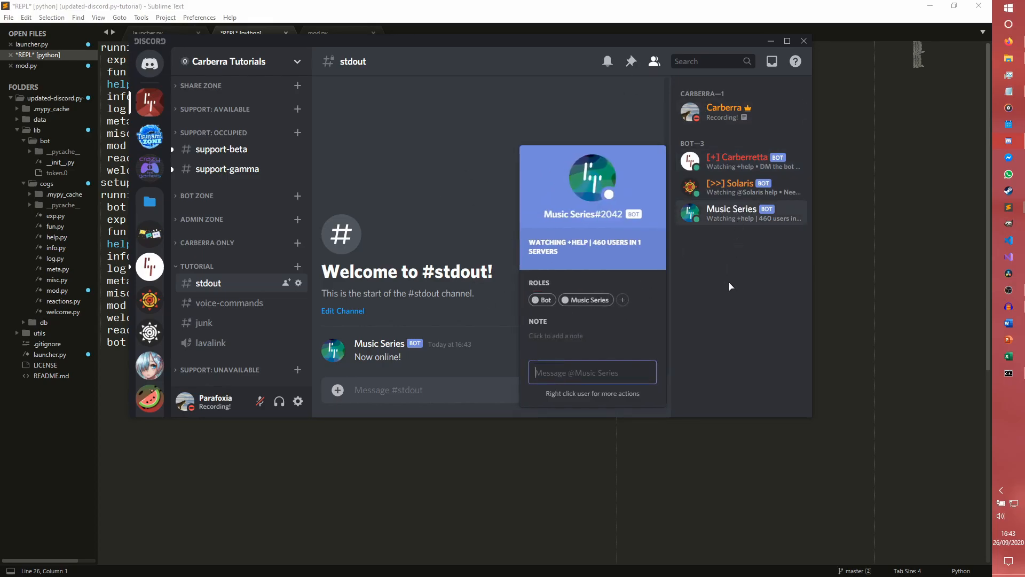
click(412, 373)
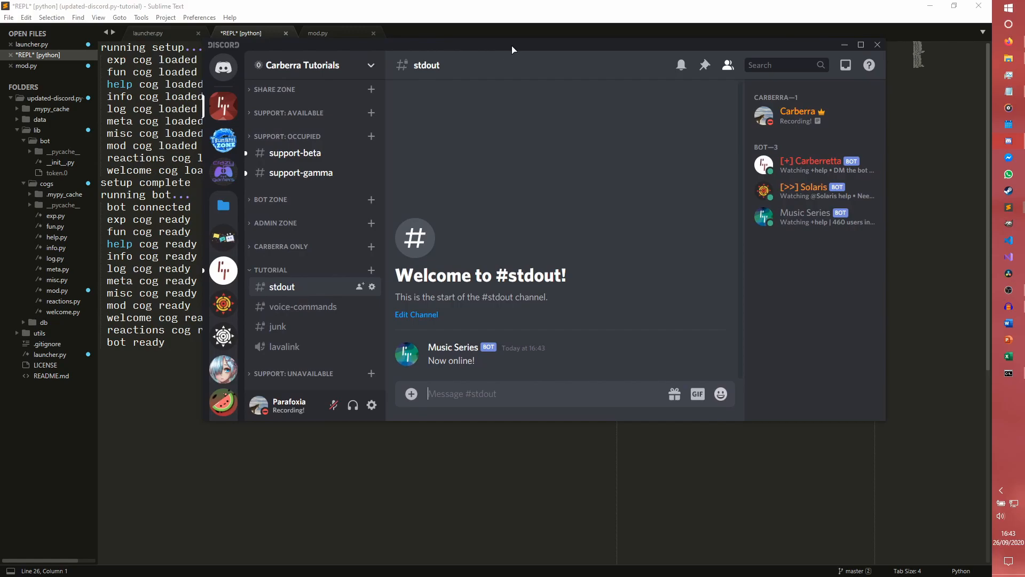
mouse_move(461, 96)
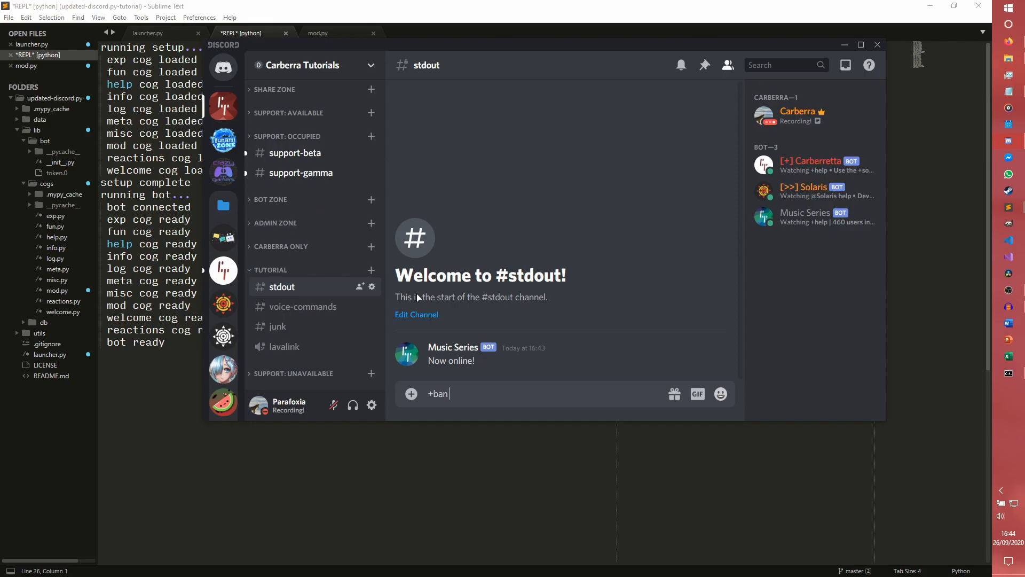
text(Aixofar)
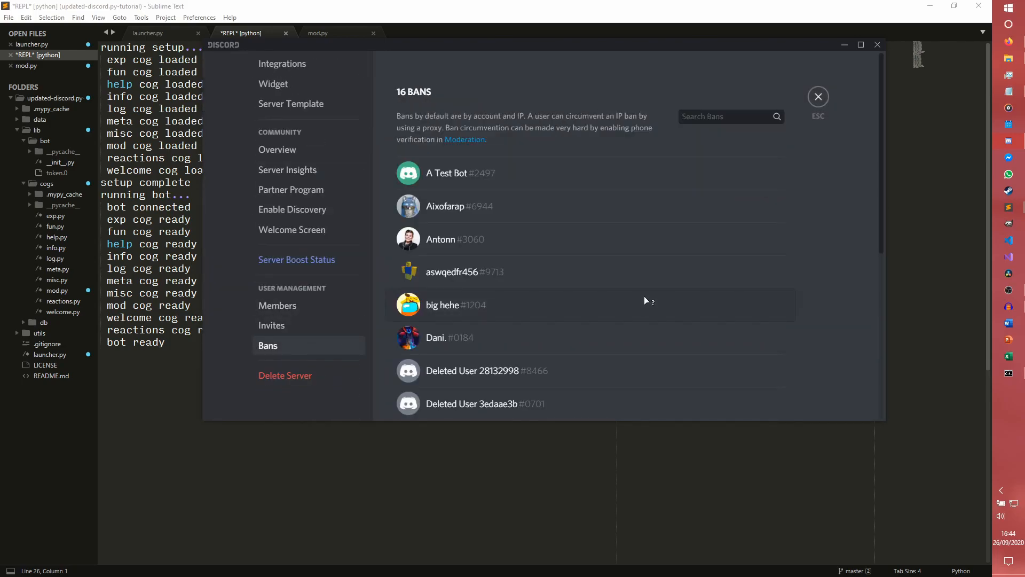
Step: Check Aixofarap's ban shows reason Testing, keep the ban, and leave server settings
click(460, 205)
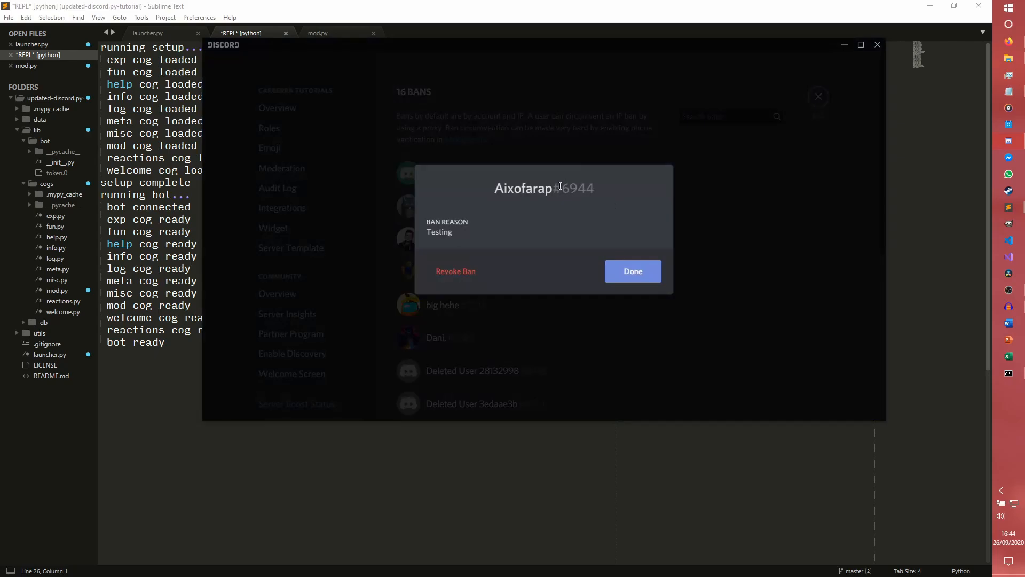
click(633, 271)
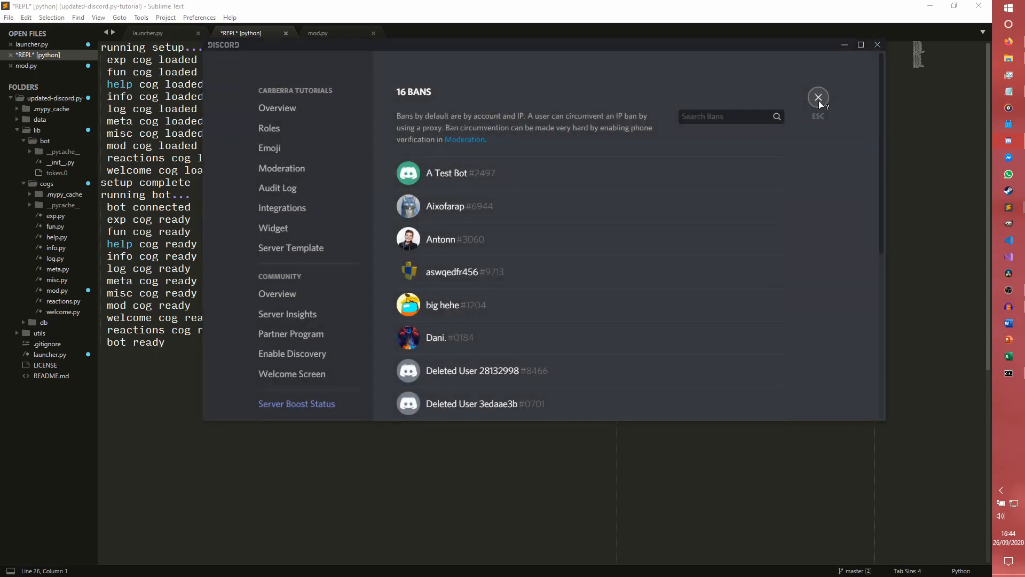
click(819, 97)
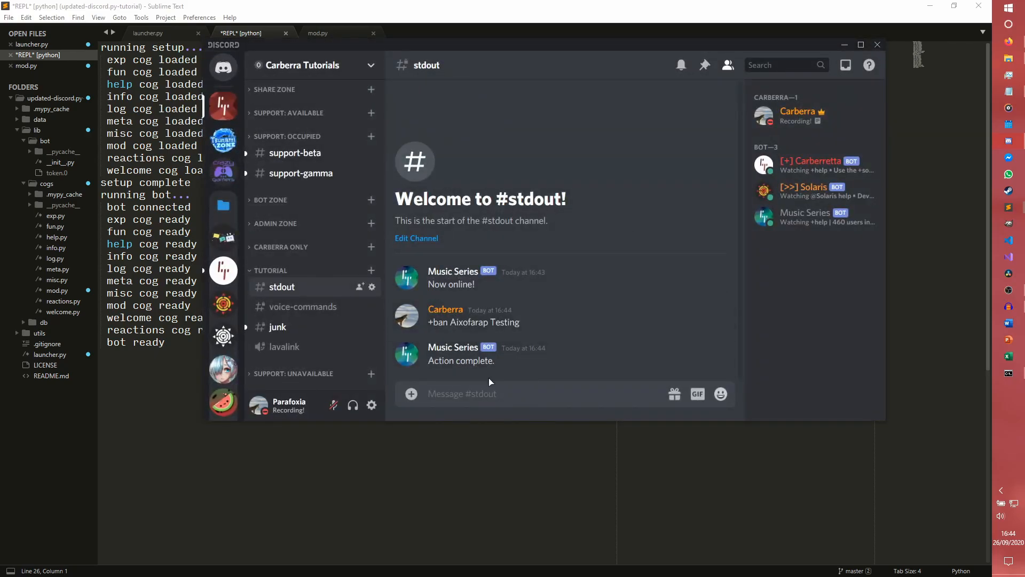
click(485, 394)
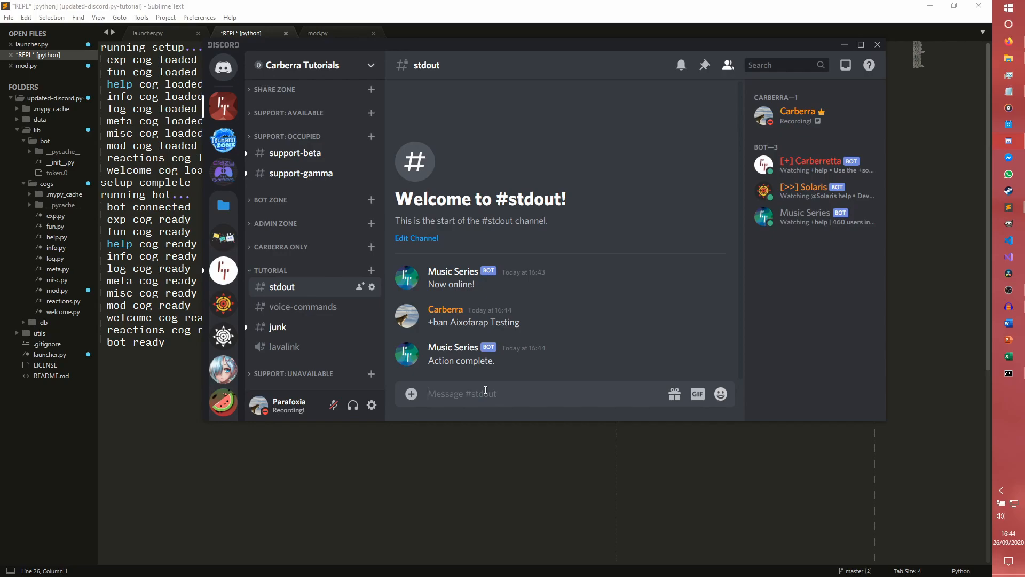
text(+unban)
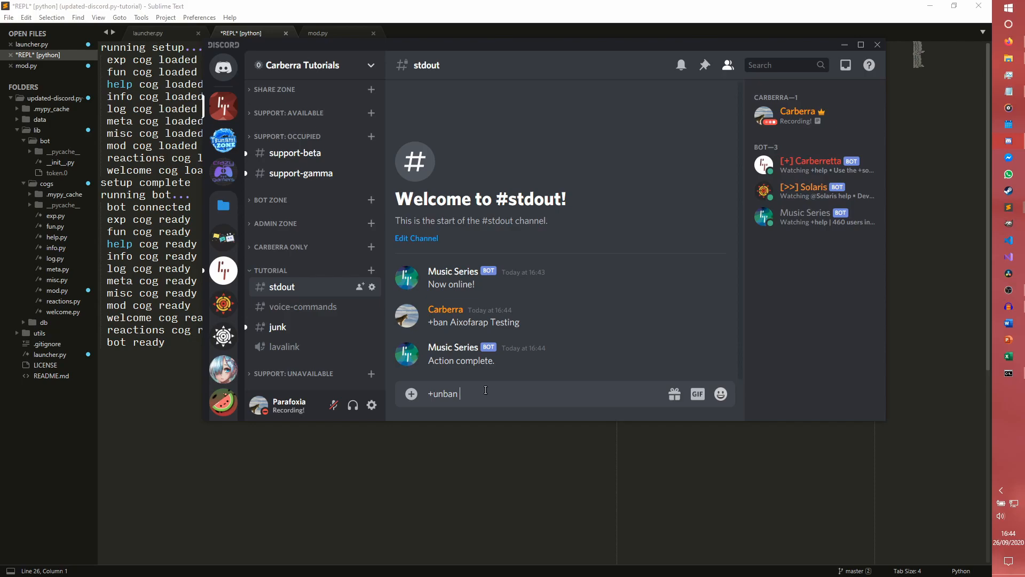
text(Aixo)
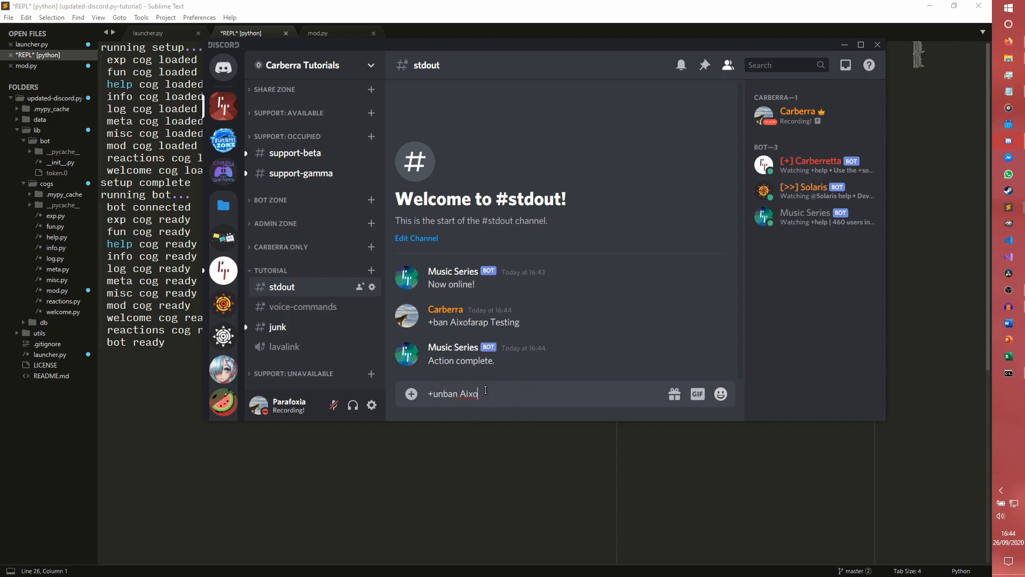
text(farap)
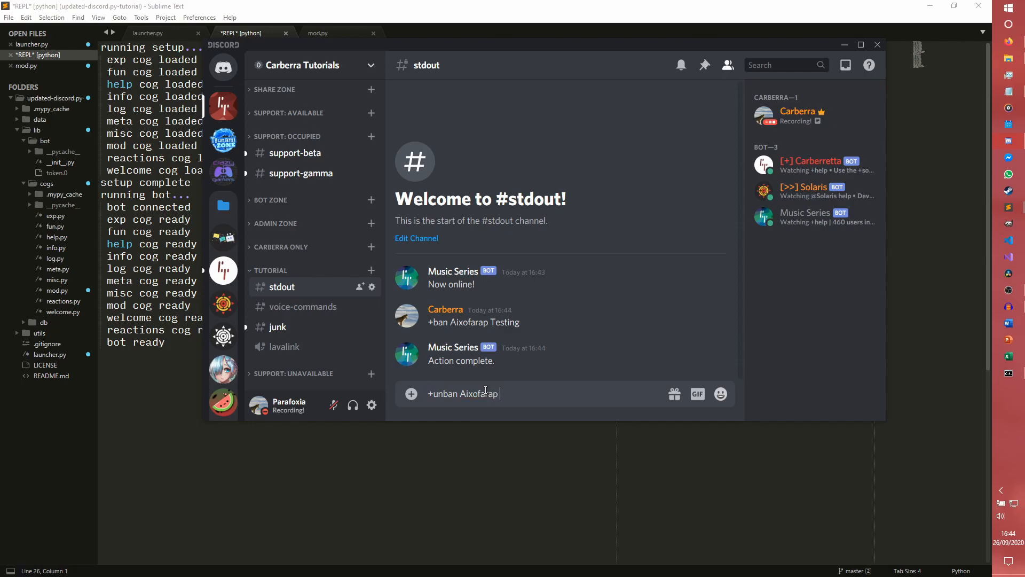
text(#6944)
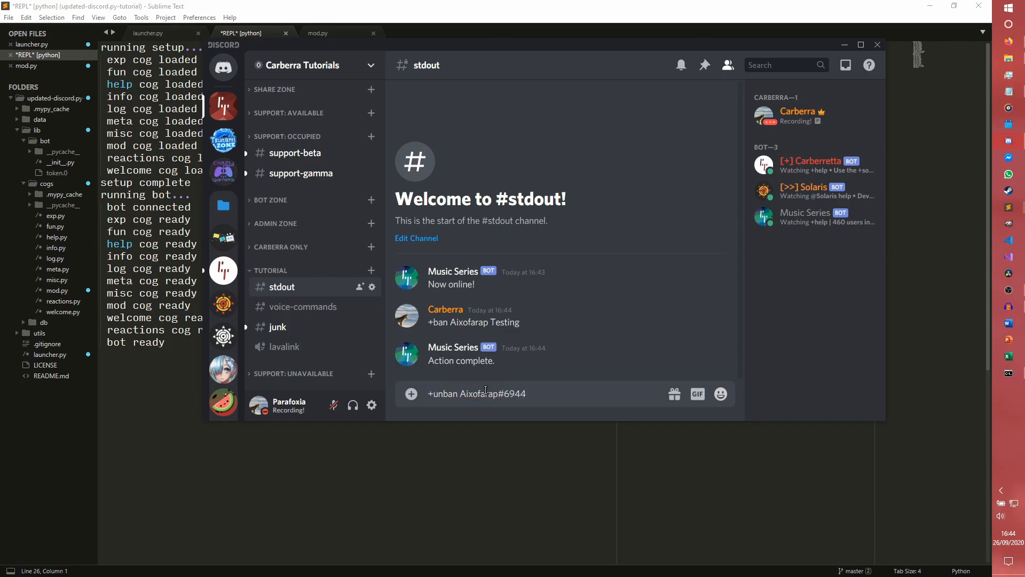
text(Testing)
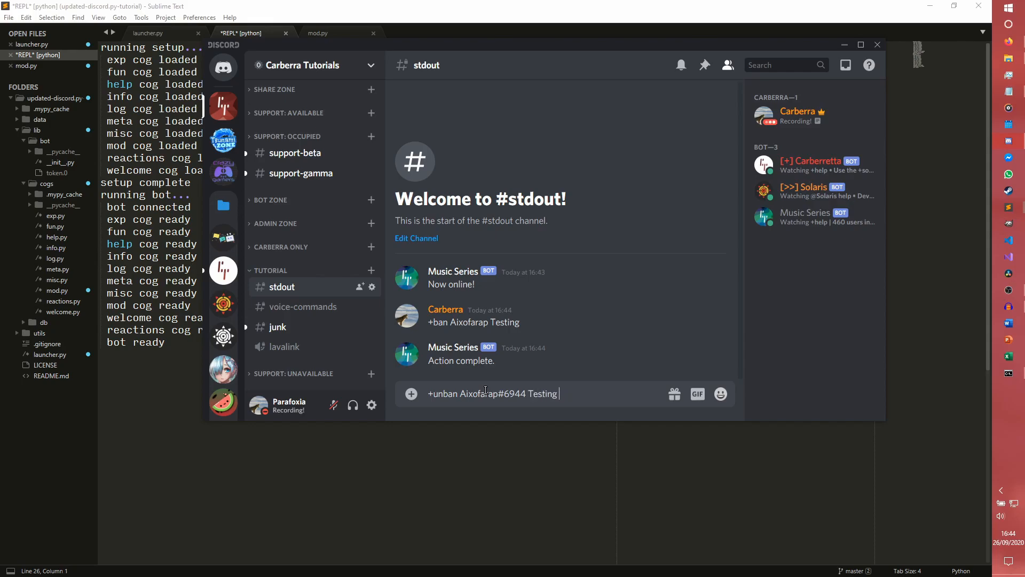
key(Enter)
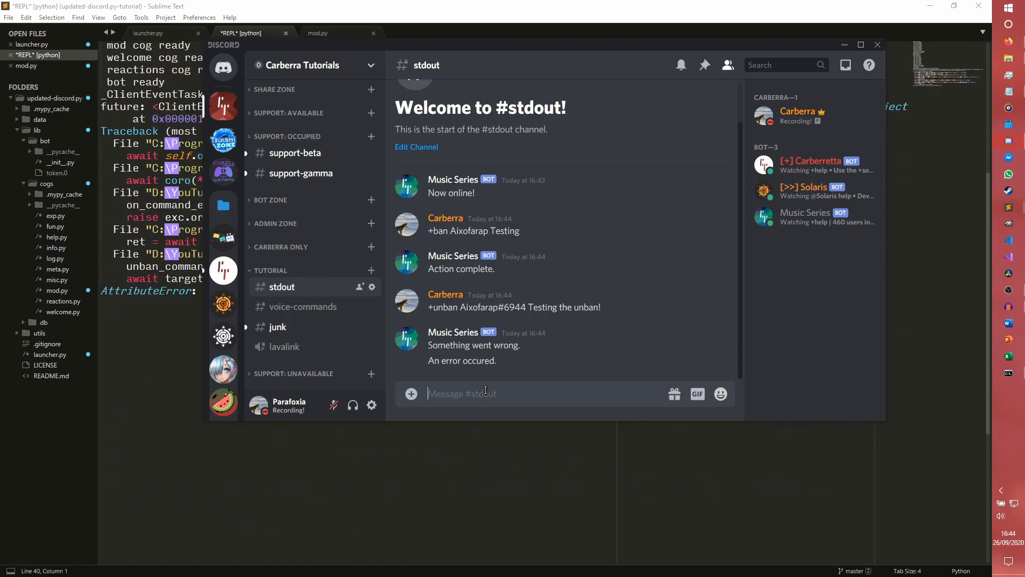
Step: Kill the bot's REPL after the 'User has no attribute ban' error and return to mod.py
right_click(458, 372)
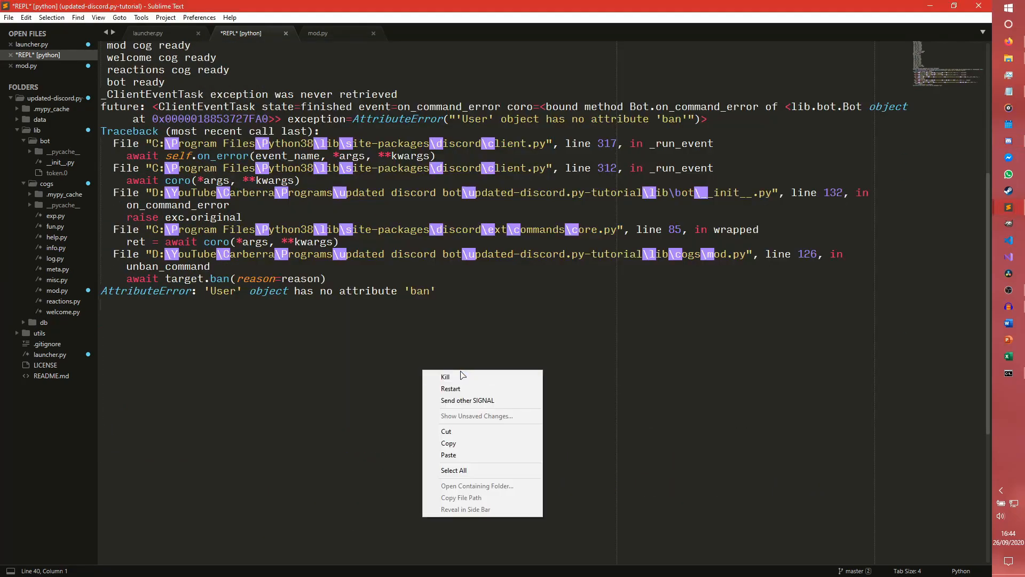
click(445, 376)
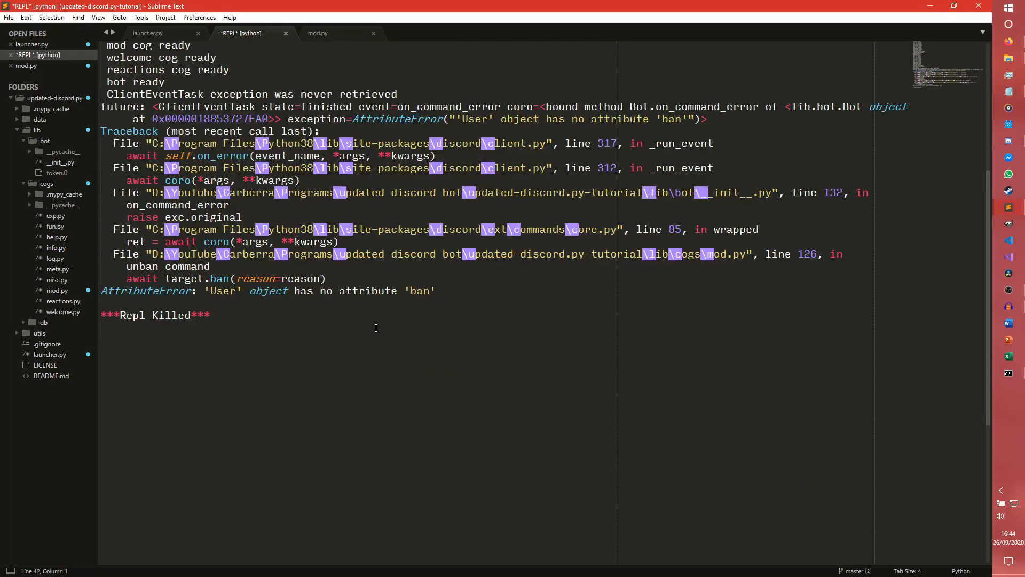
click(317, 33)
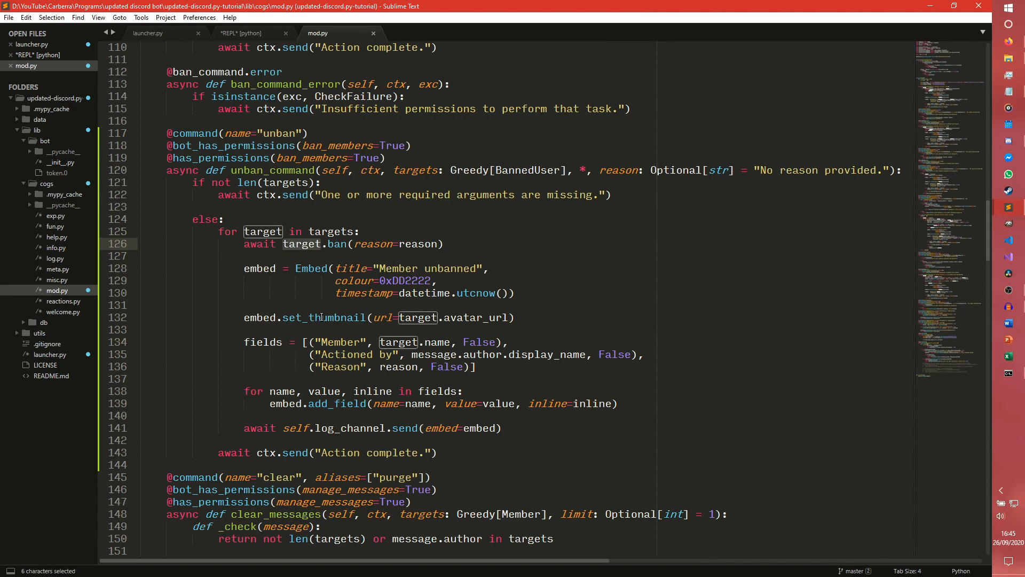
Step: Replace target.ban with ctx.guild.unban(target, reason=reason) in the unban loop
text(ctx.gui)
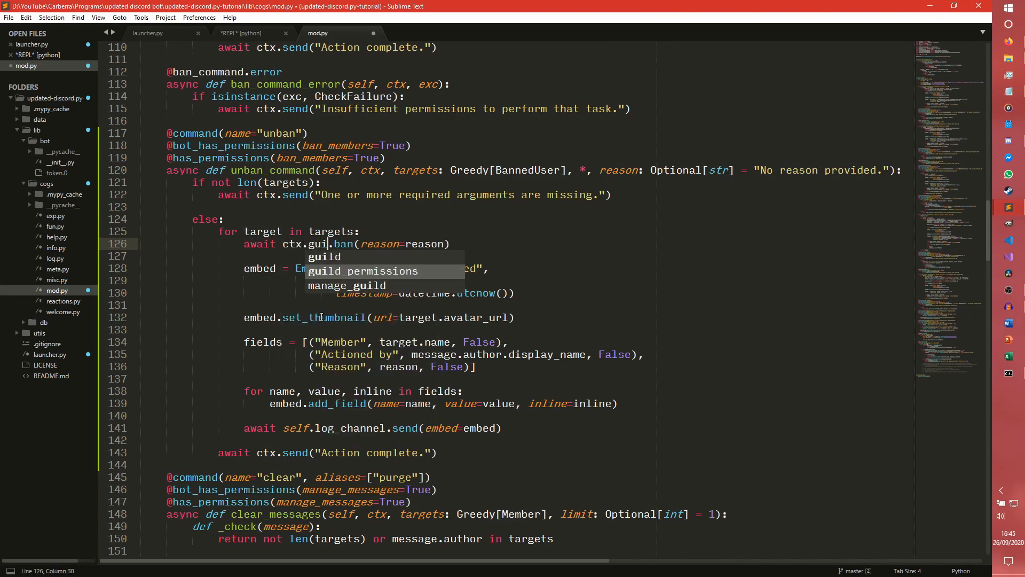
text(unban)
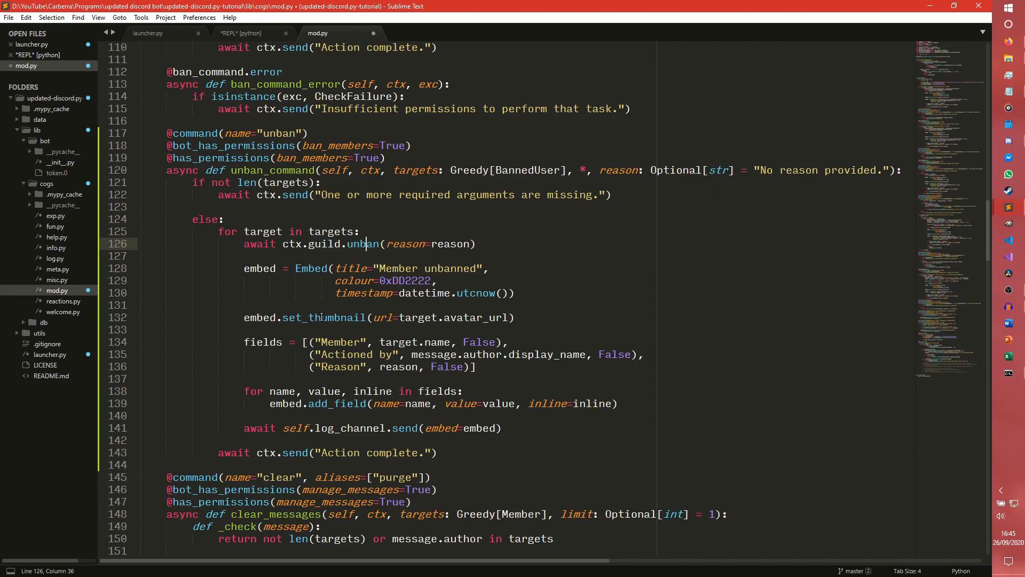
text(()
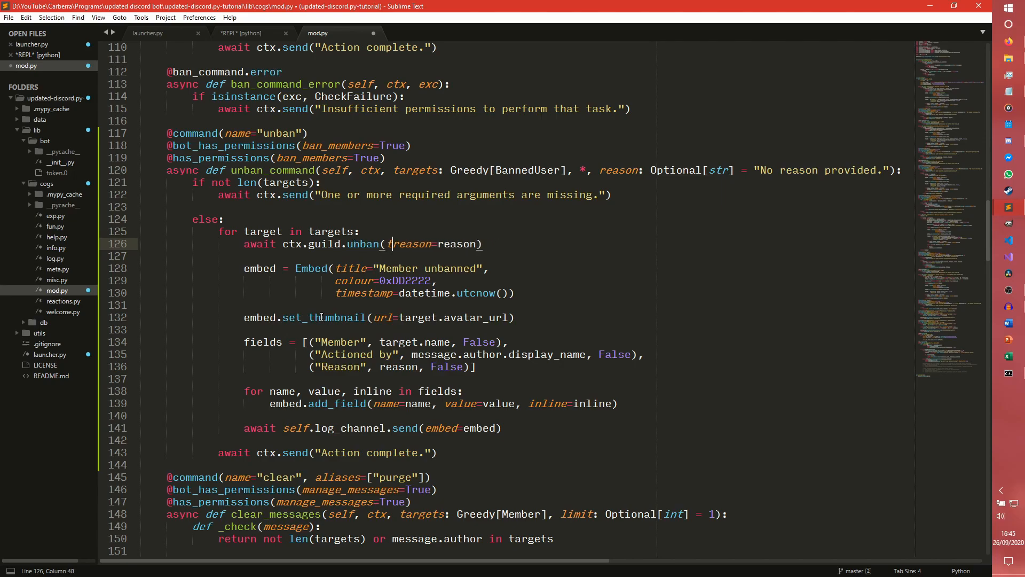
text(target,)
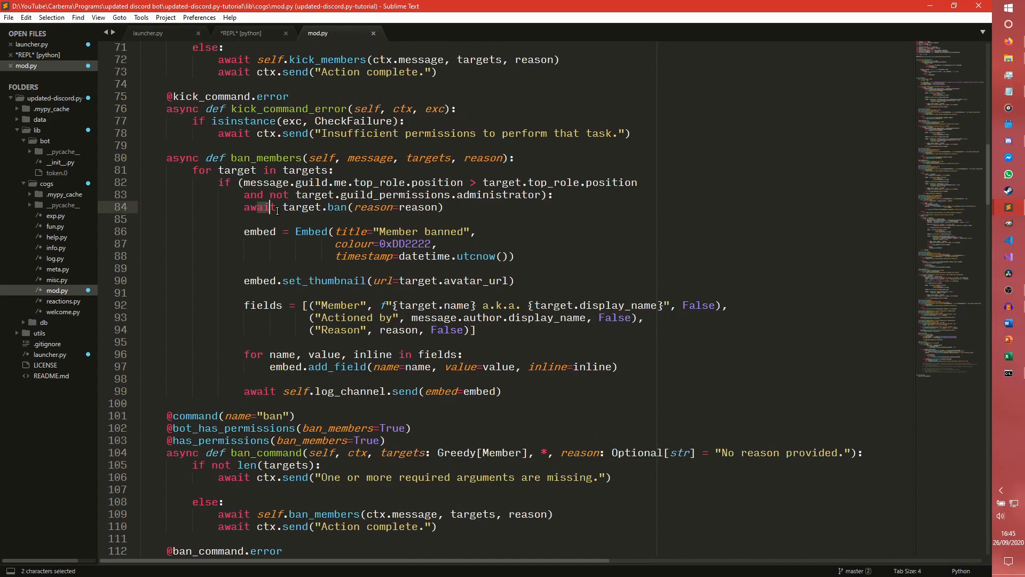
Step: Compare against the ban call in ban_members and relaunch the bot
click(353, 207)
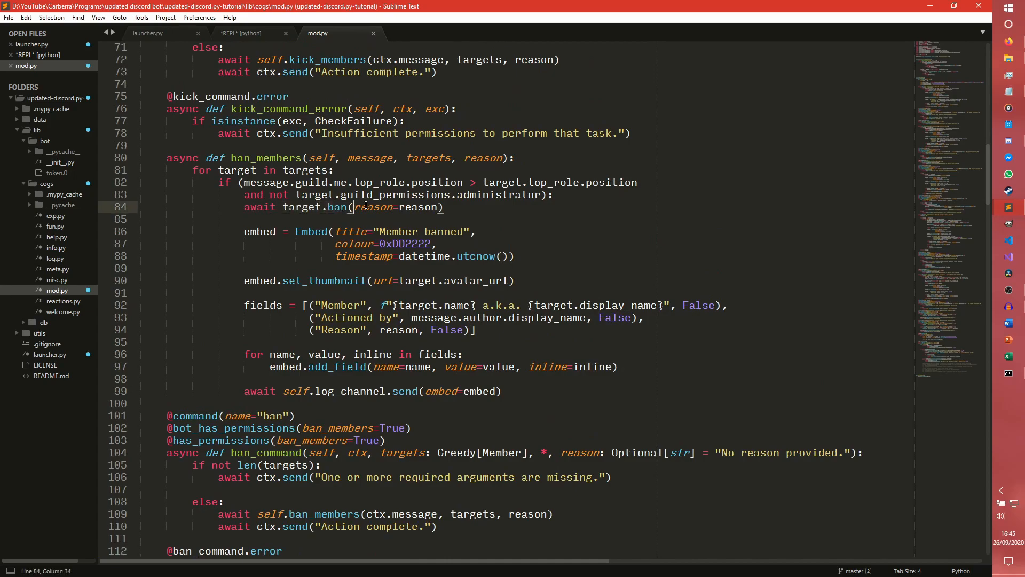
scroll(down, 3)
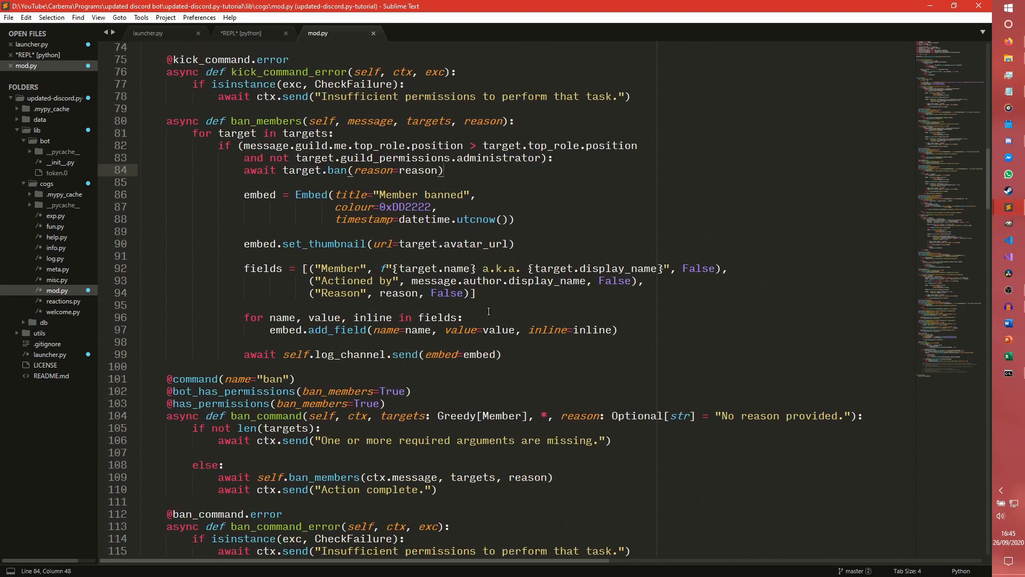
scroll(down, 3)
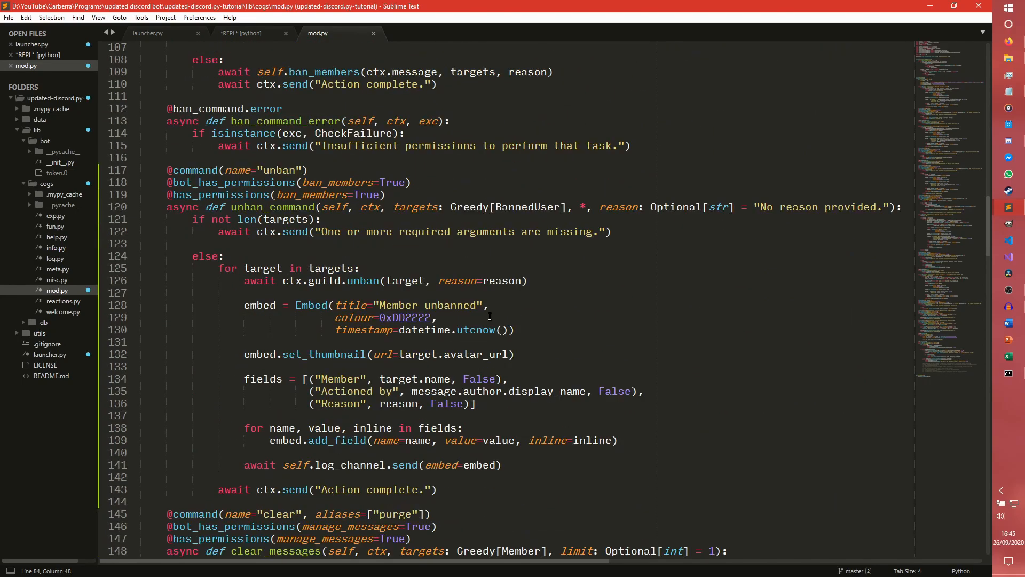
scroll(down, 3)
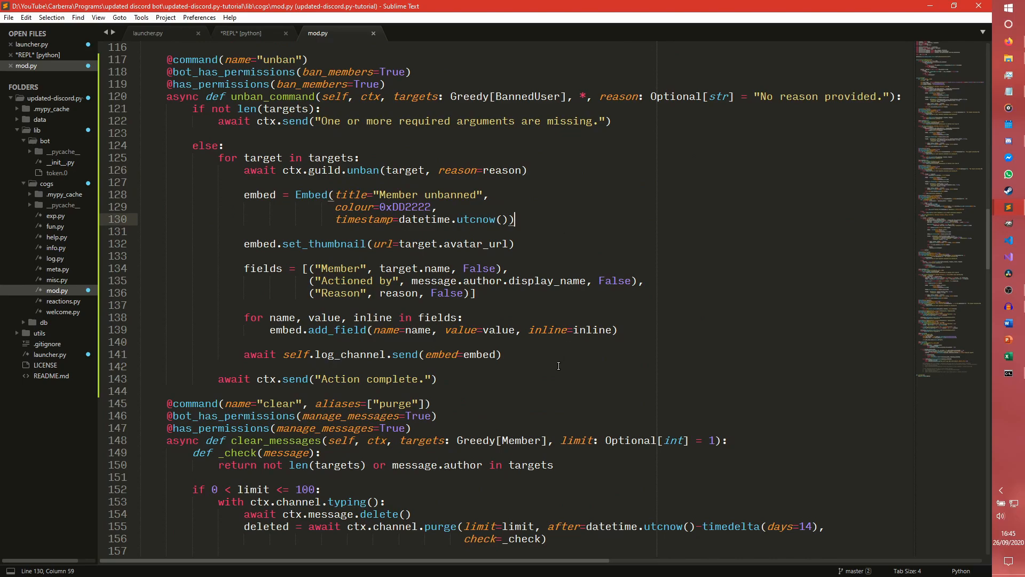
click(239, 33)
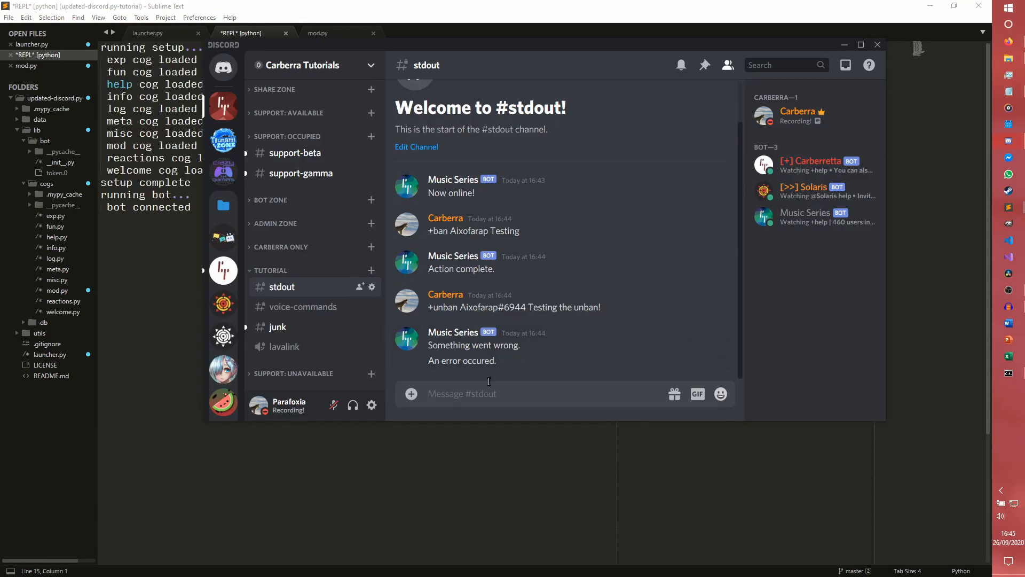
right_click(281, 287)
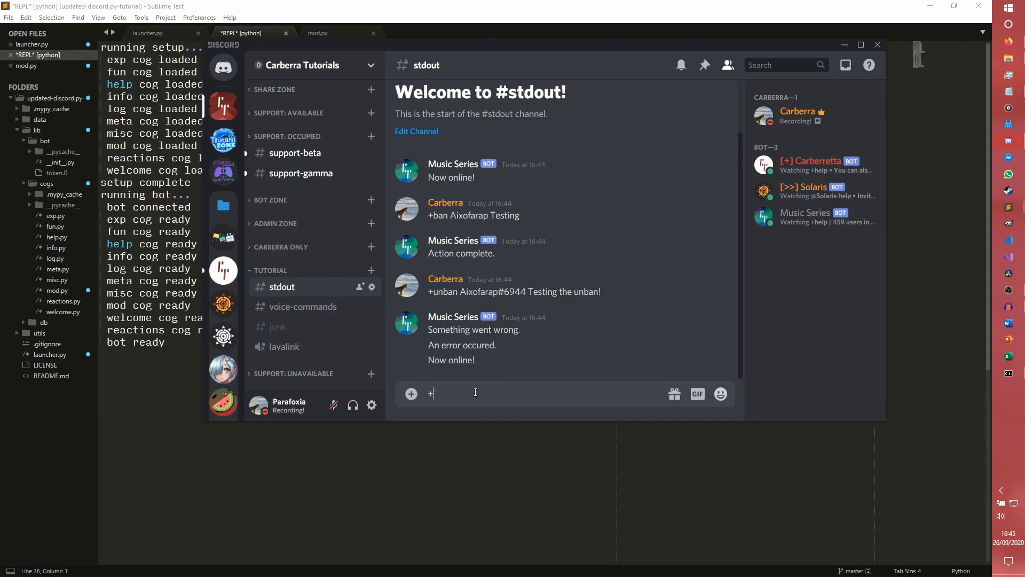
text(una)
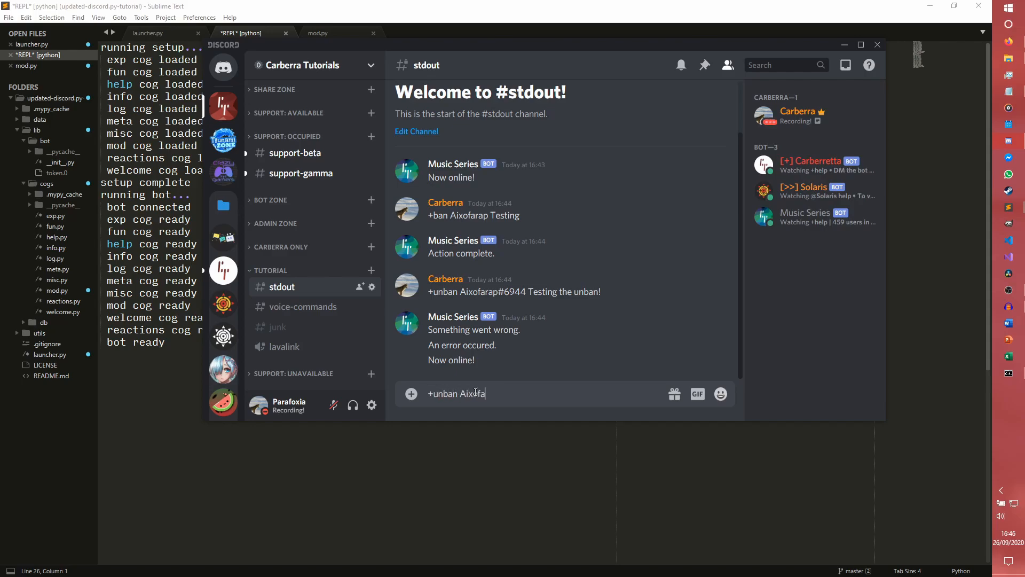
text(rap#6944)
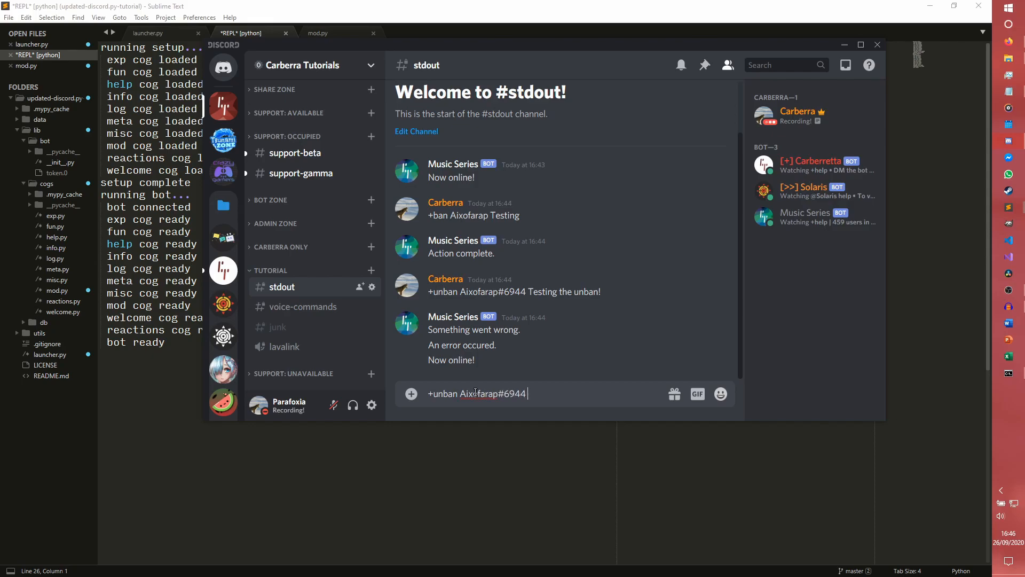
text(Testing the u)
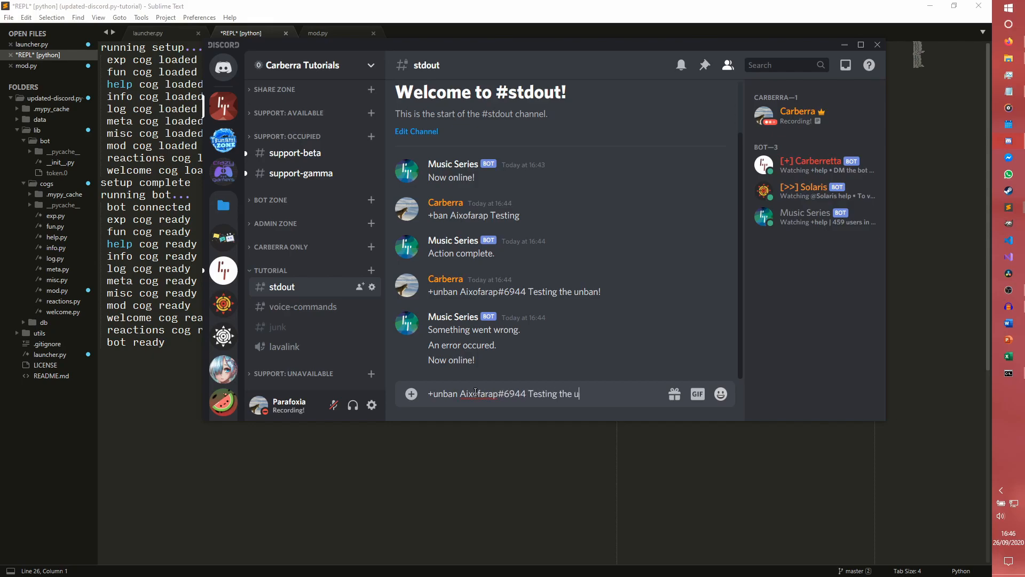
key(Enter)
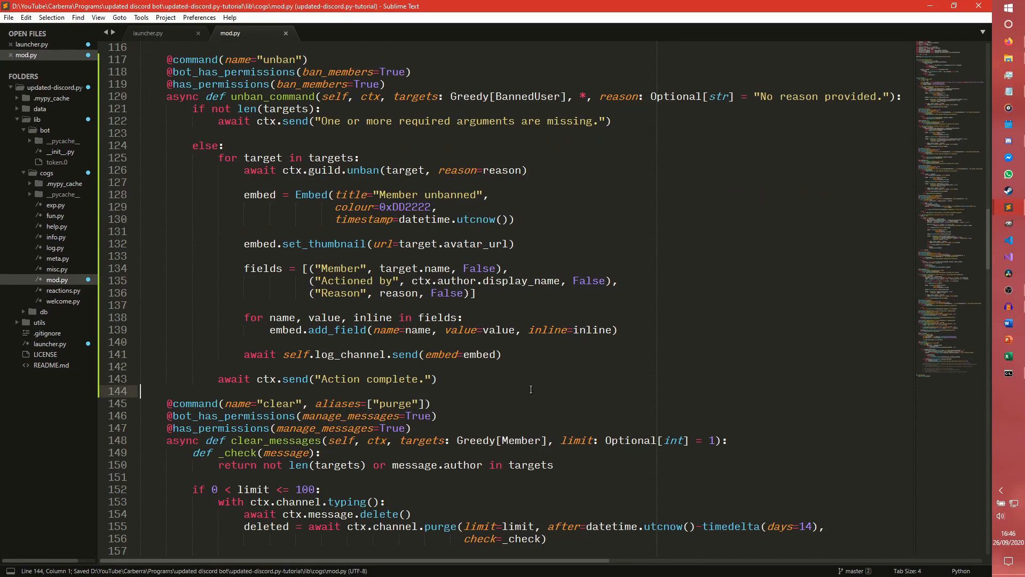
mouse_move(154, 33)
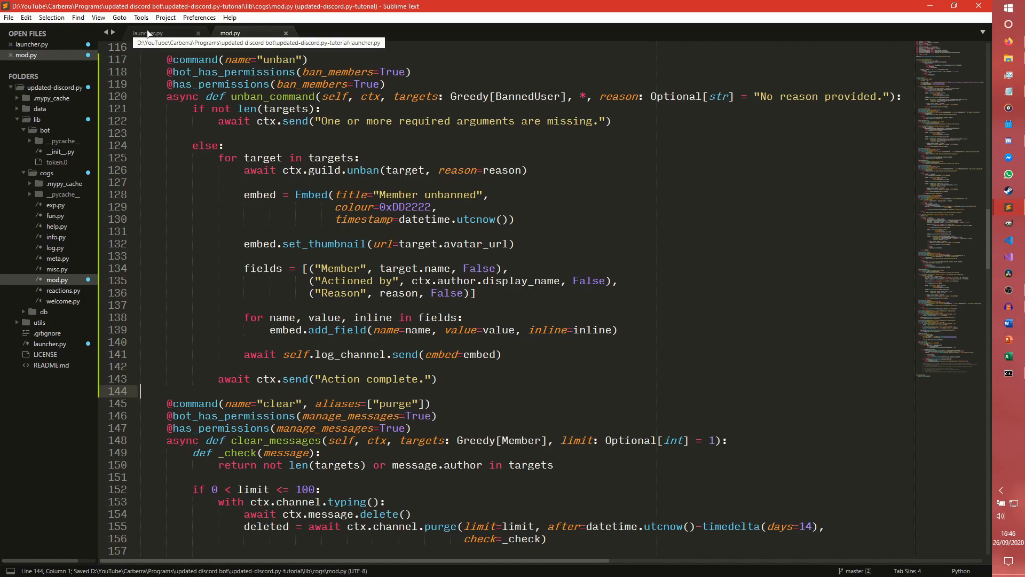
click(150, 33)
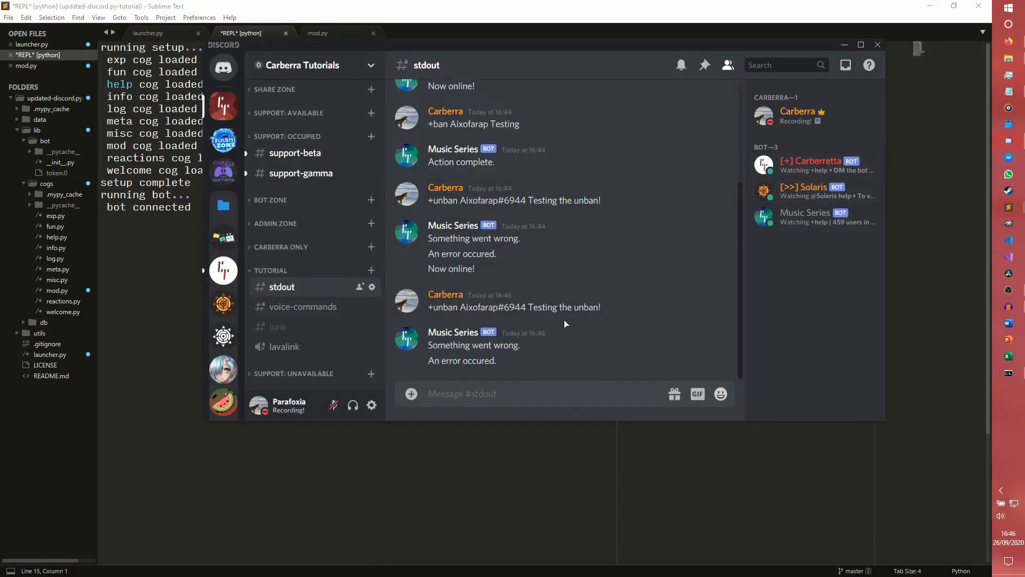
text(+unmab)
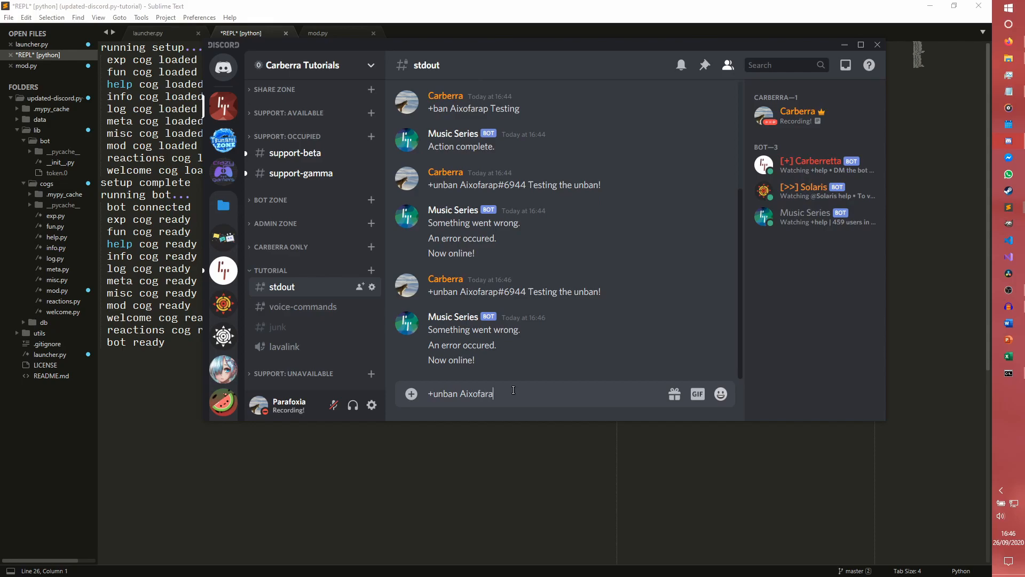
text(p#6944)
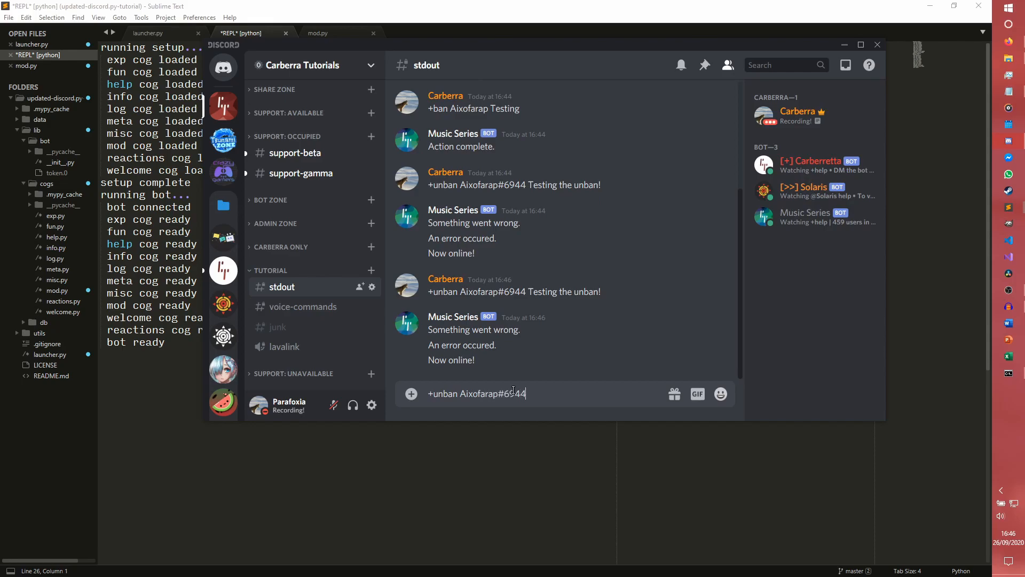
text(Testing)
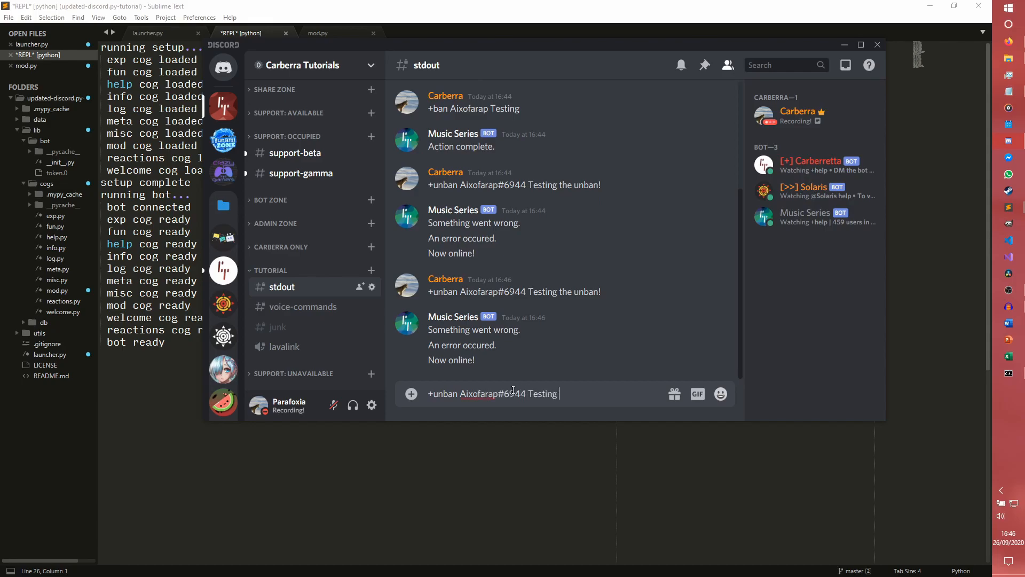
text(the)
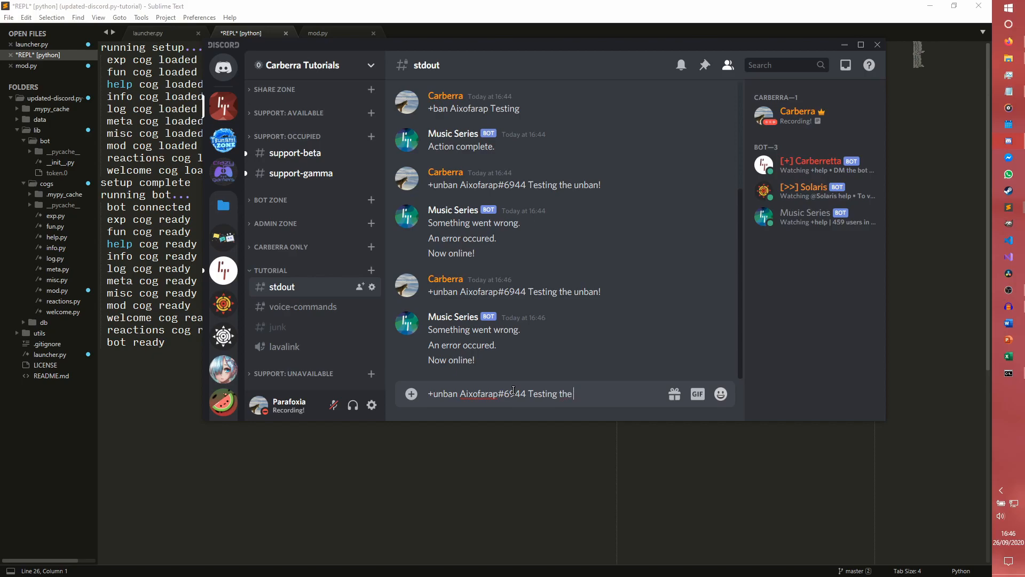
key(Enter)
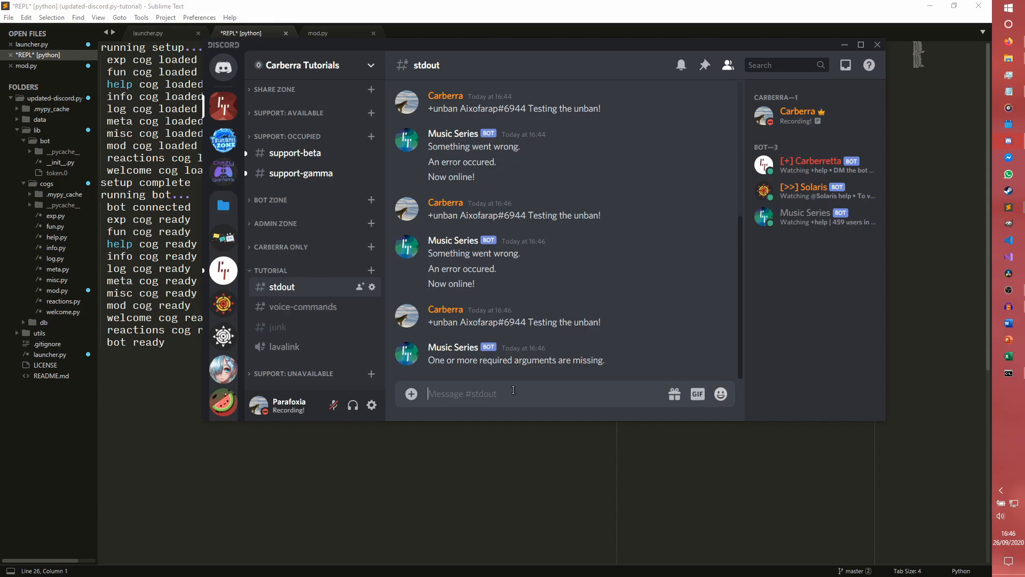
mouse_move(371, 307)
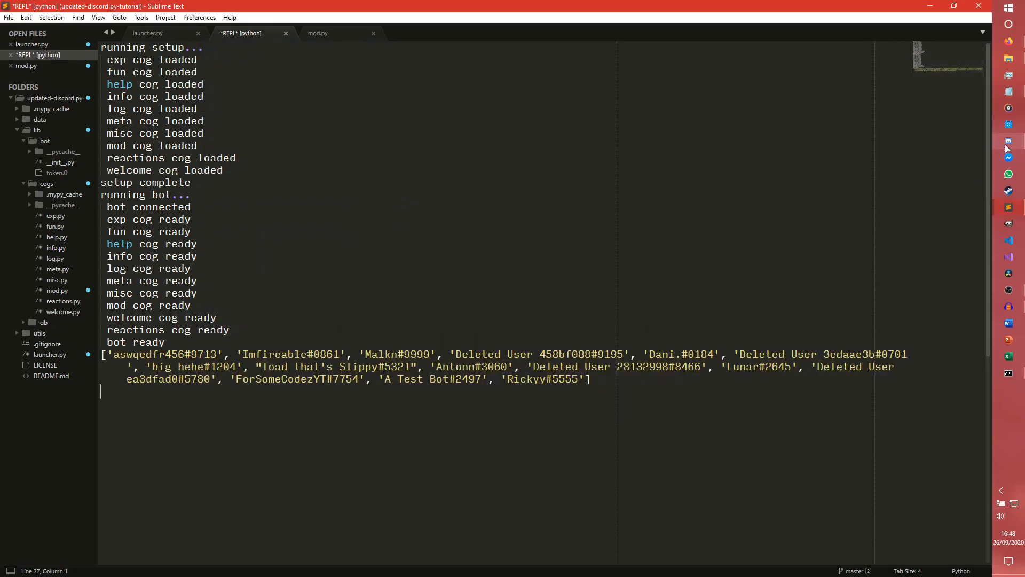
click(1008, 141)
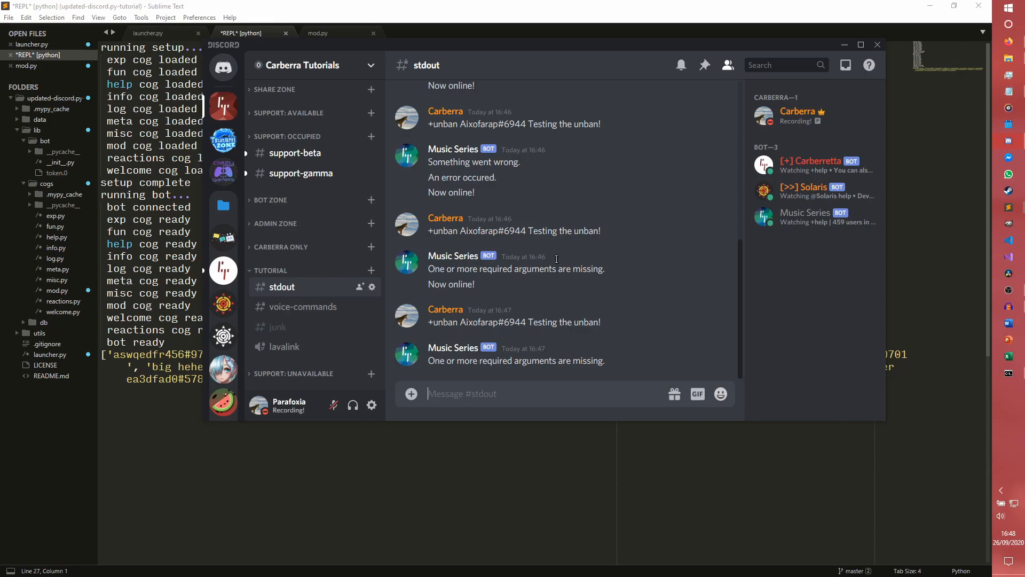
click(312, 65)
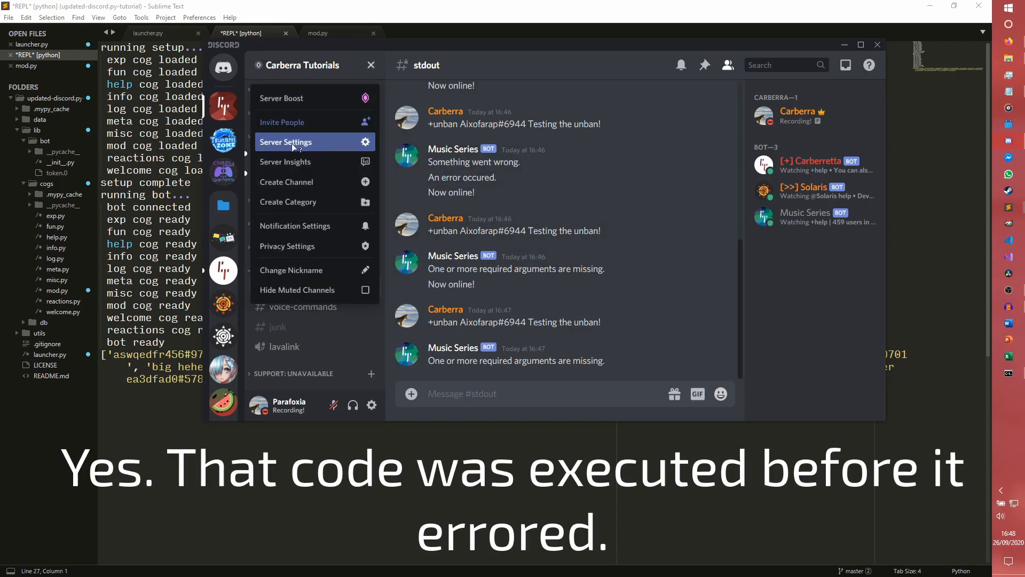
click(285, 141)
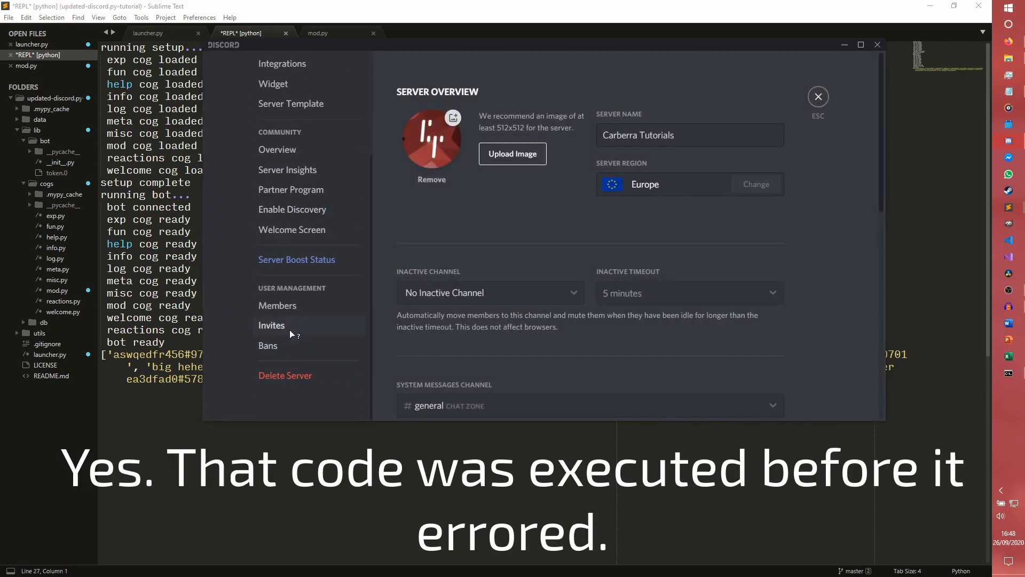
click(268, 345)
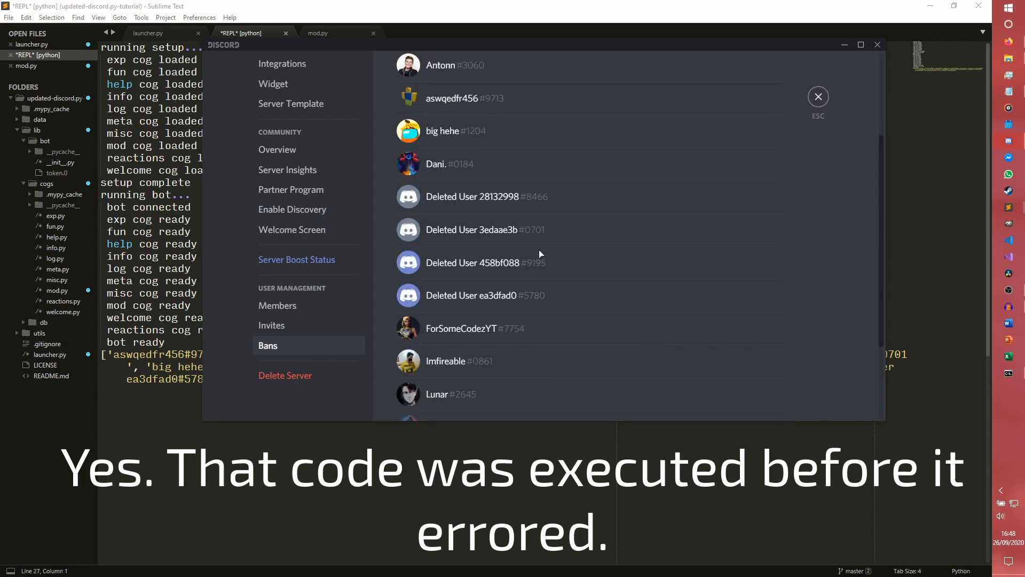
click(818, 97)
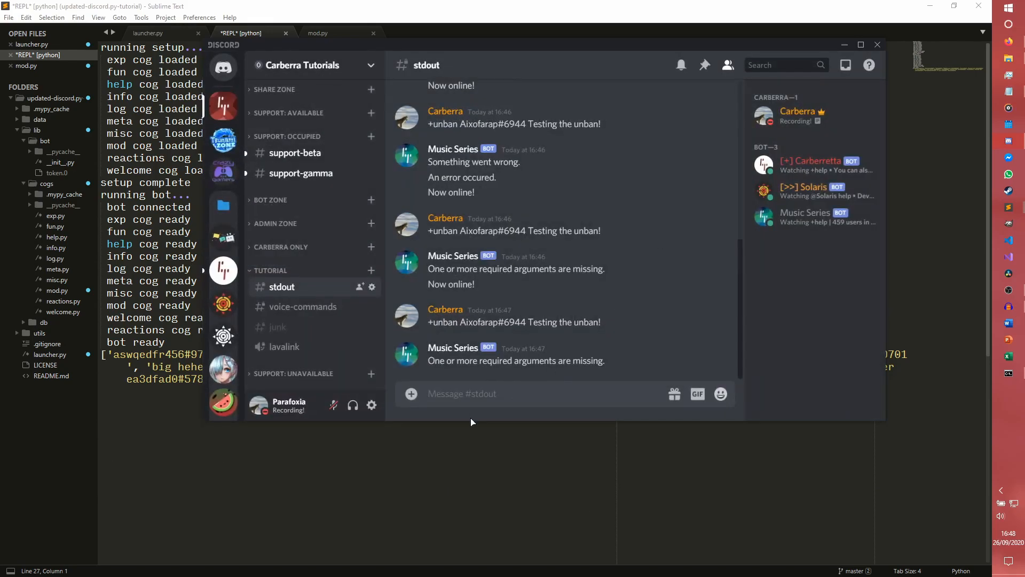
click(278, 327)
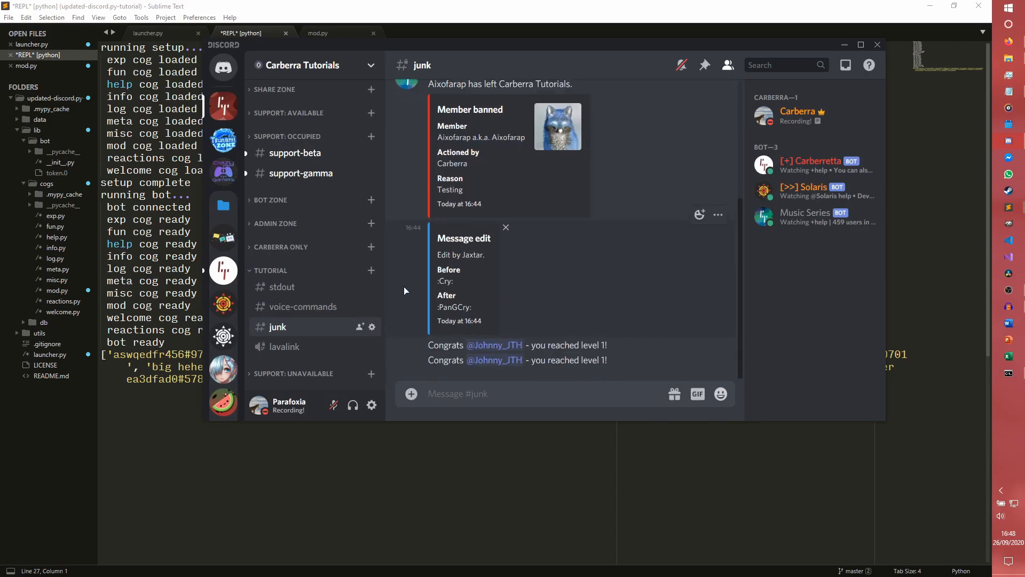
click(282, 287)
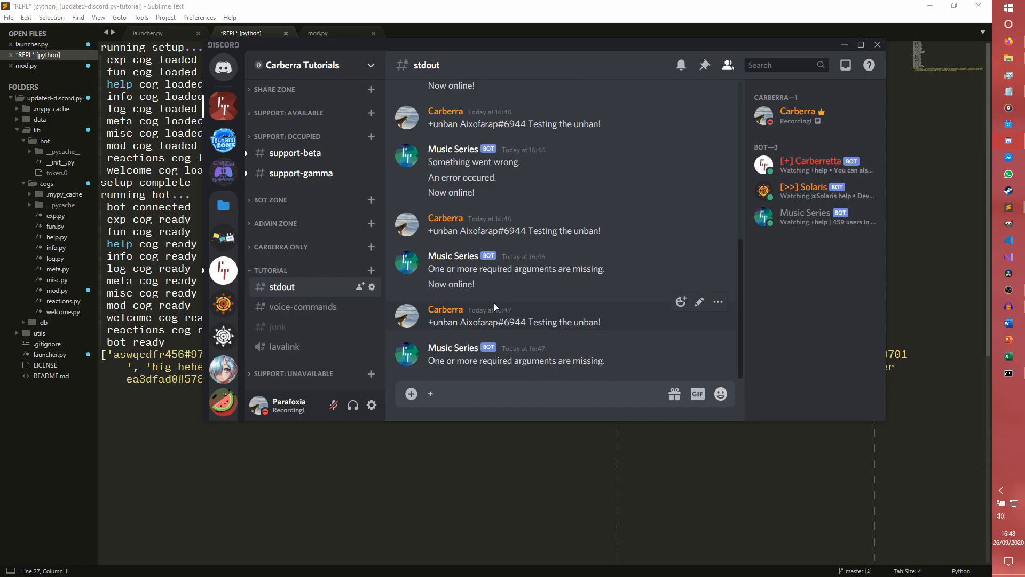
Step: Send '+ban Aixofarap Testing reasons' in the #stdout channel
text(+ban)
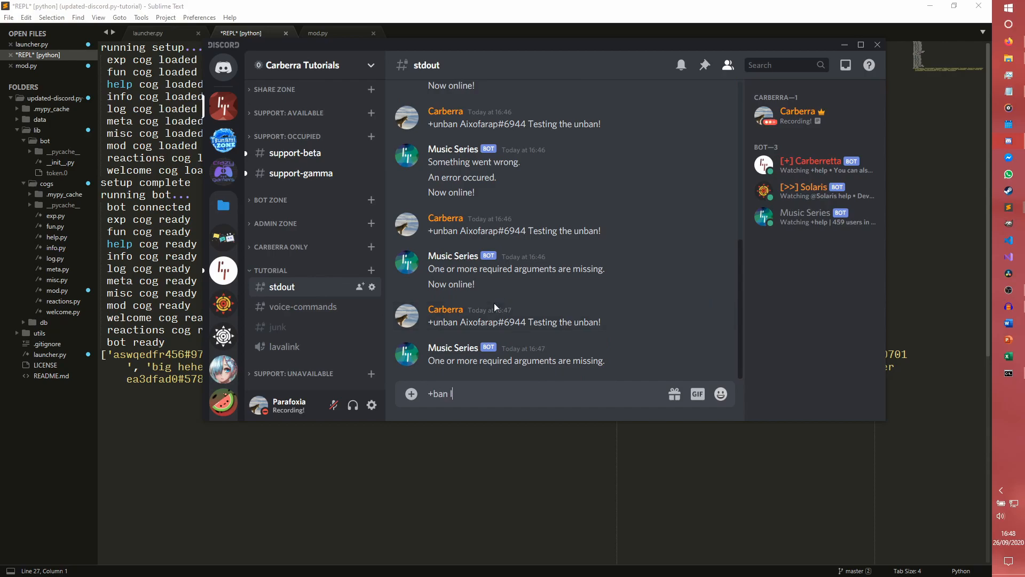
text(Aixo)
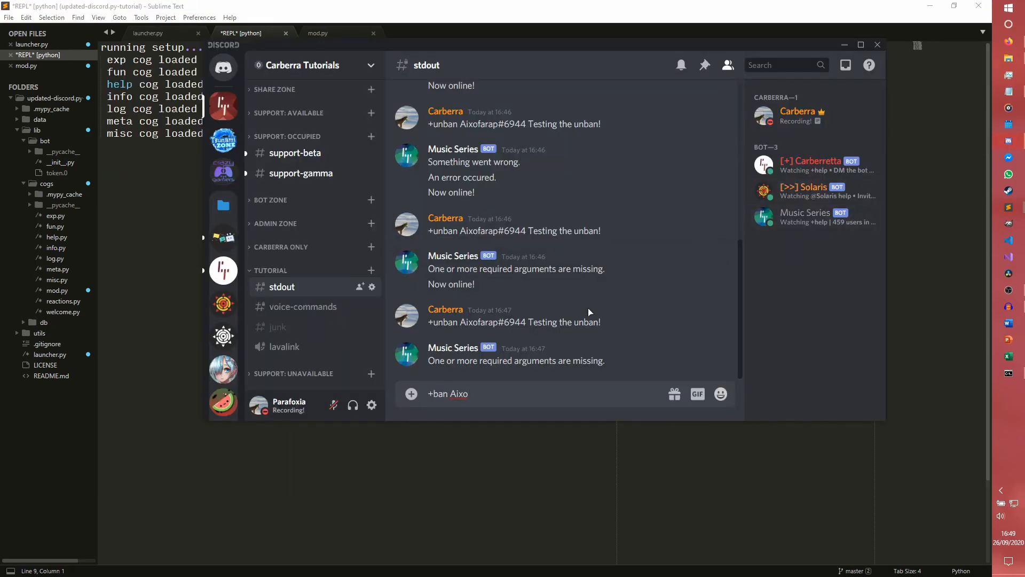
text(farap Testing)
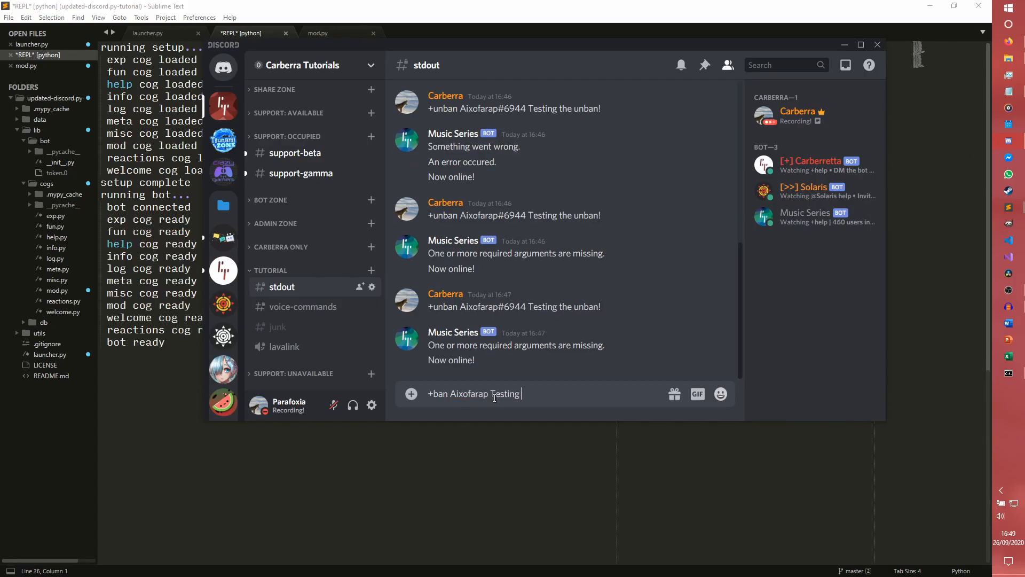
key(Enter)
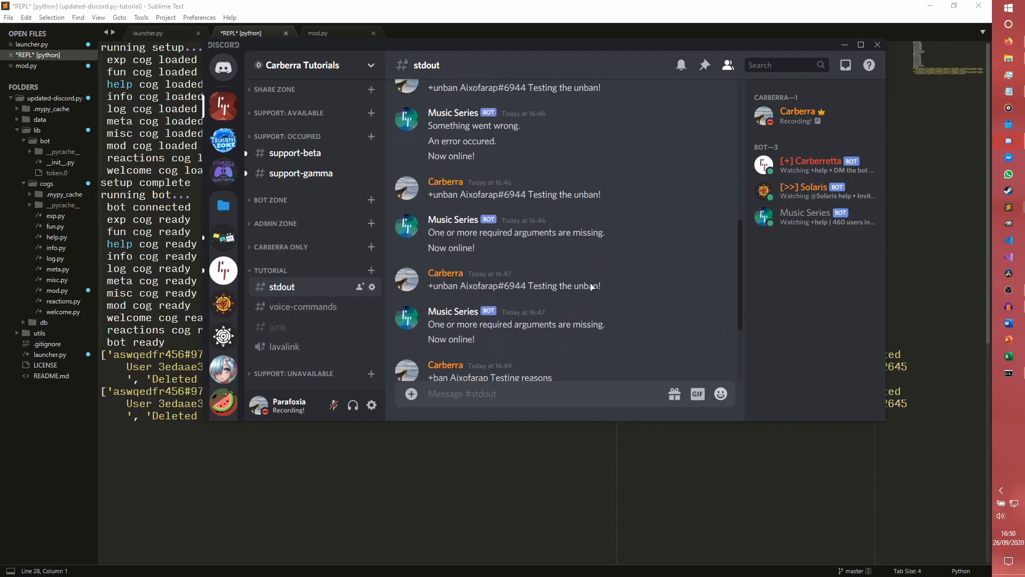
Step: Review the server's Bans list and the #junk moderation log, then return to #stdout
scroll(down, 3)
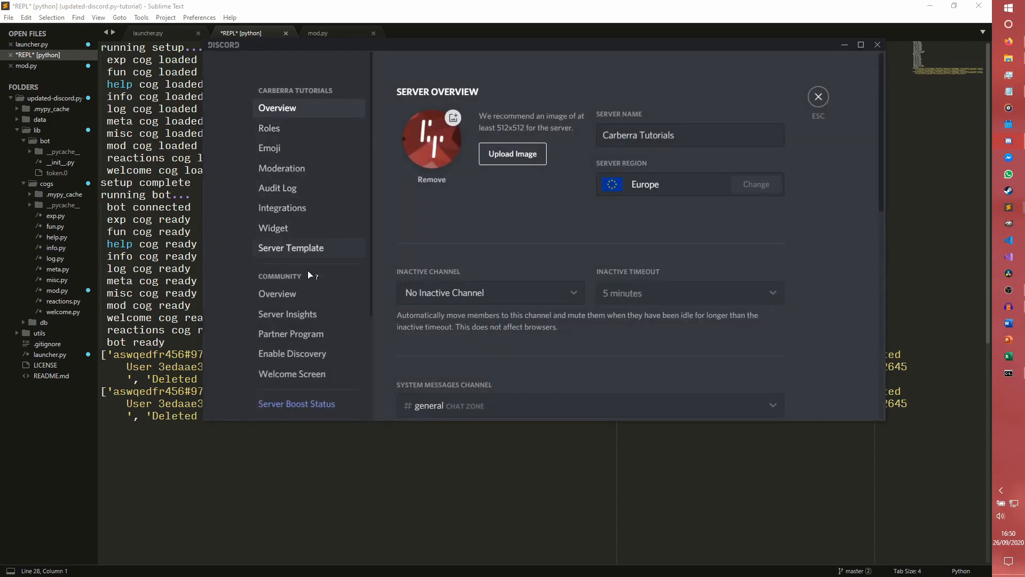
click(267, 346)
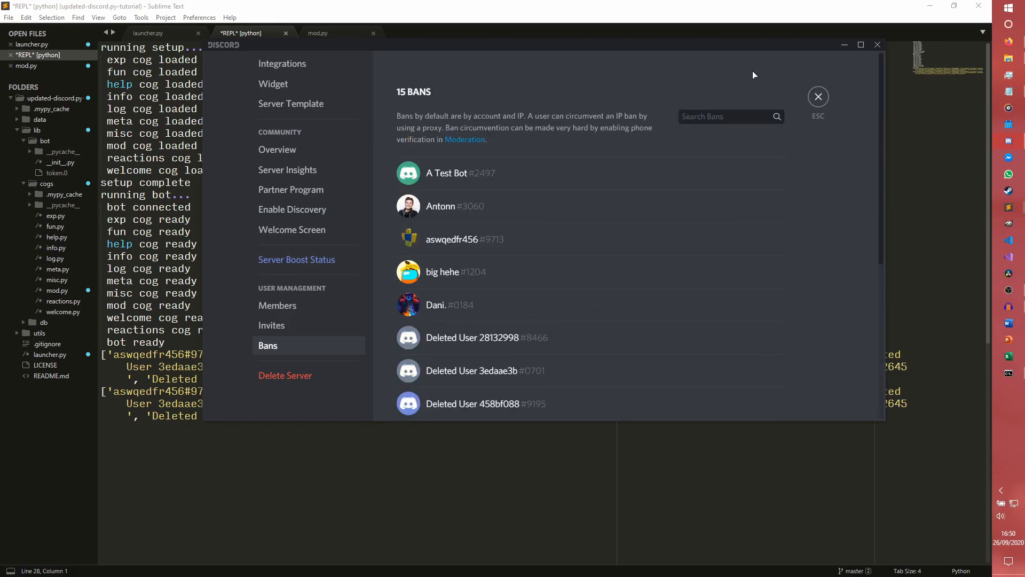
click(818, 97)
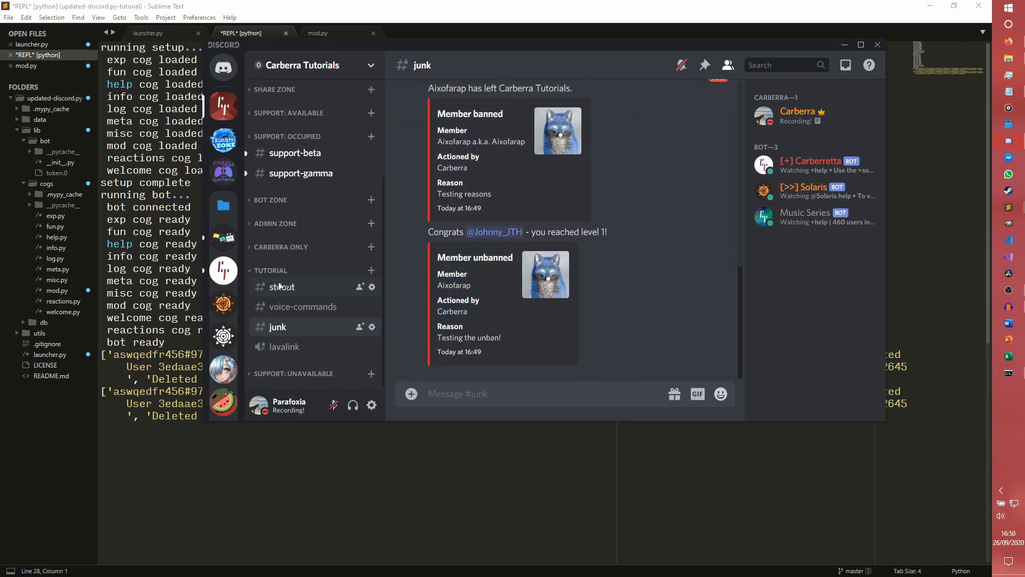
click(282, 287)
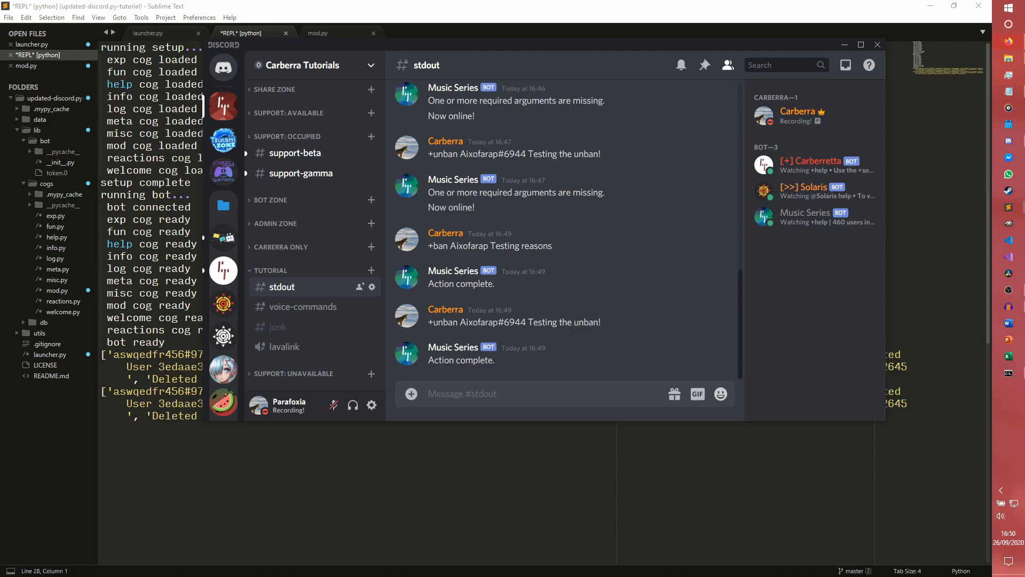
text(+ban 387649516188336128)
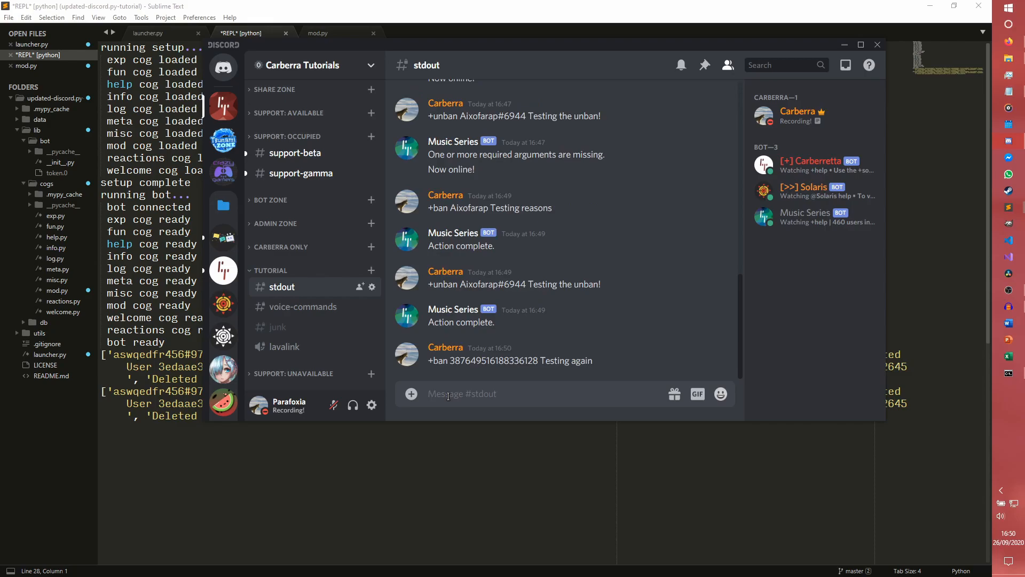
text(+unban387649516188336128 Tes)
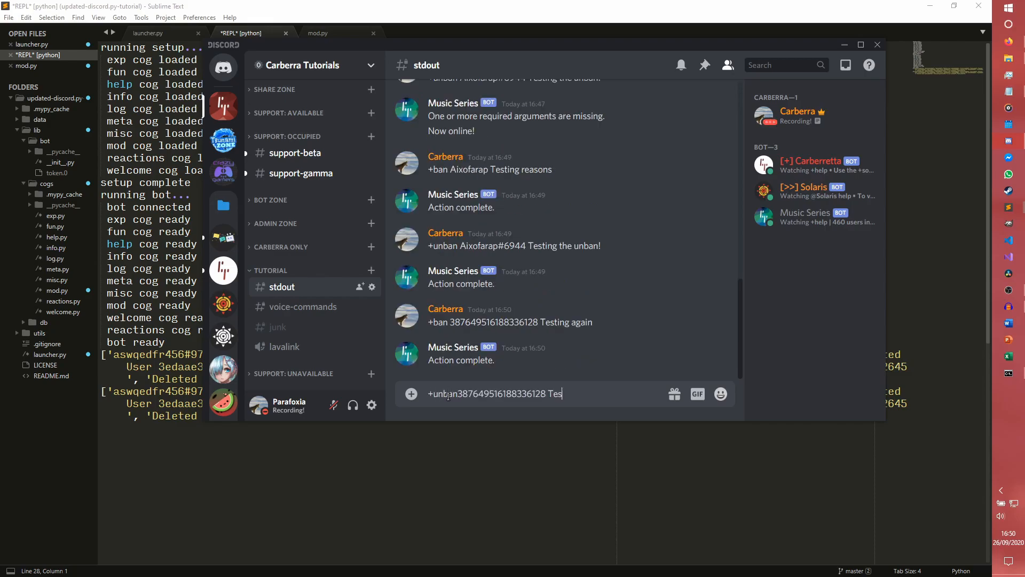
text(ting unbanning by)
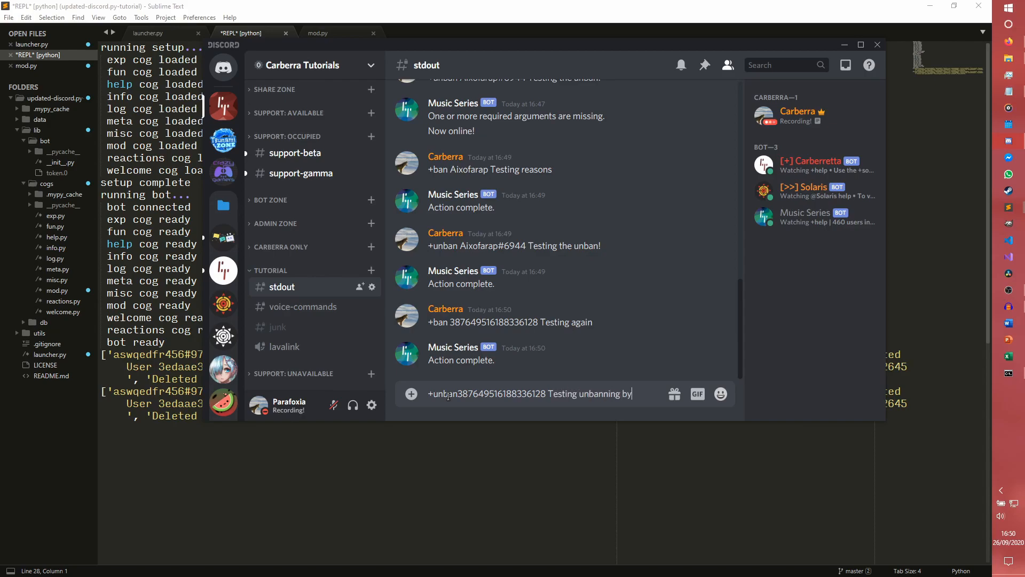
key(Enter)
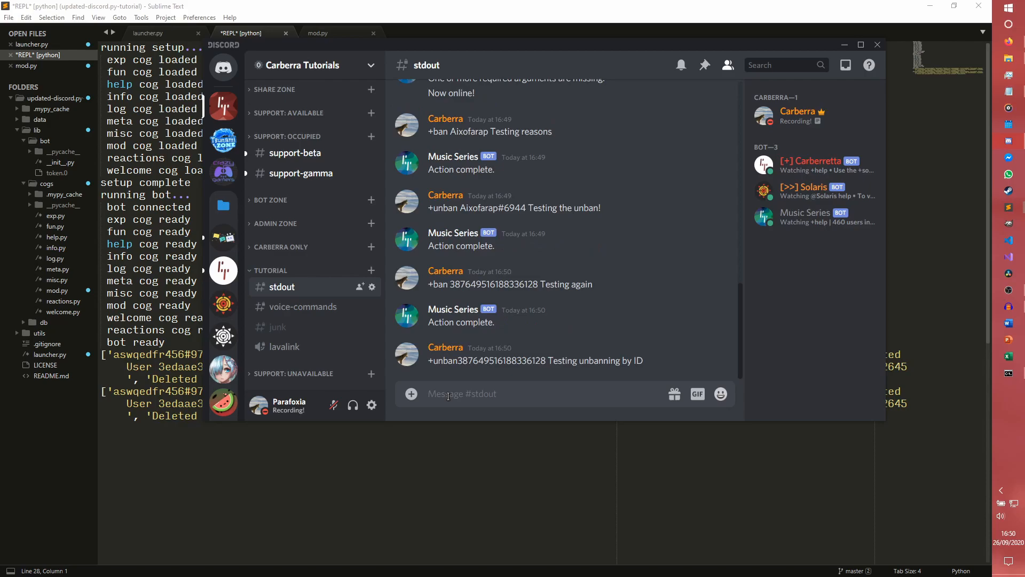
text(+unban)
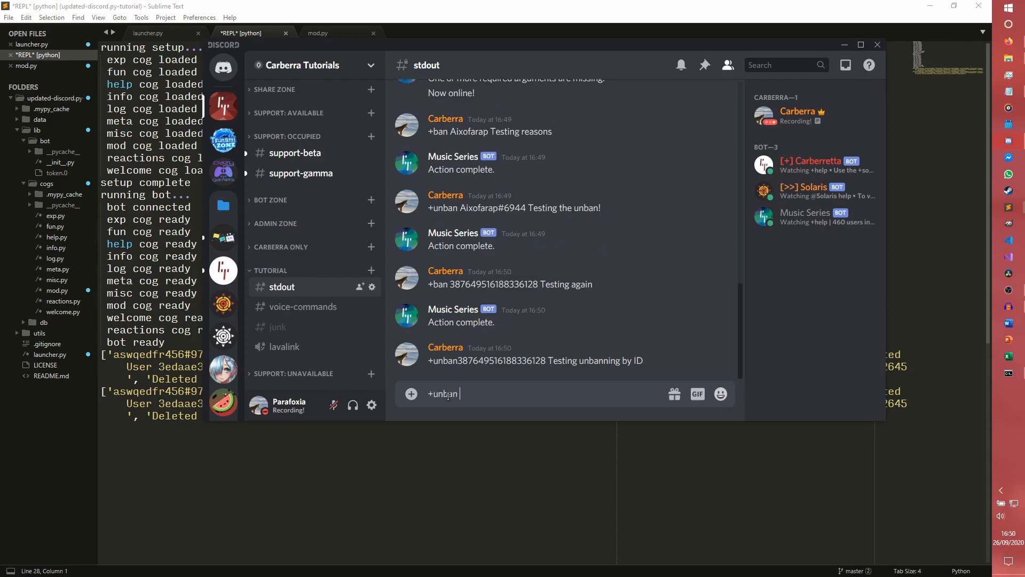
text(387649516188336128 Testing unbanning b)
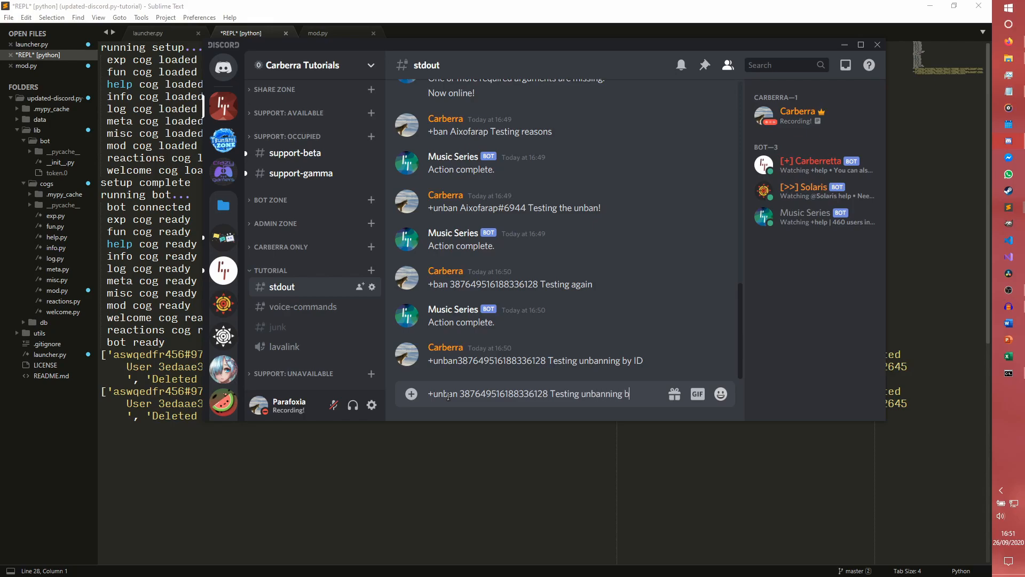
key(Enter)
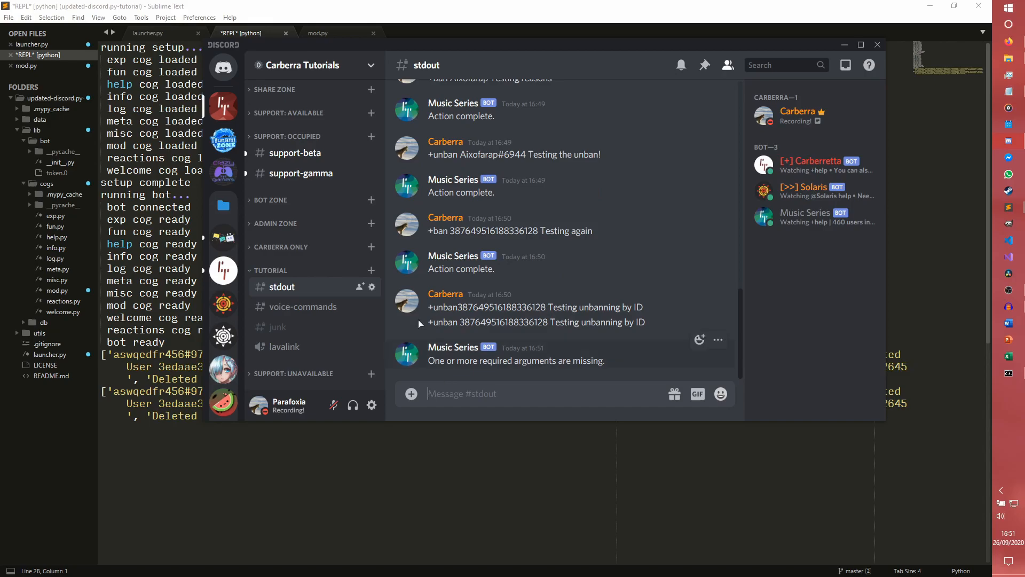
mouse_move(387, 433)
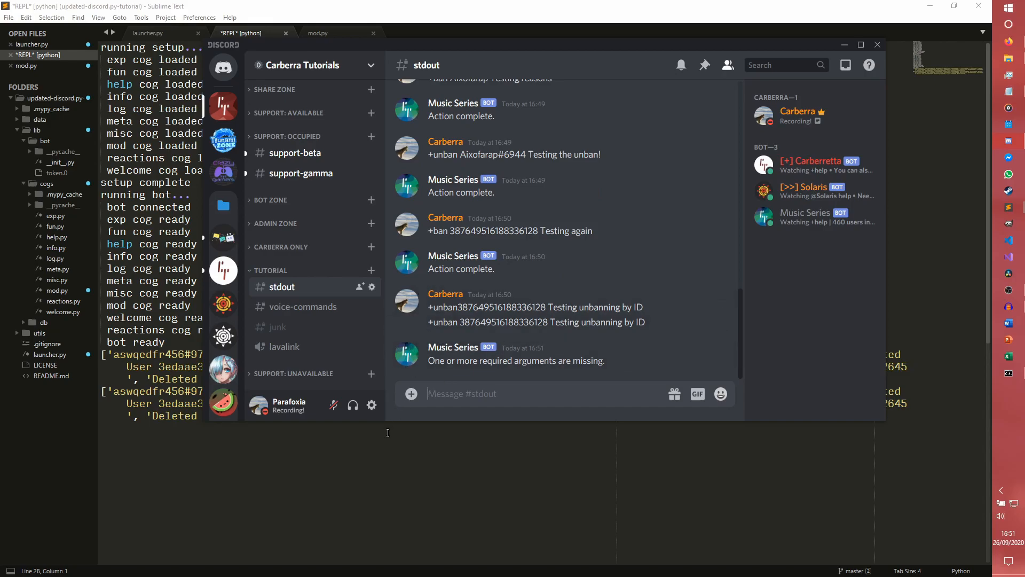
click(311, 65)
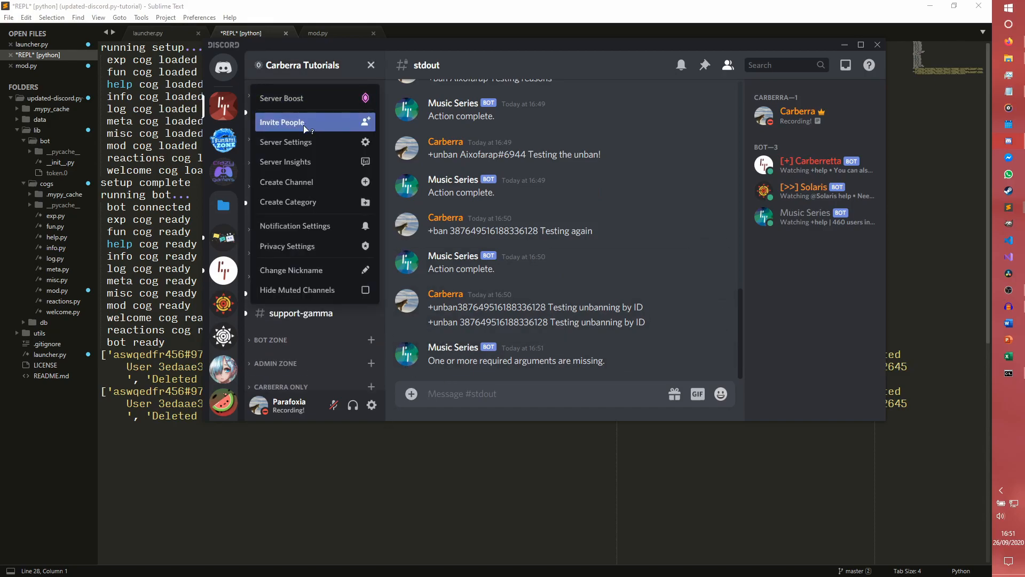
click(285, 142)
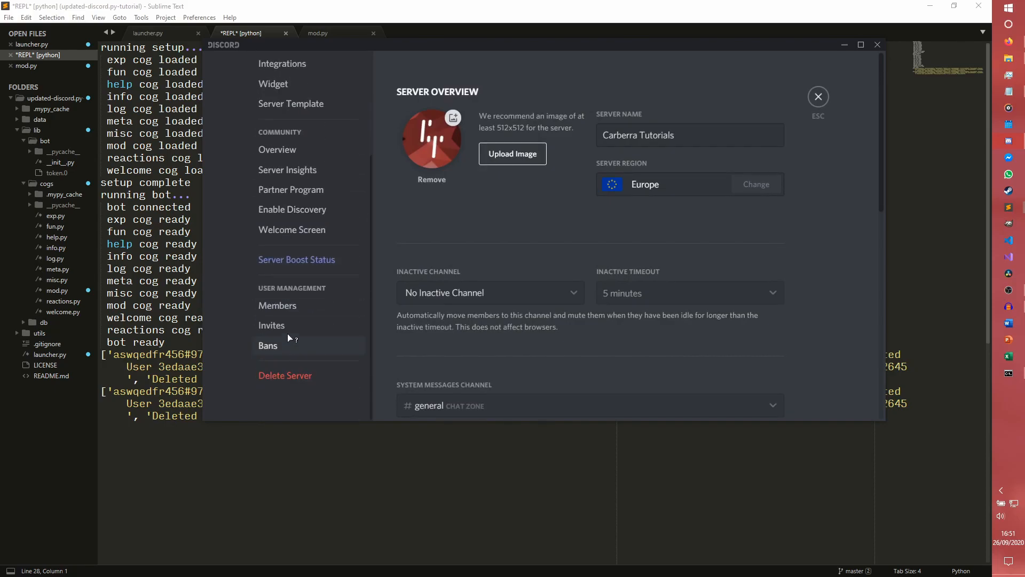
click(268, 346)
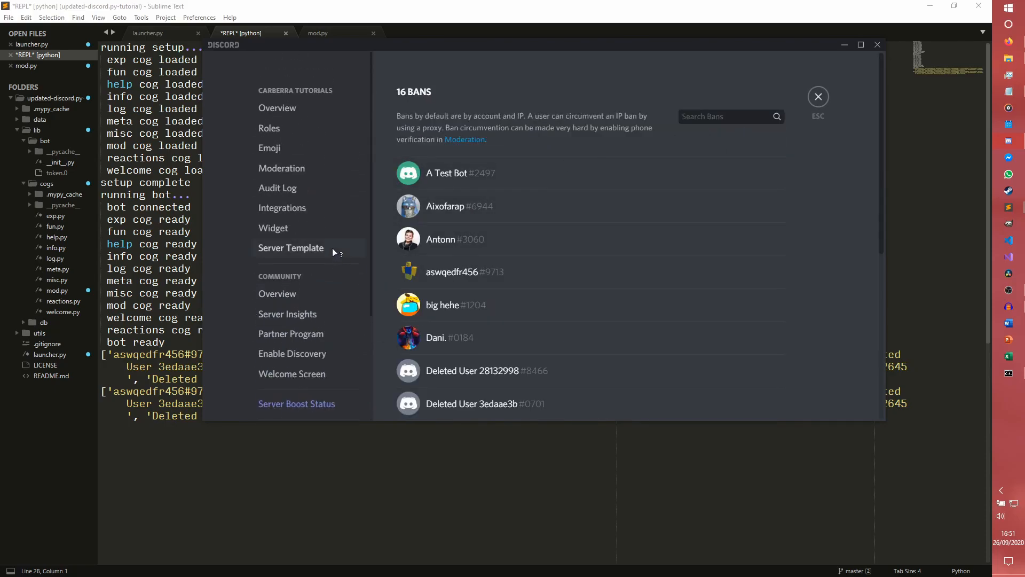
click(277, 188)
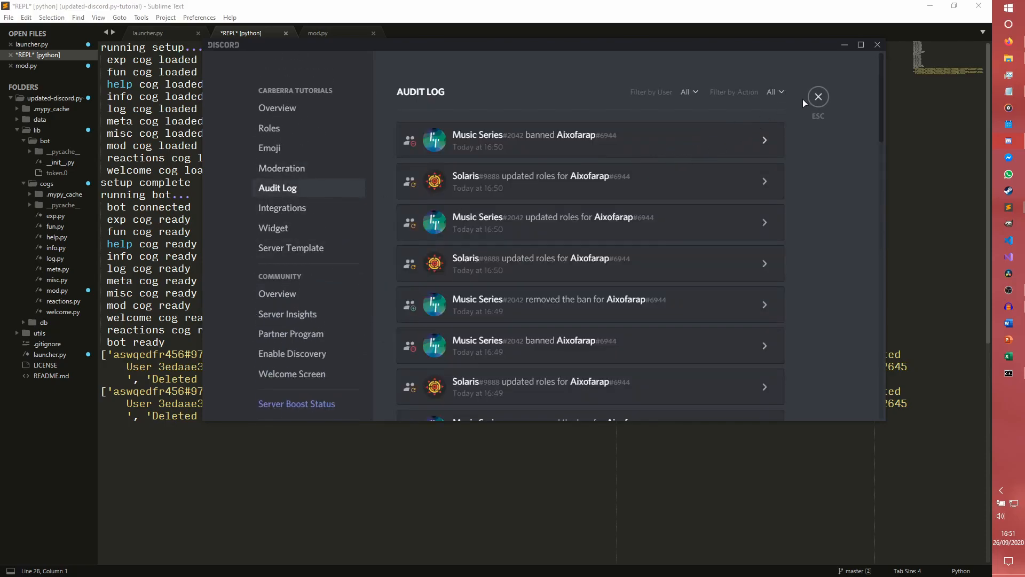
click(818, 96)
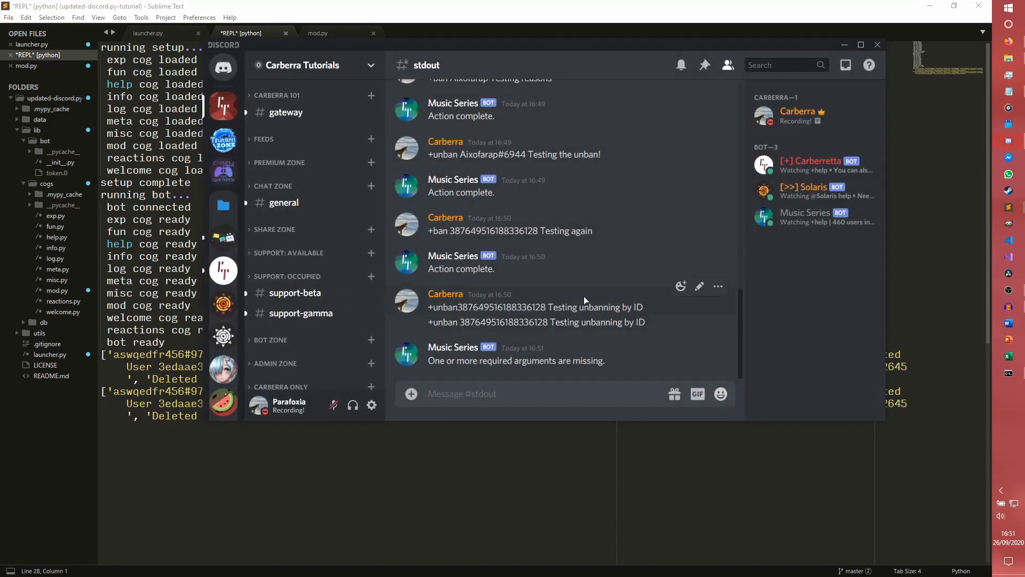
double_click(495, 322)
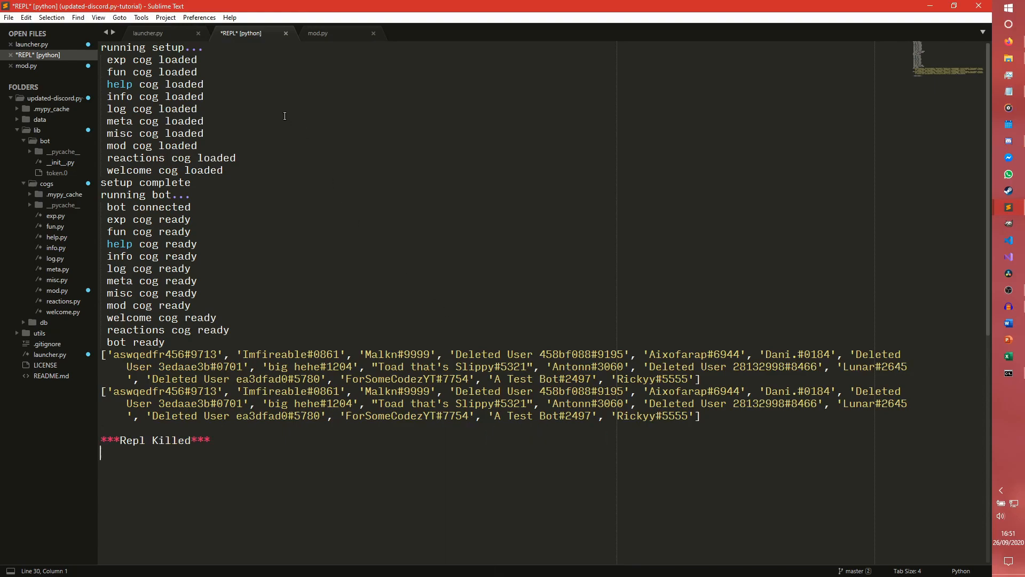
Step: Make fetch_ban use bare Object(id=int(arg)) and add Object to the discord import
click(317, 33)
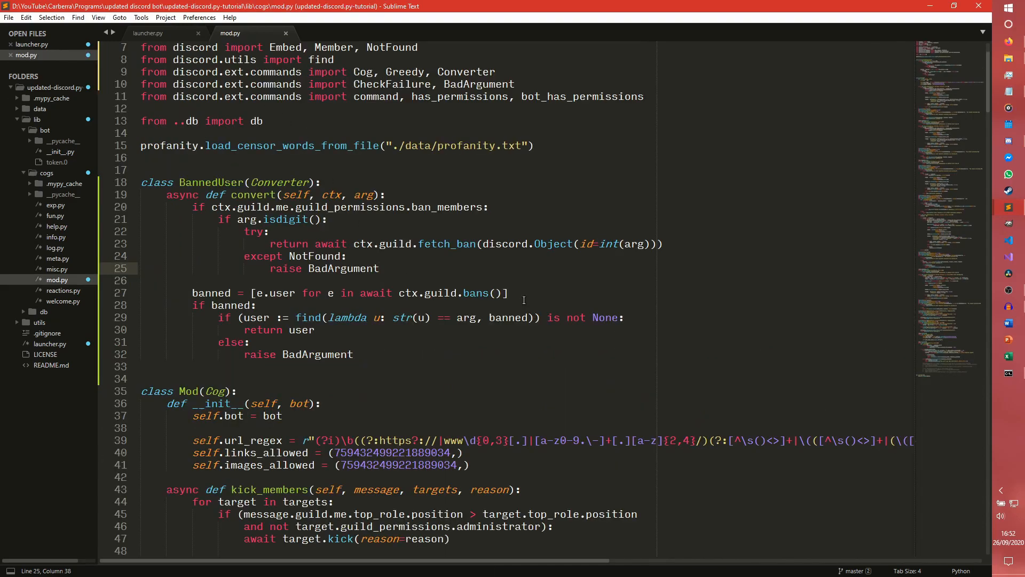
click(379, 268)
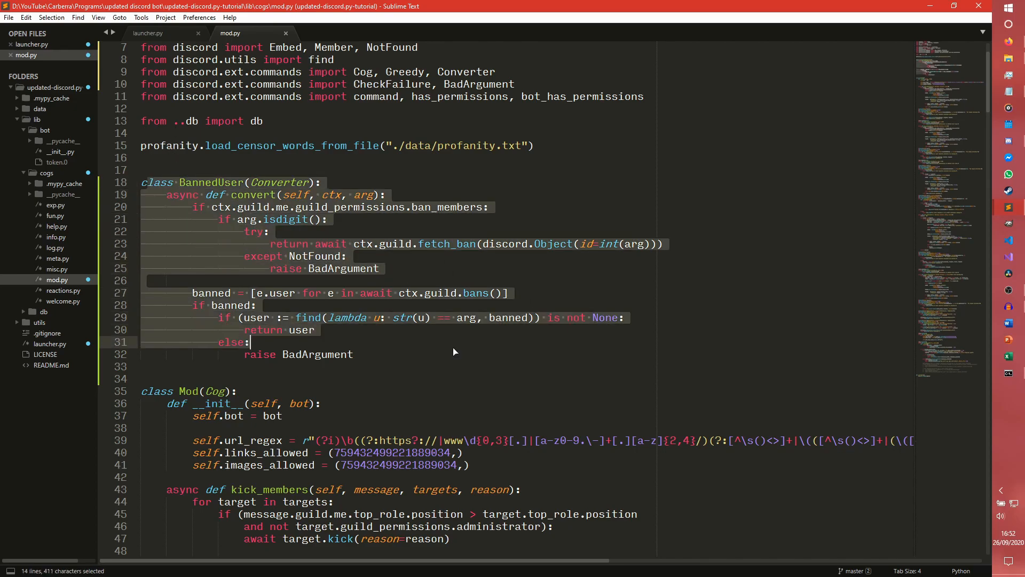
click(356, 354)
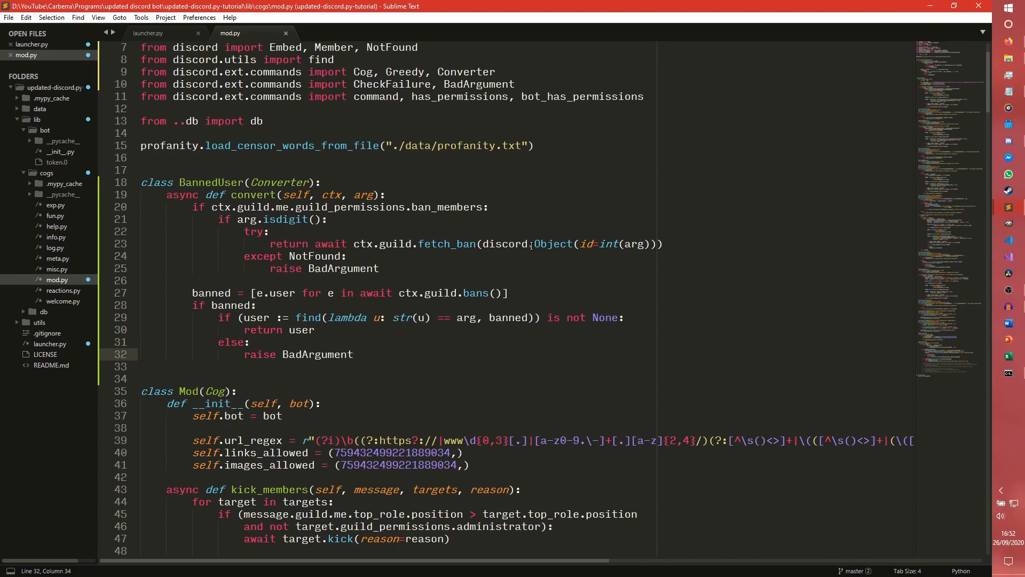
double_click(507, 243)
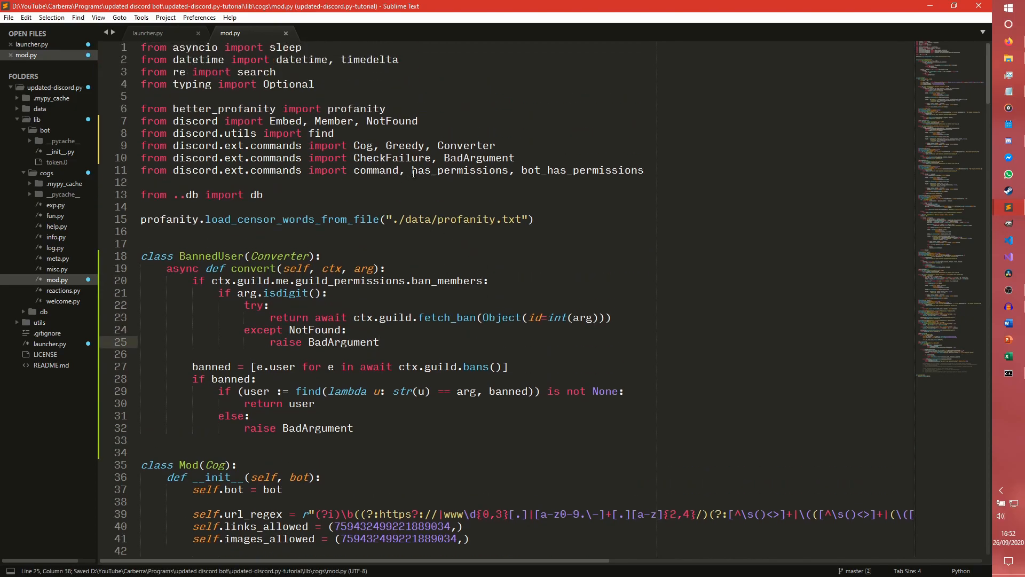
click(433, 120)
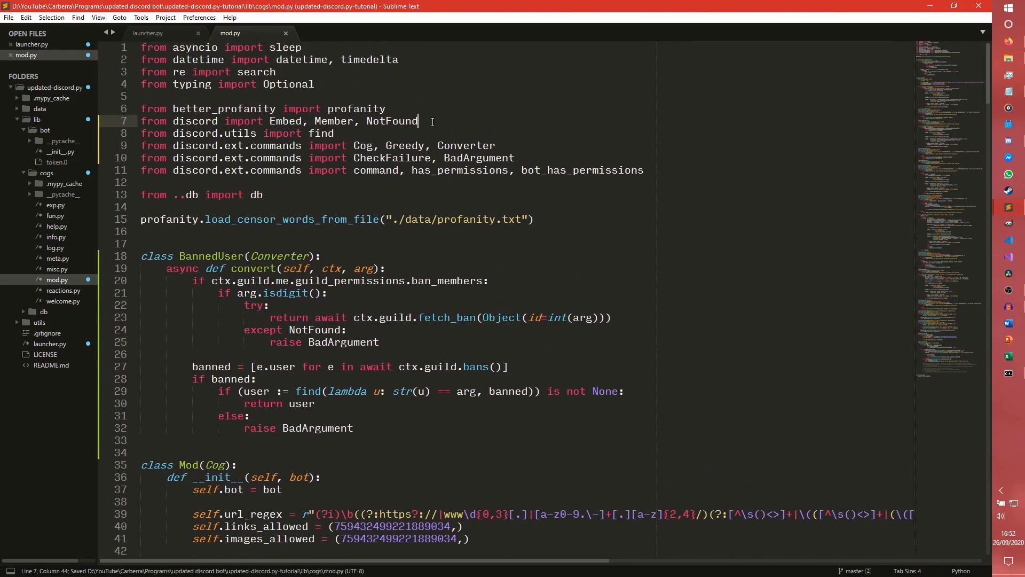
text(, Obj)
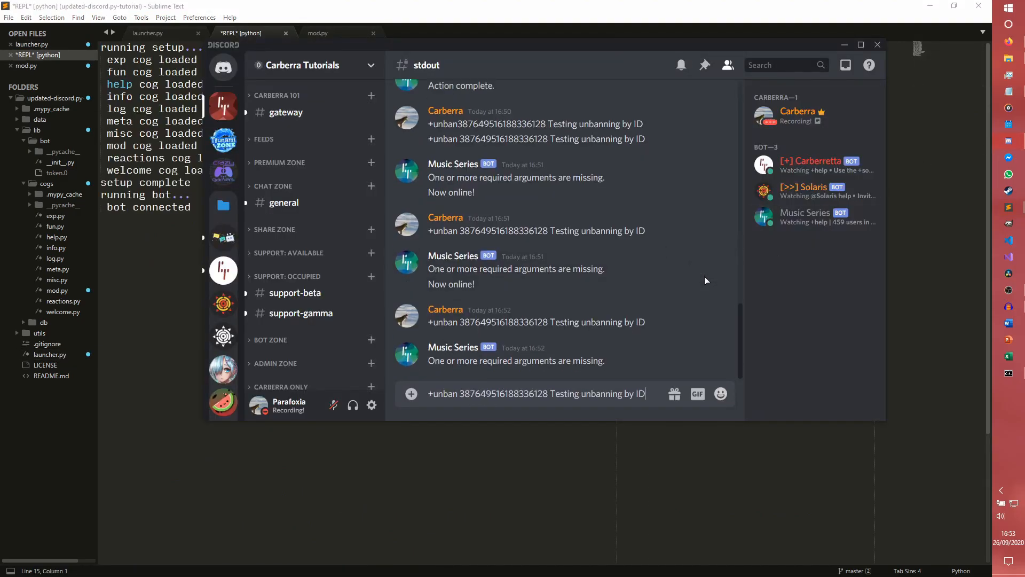
Step: Send the unban-by-ID command, get the 'BanEntry' has no attribute 'id' error, and return to mod.py
key(Enter)
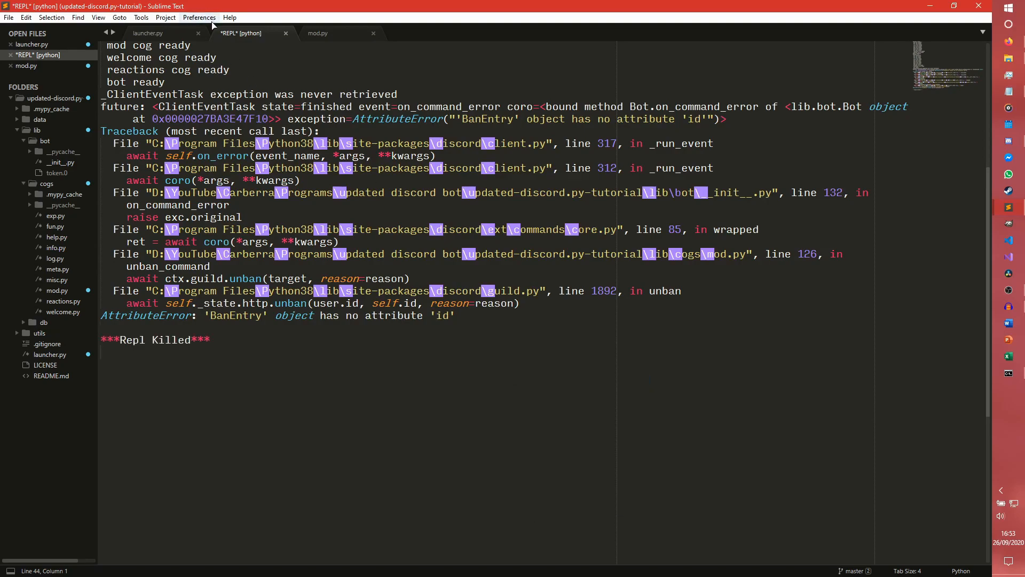
click(321, 33)
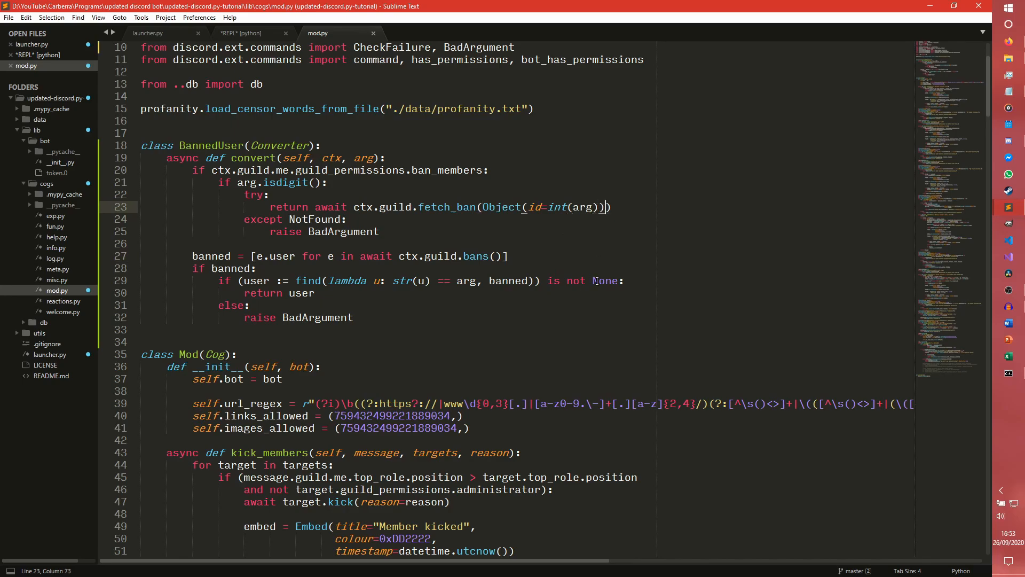
text(.user)
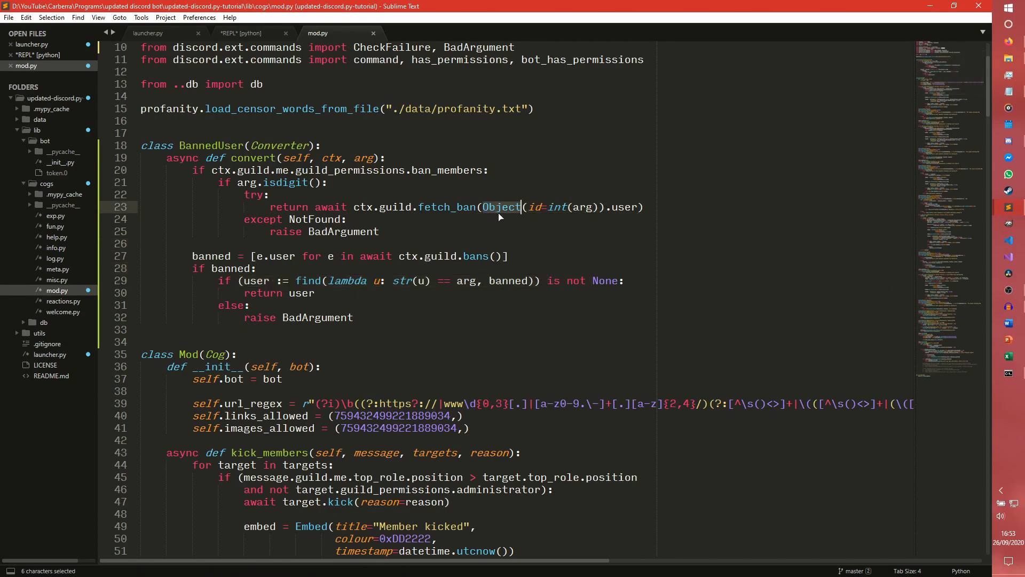
click(381, 231)
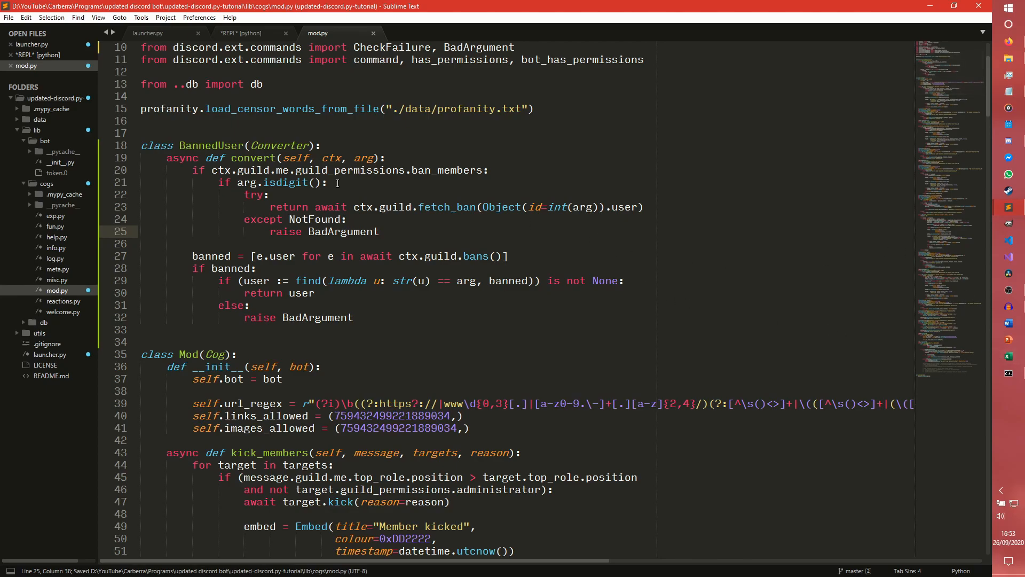
click(242, 32)
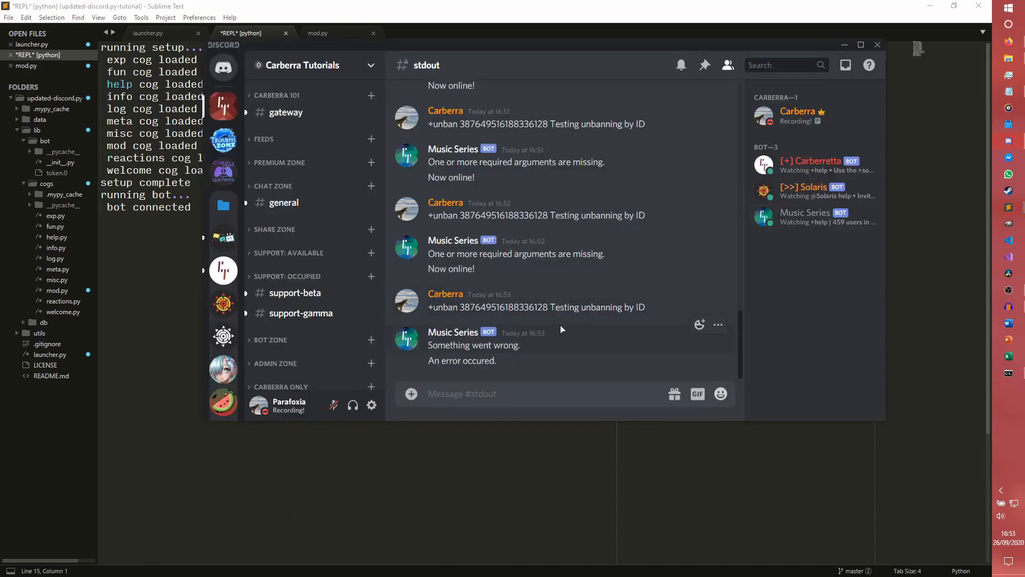
text(+unban 387649516188336128 Testing unbanning by ID)
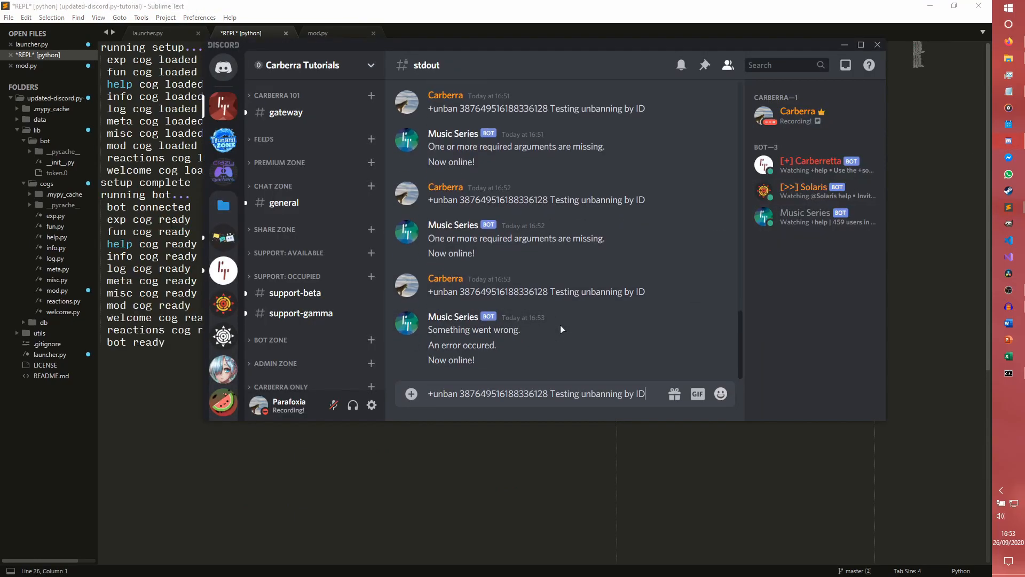
key(Enter)
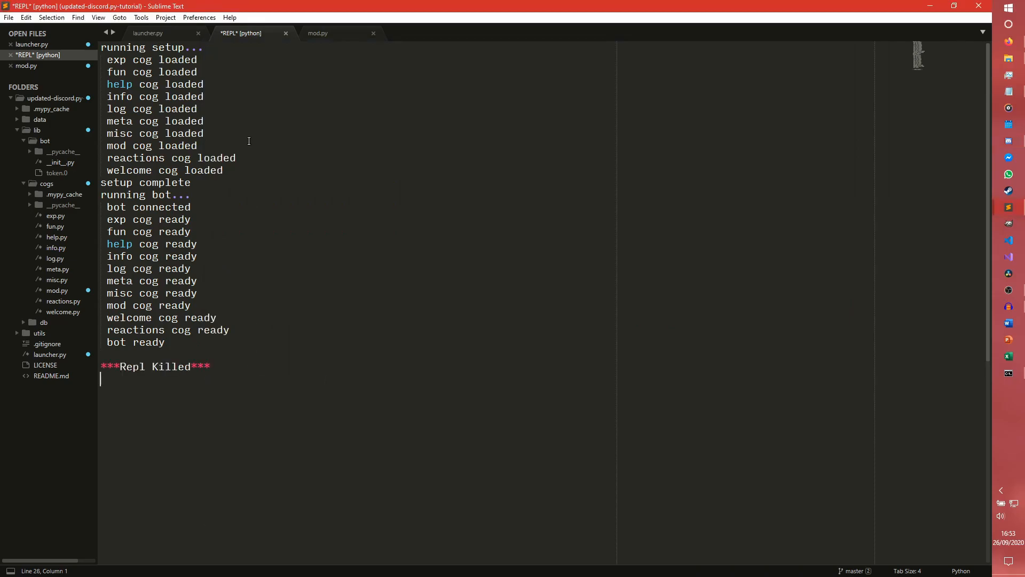
Step: Wrap the fetch_ban call on line 23 as (await ...).user
click(318, 32)
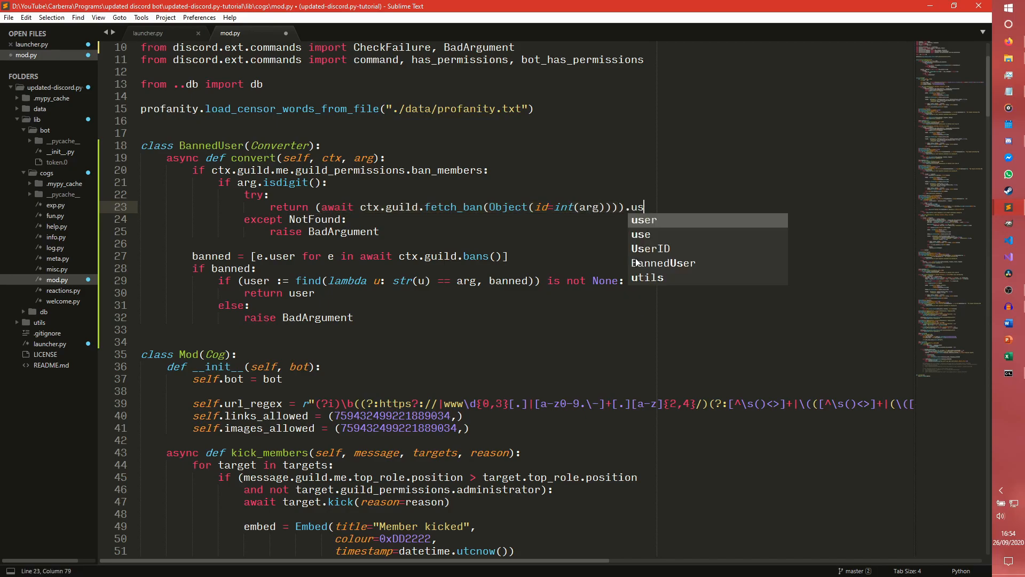
key(Tab)
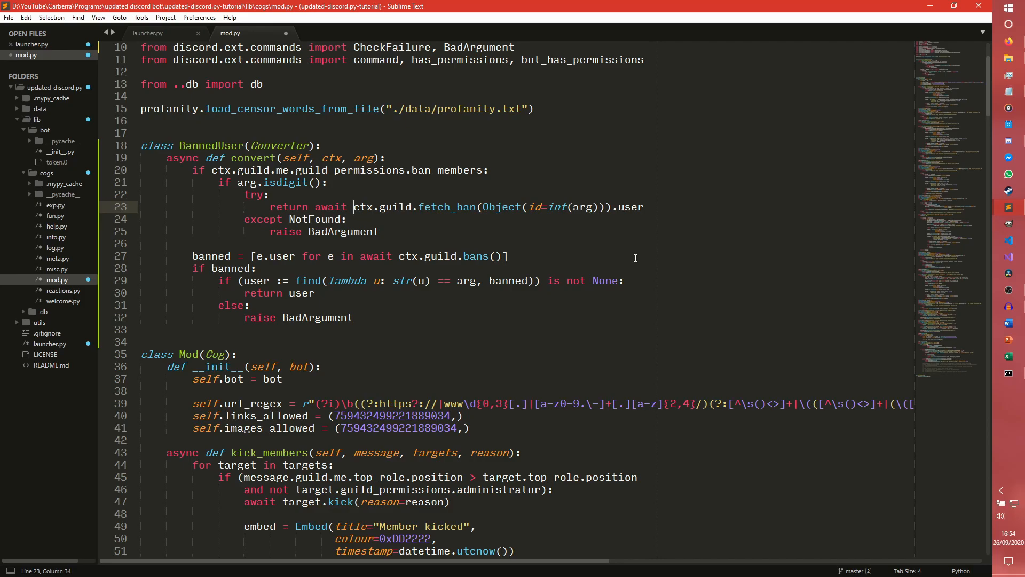
drag(354, 207, 644, 207)
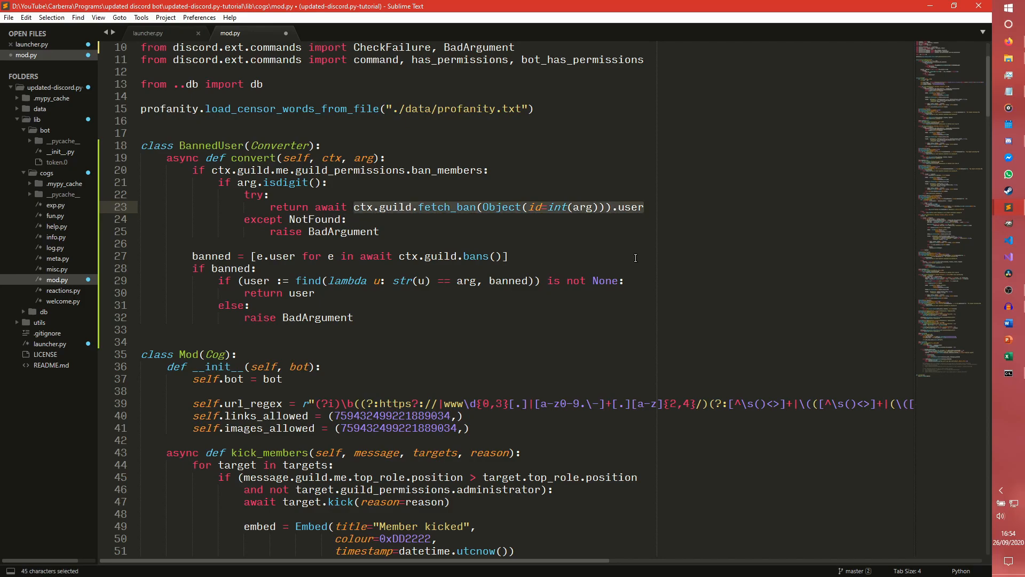
click(565, 207)
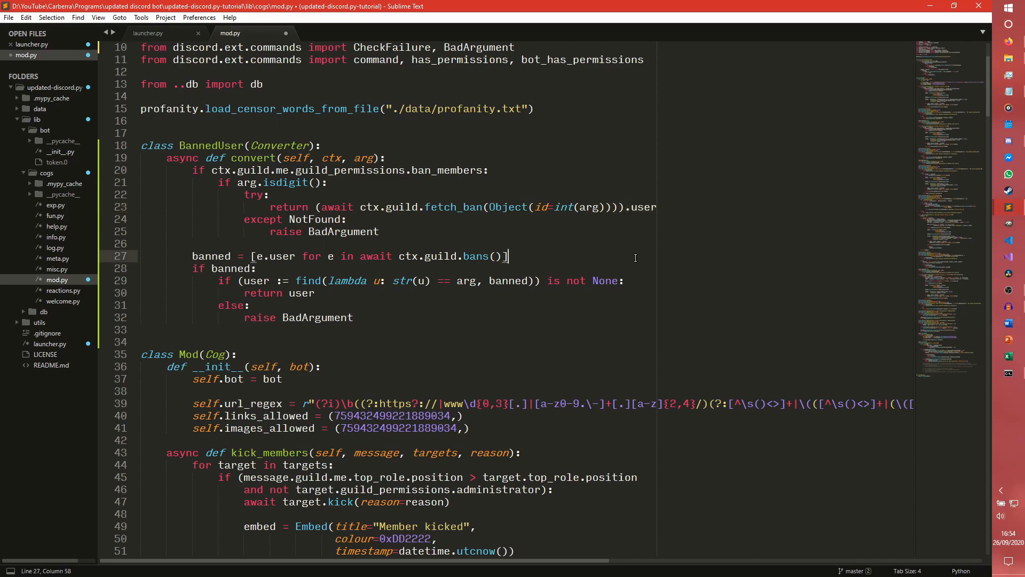
Step: Resend the unban-by-ID command, now answered 'Action complete', and open Server Settings
click(148, 33)
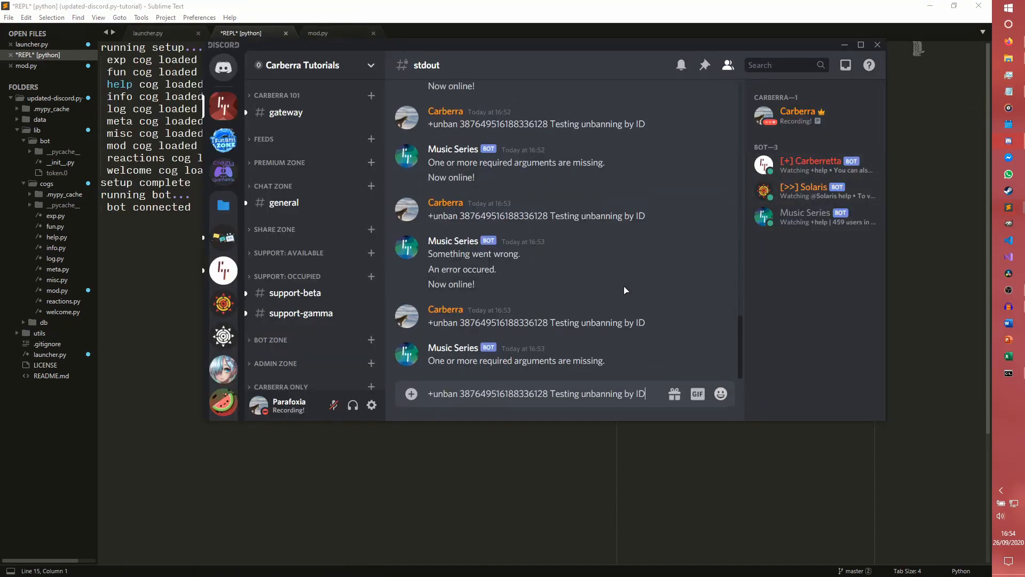
key(enter)
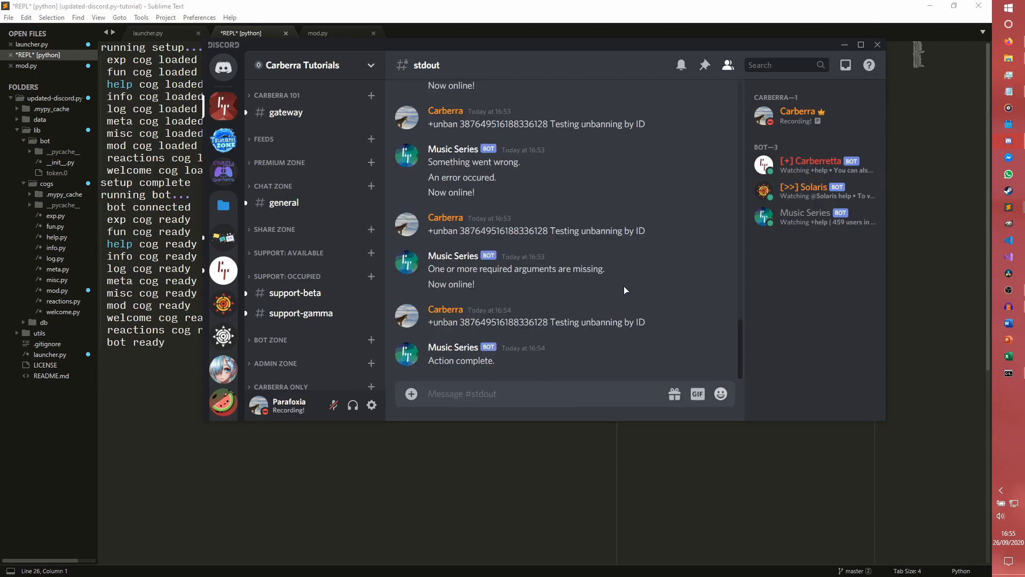
click(302, 65)
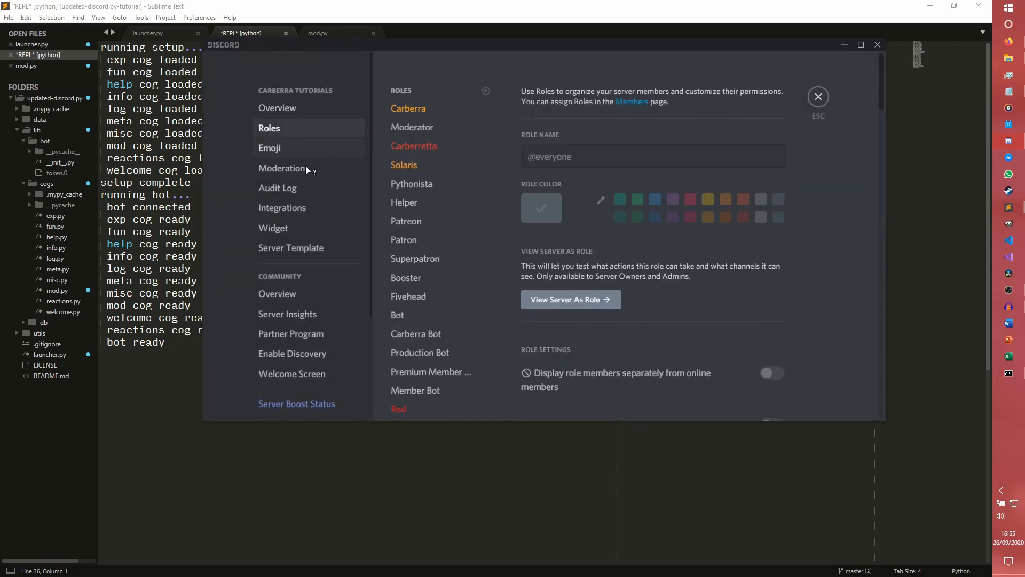
click(277, 188)
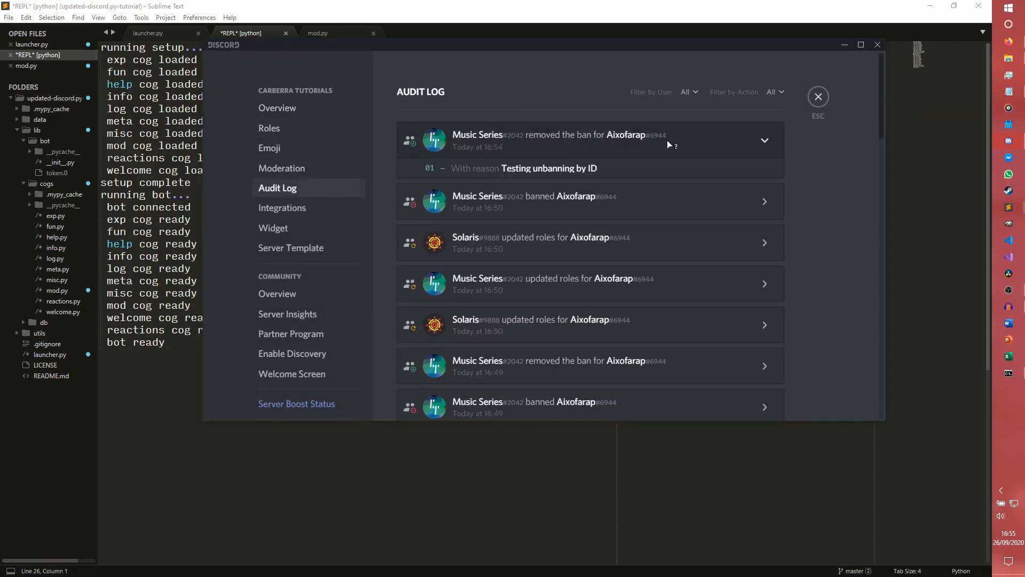
mouse_move(619, 134)
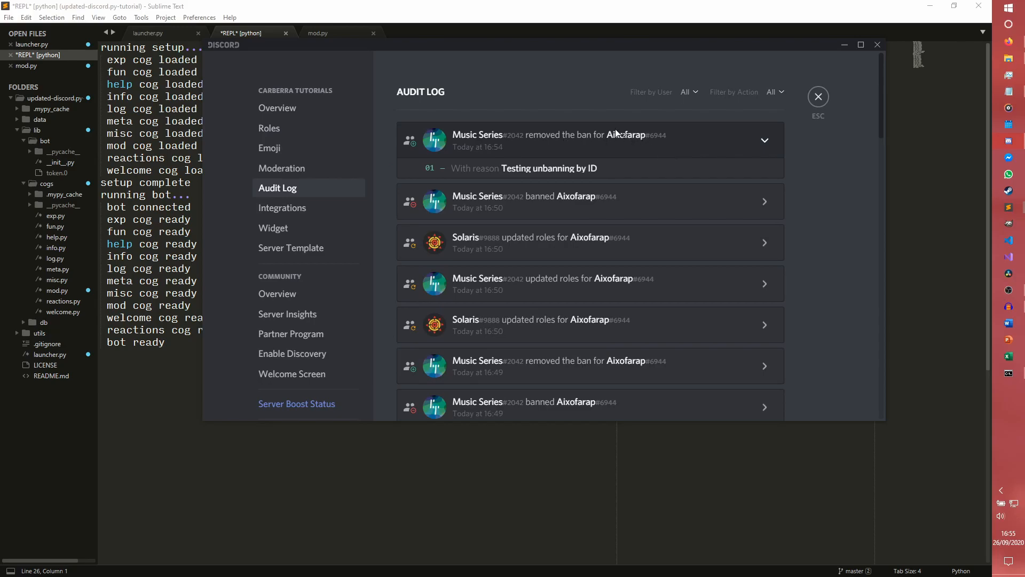
mouse_move(650, 283)
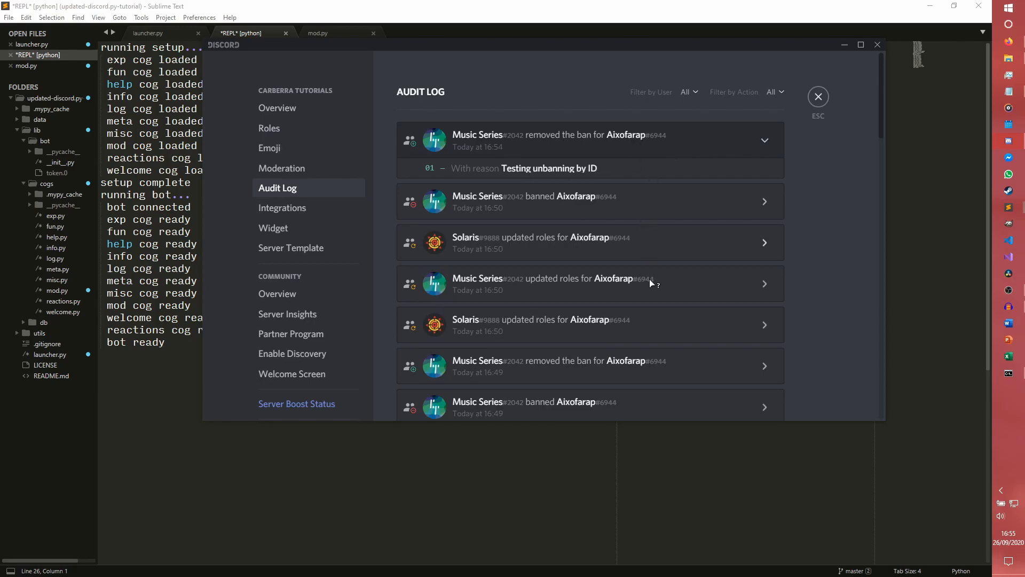
scroll(down, 3)
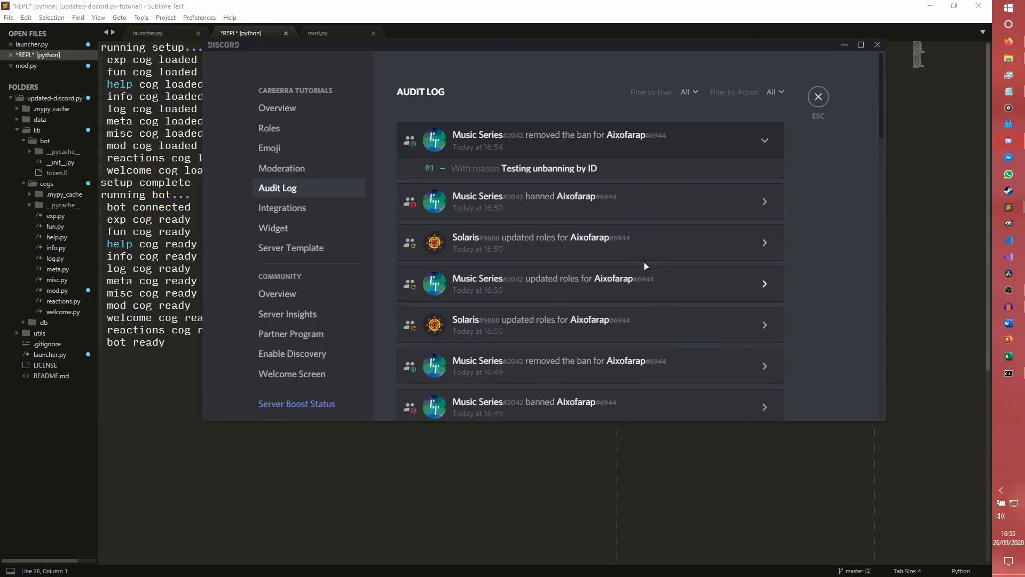
scroll(down, 3)
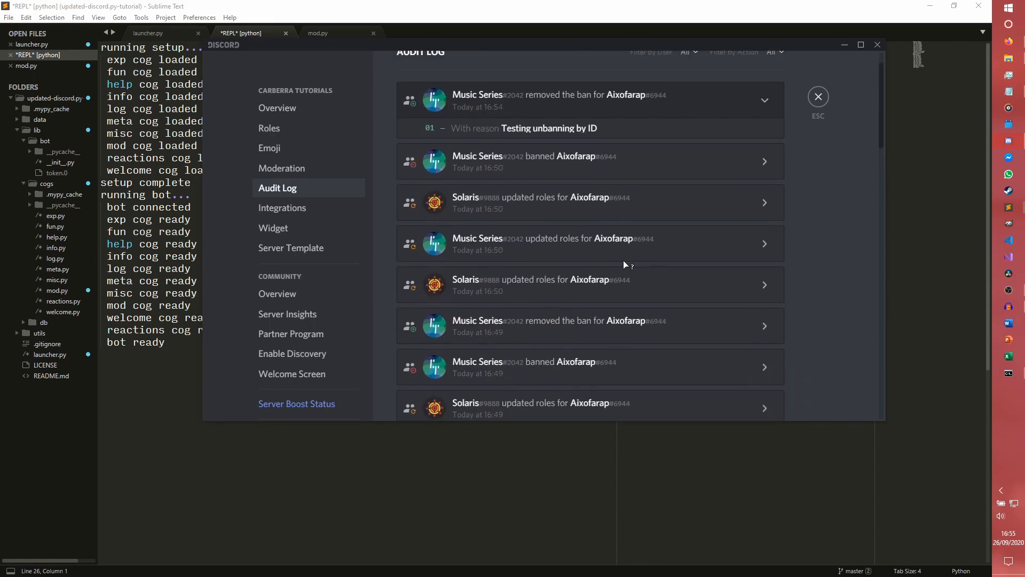
click(819, 97)
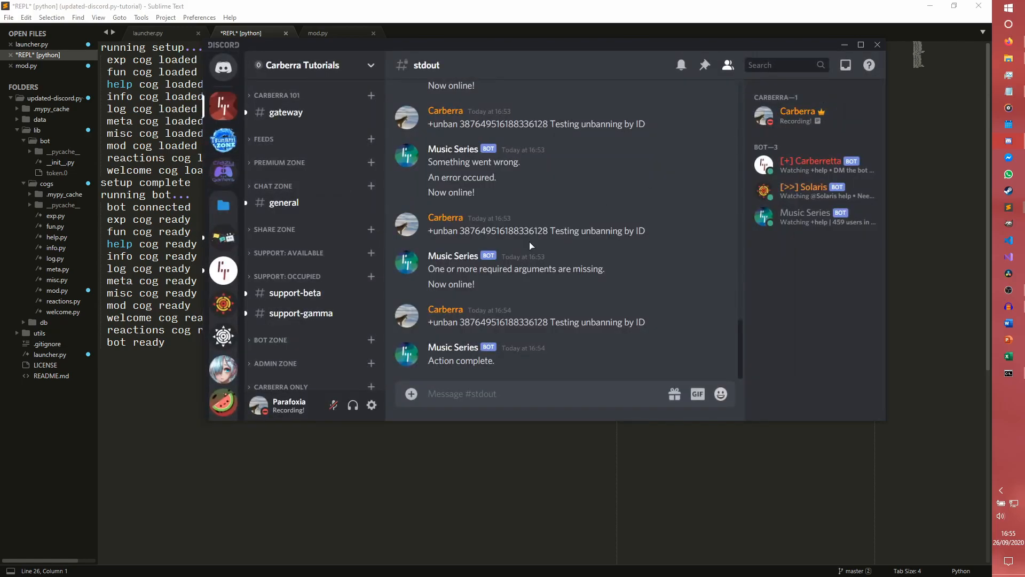